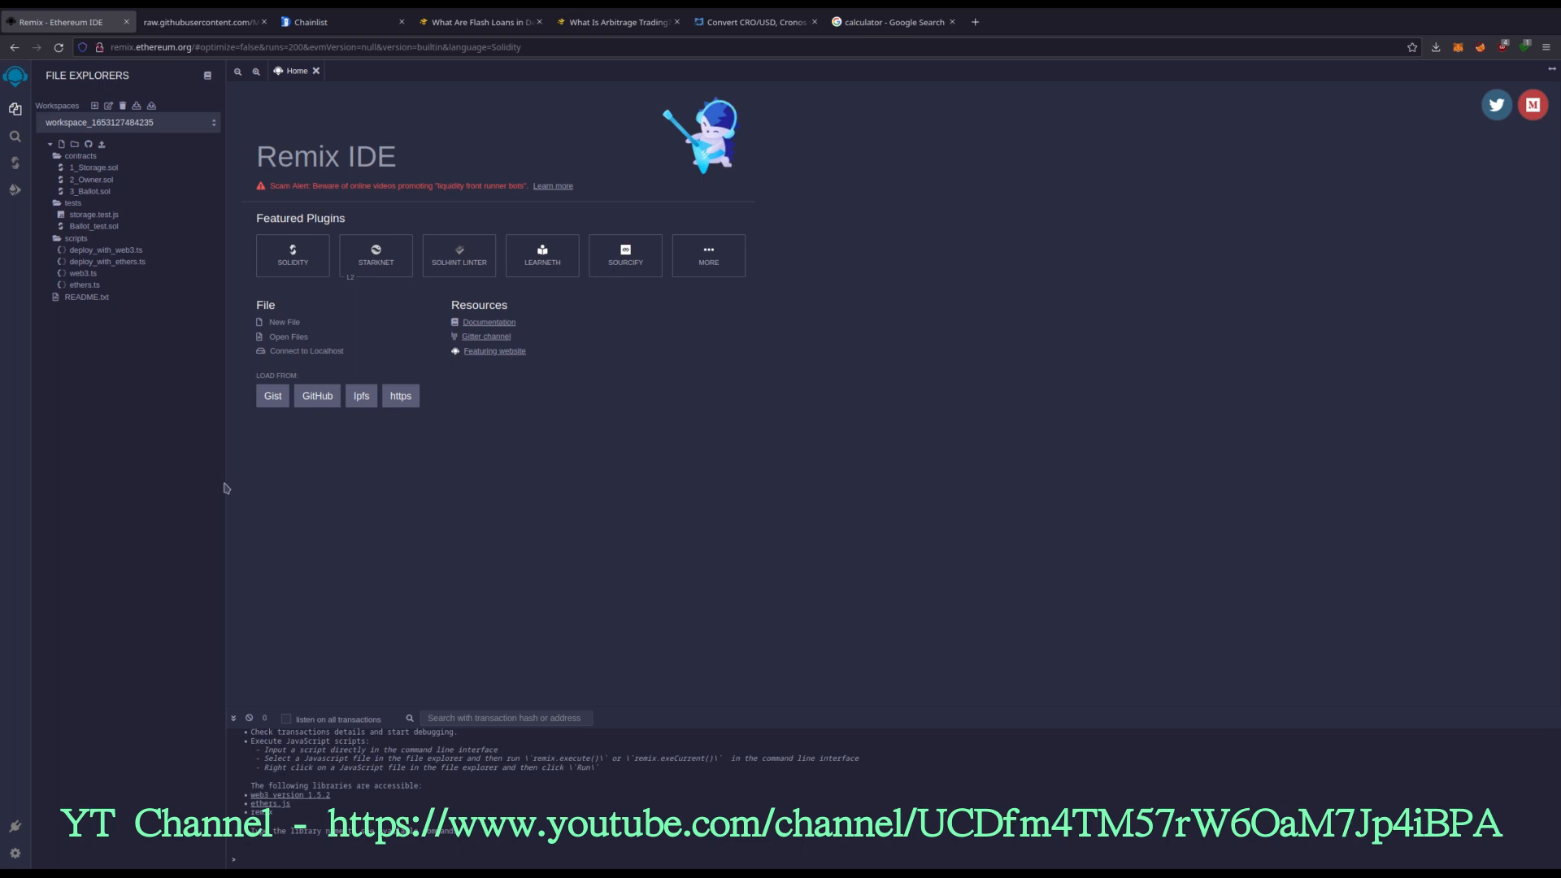
# Step: Glance at the CoinCodex CRO-to-USD rate, then show the MetaMask wallet holding 1249.9987 CRO on Cronos
pyautogui.click(751, 21)
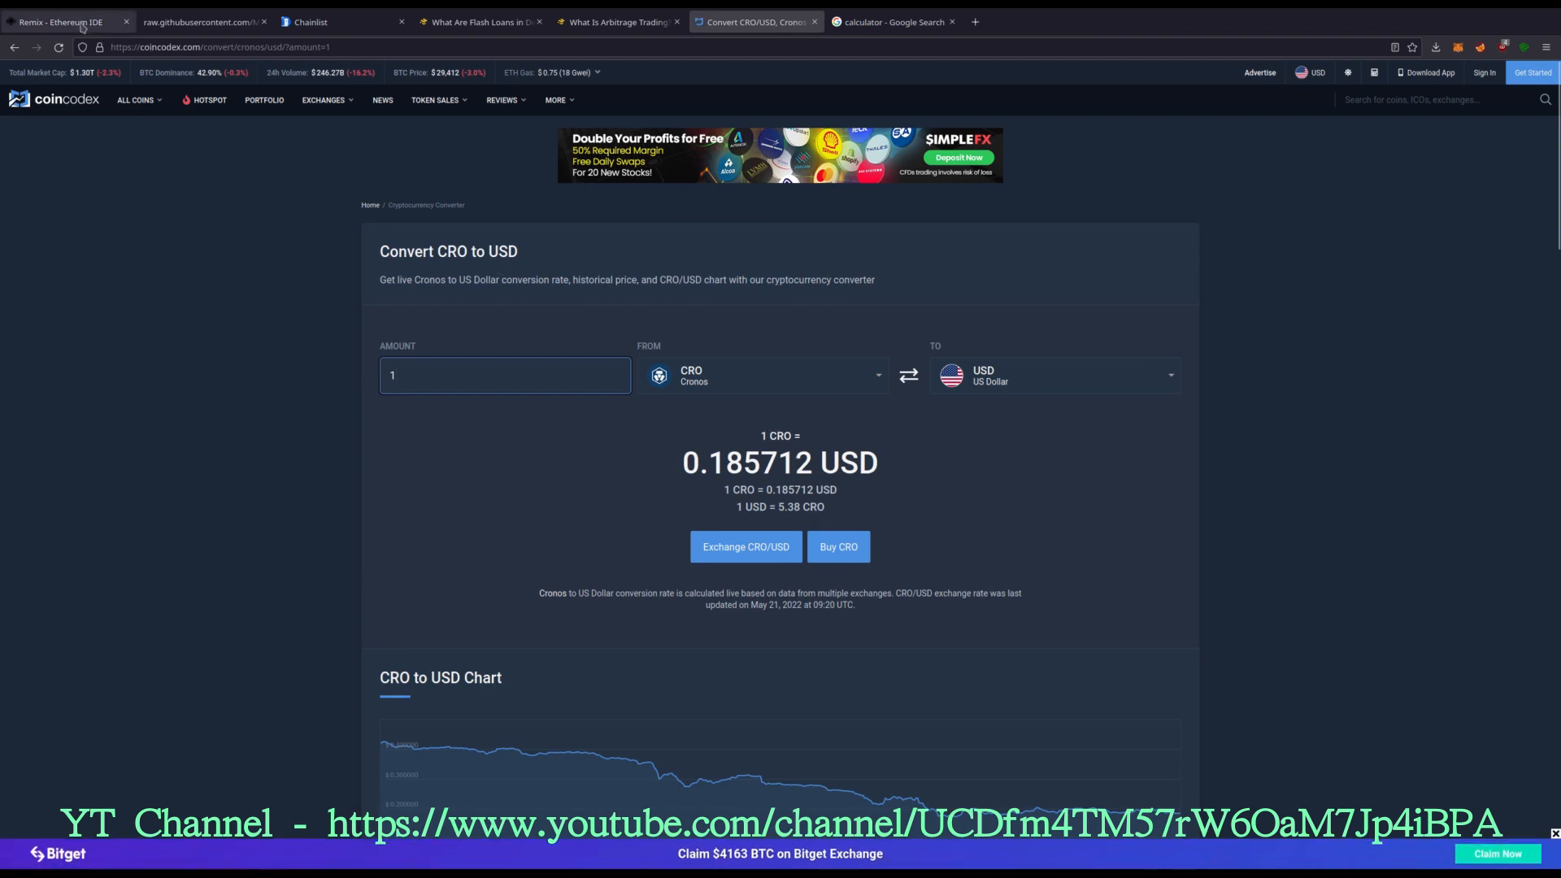
pyautogui.click(60, 21)
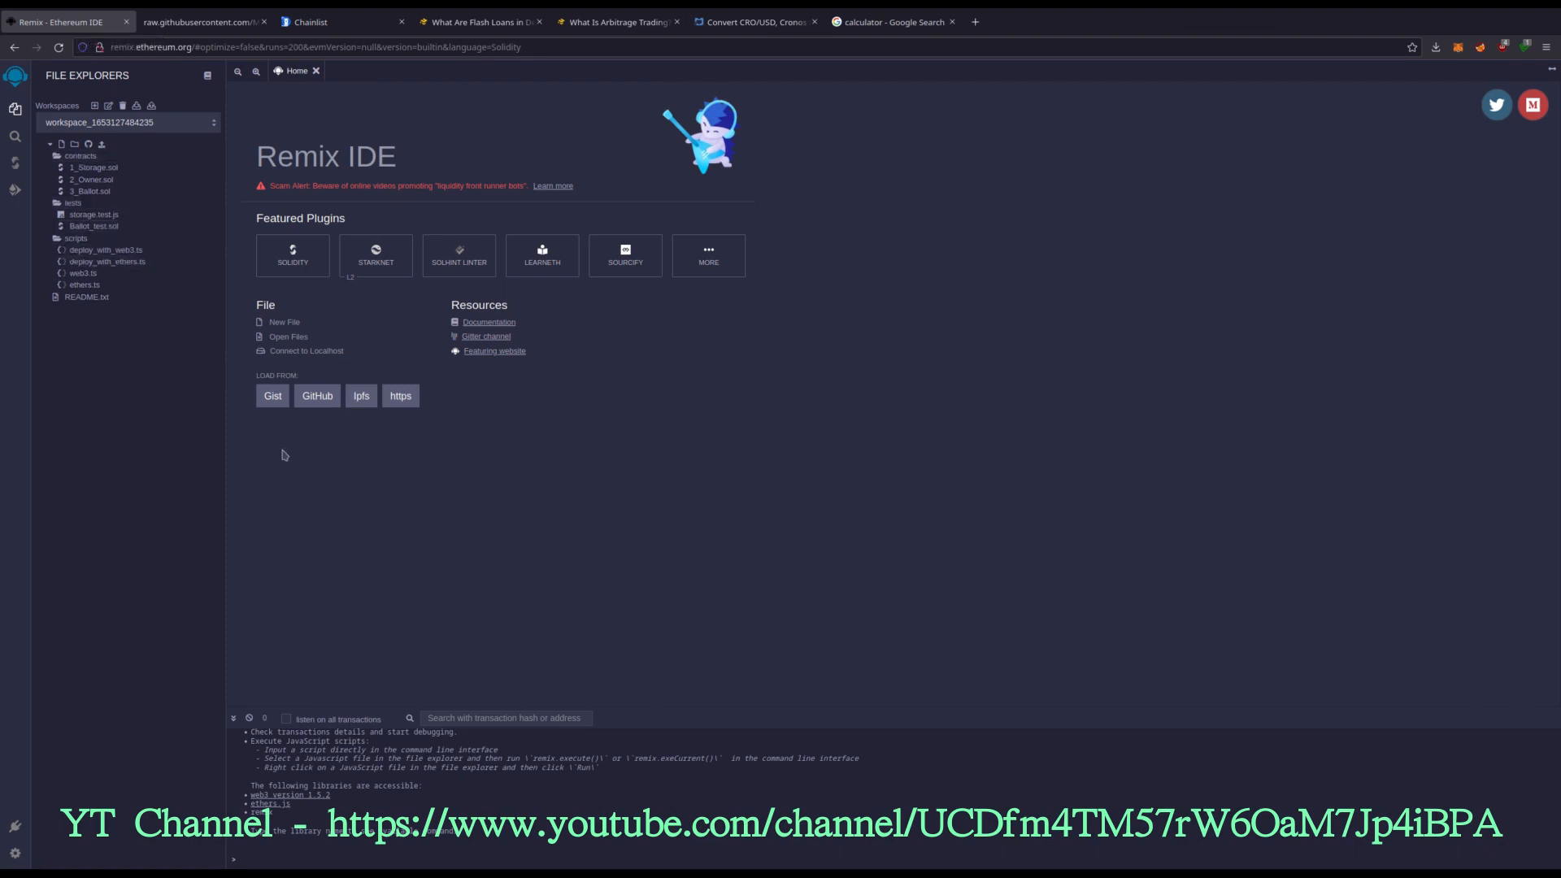
pyautogui.moveTo(285, 430)
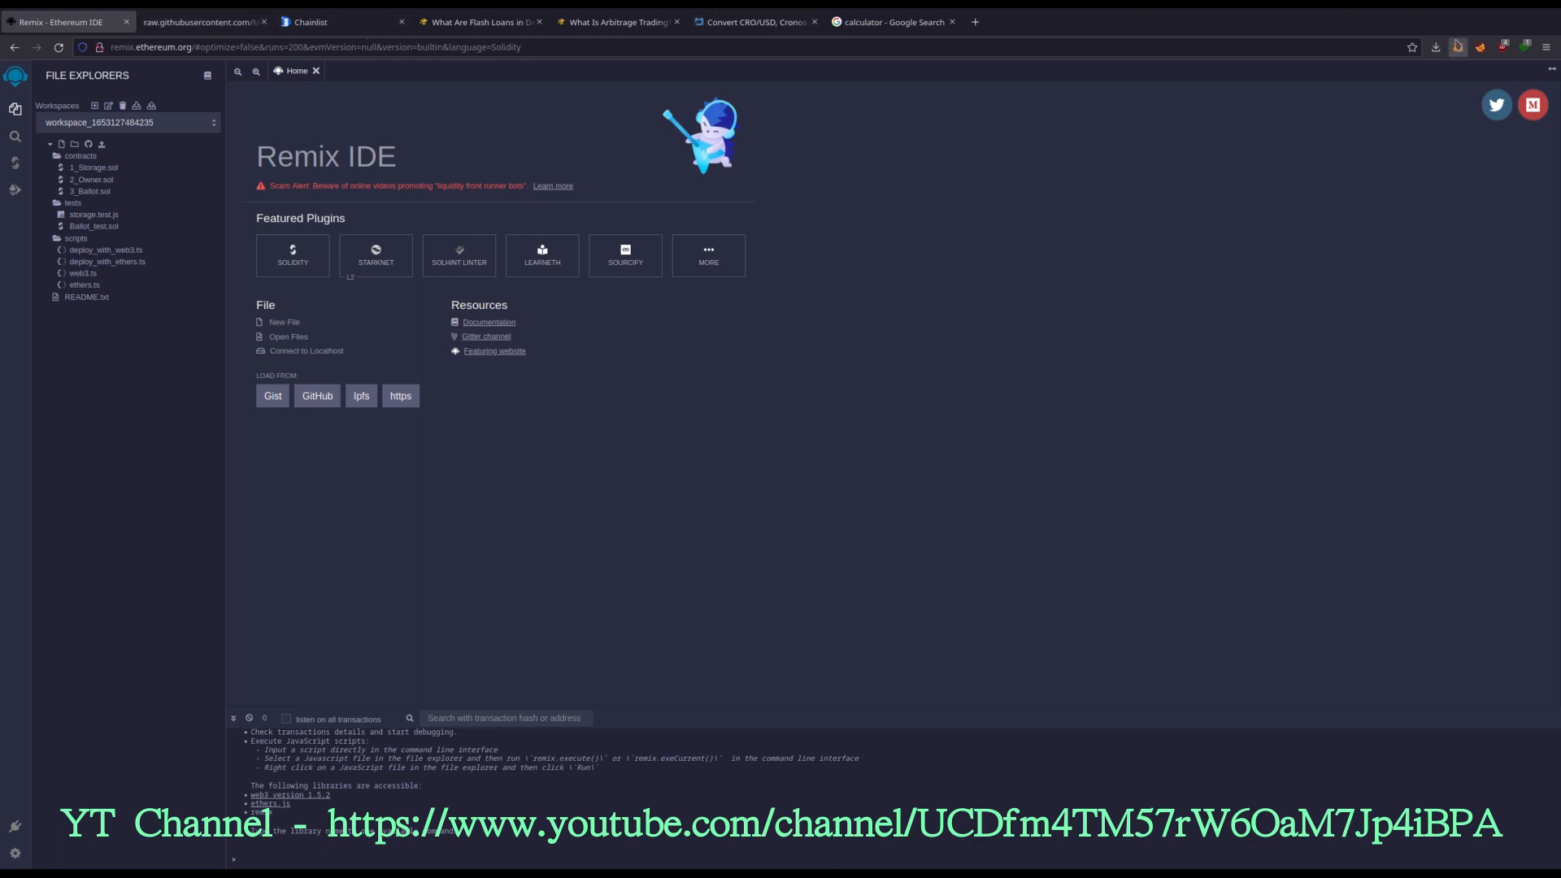
pyautogui.click(1457, 47)
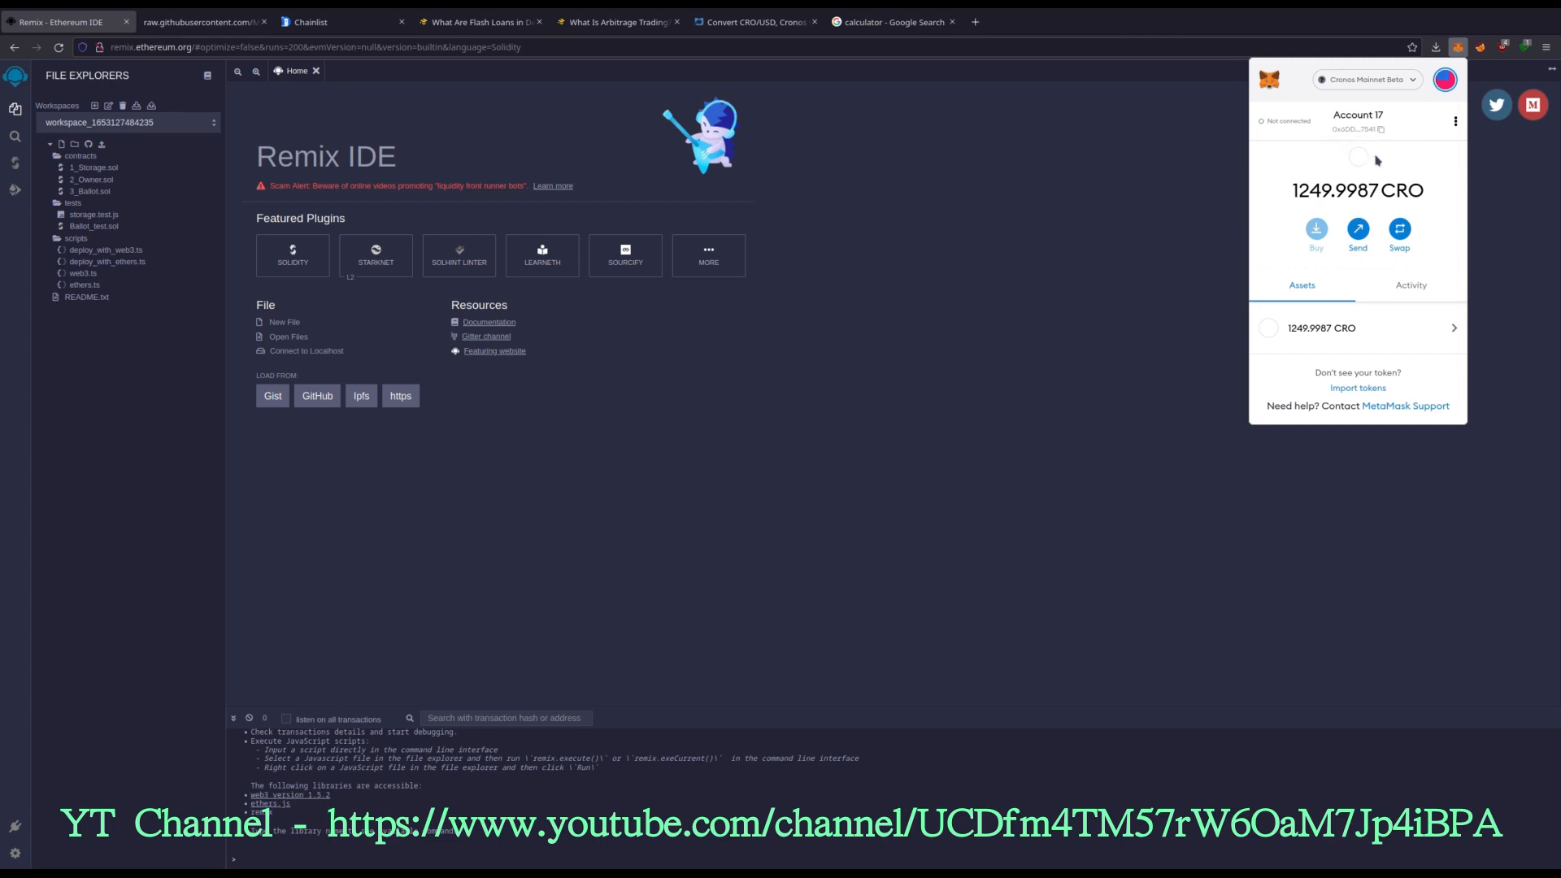
pyautogui.moveTo(1378, 163)
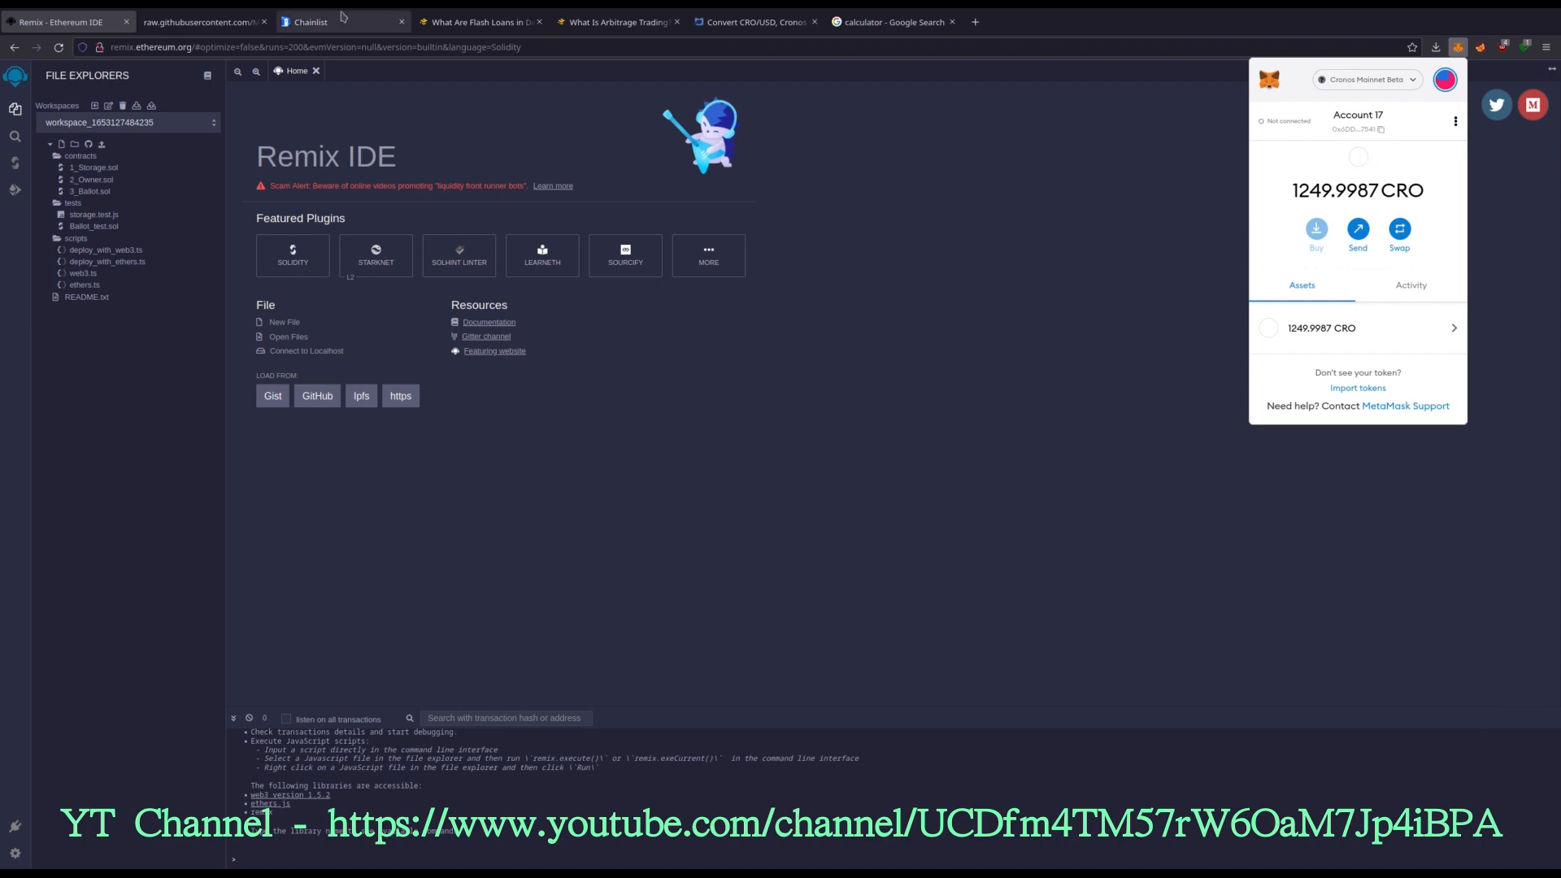
pyautogui.moveTo(312, 21)
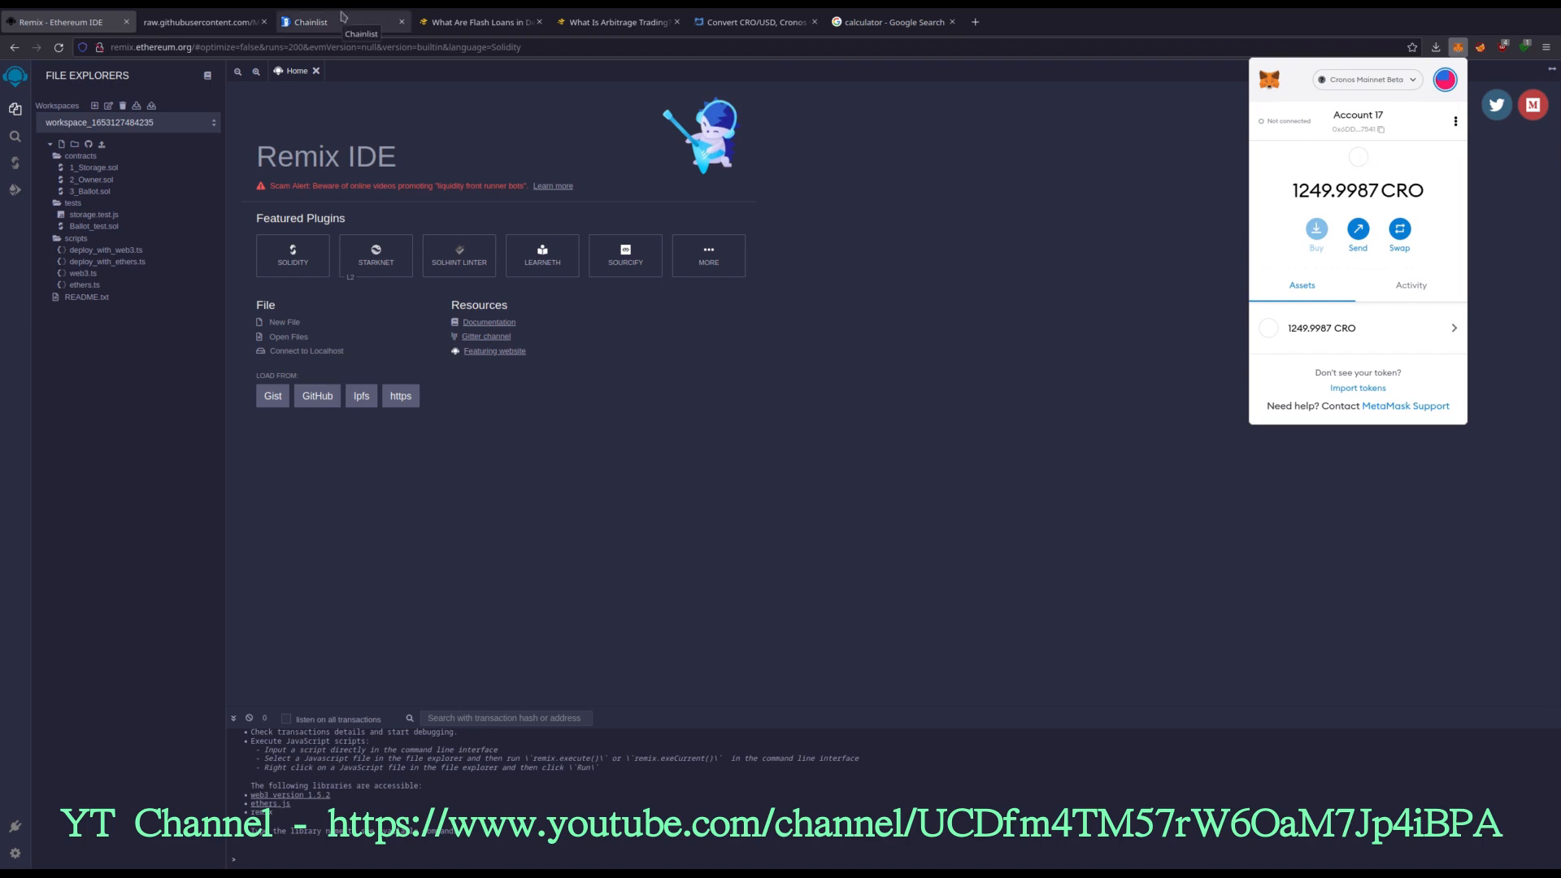
# Step: Review Chainlist's Cronos Mainnet Beta entry and the flash-loan and arbitrage articles, returning to Remix
pyautogui.click(309, 22)
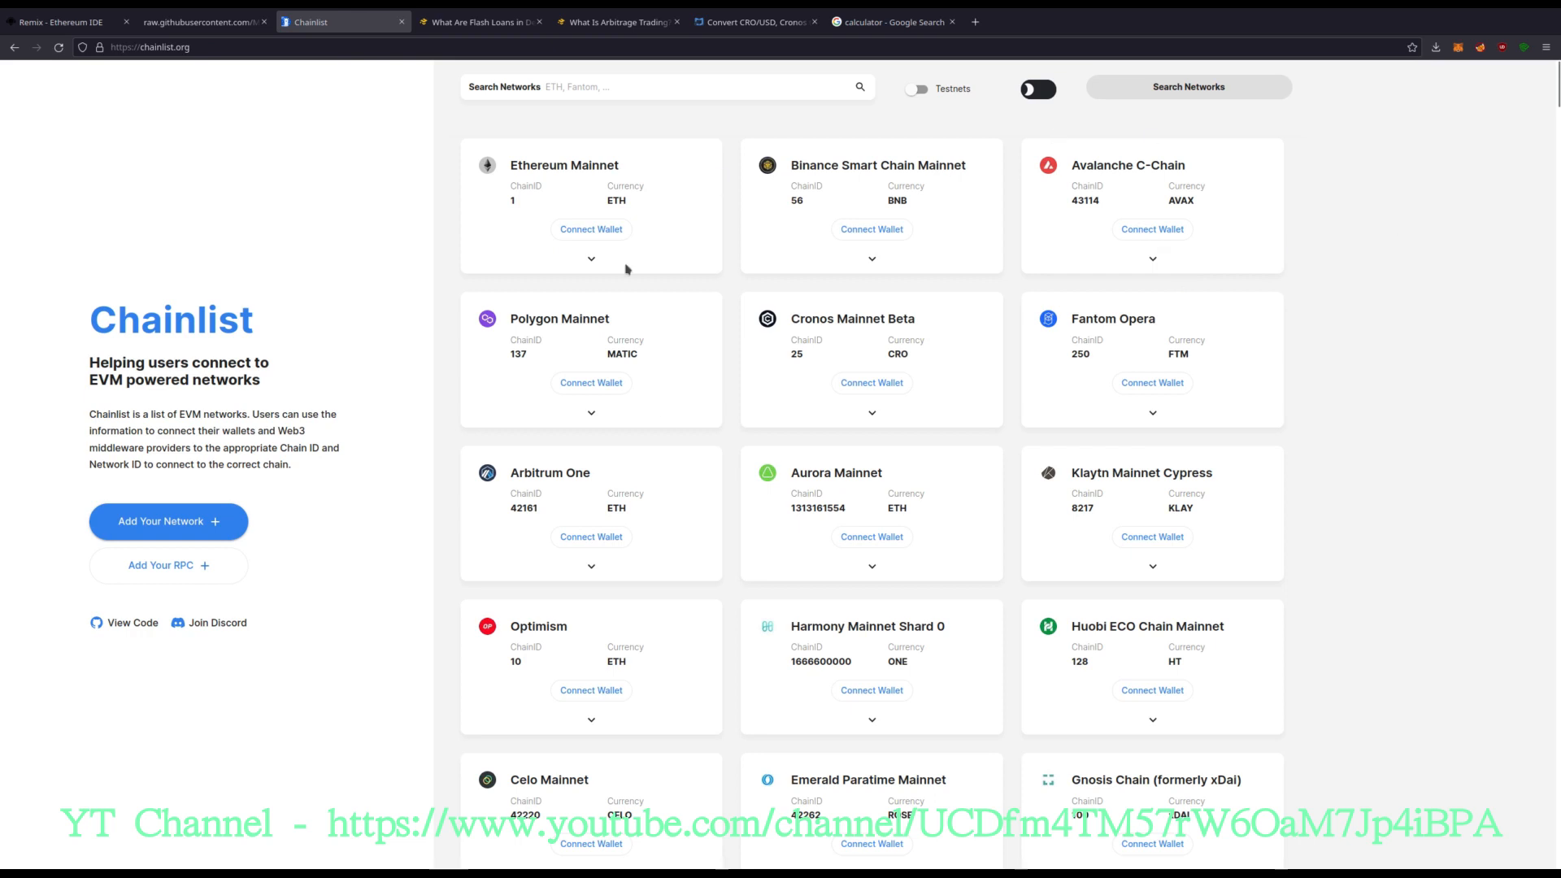
pyautogui.moveTo(727, 423)
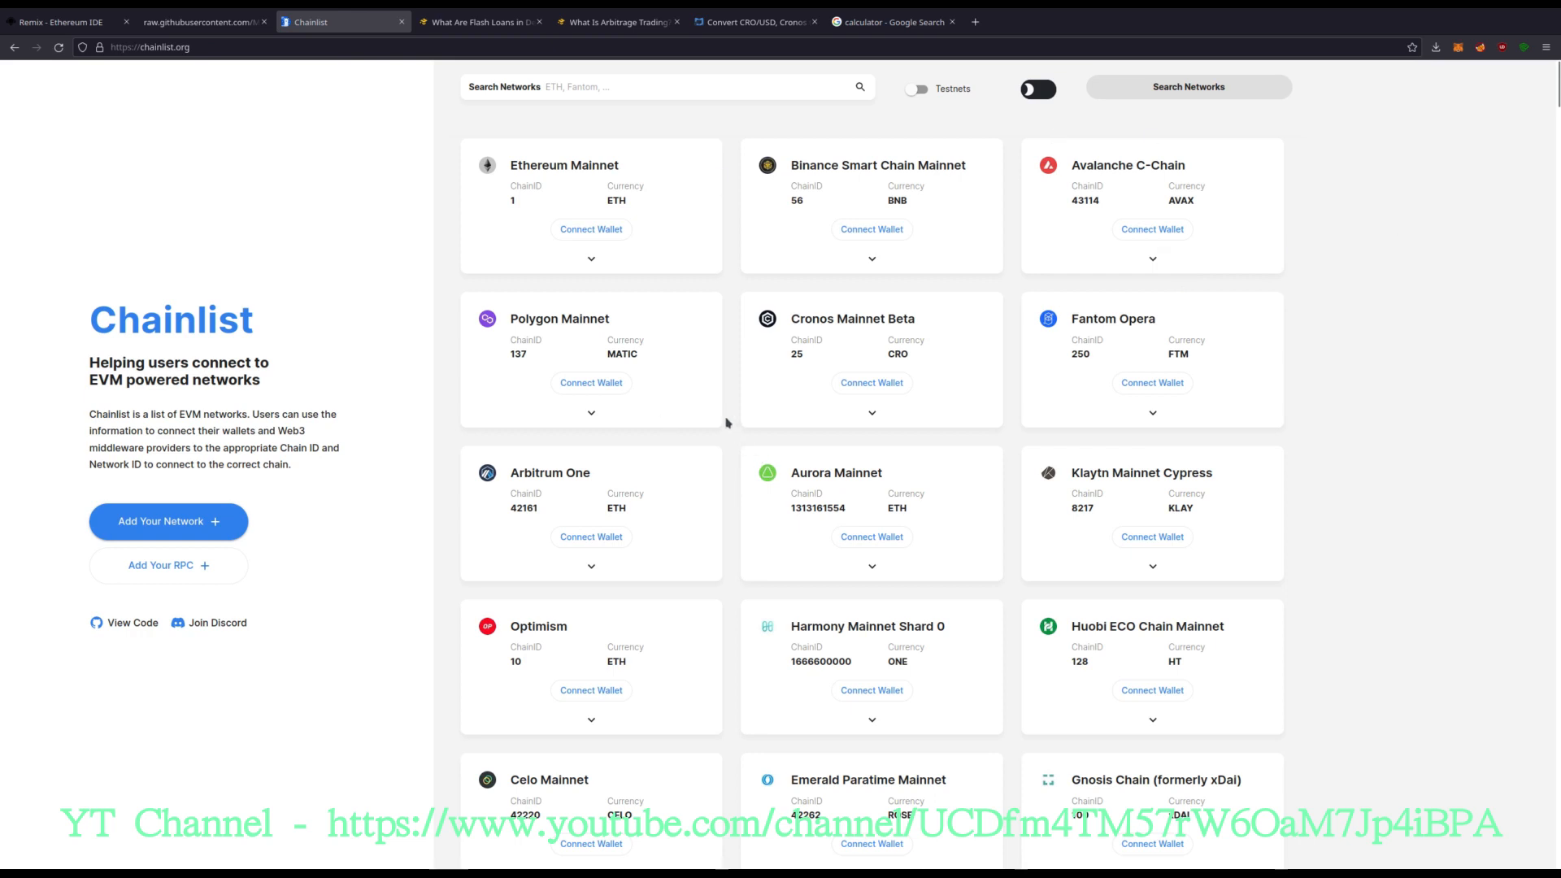
pyautogui.moveTo(682, 353)
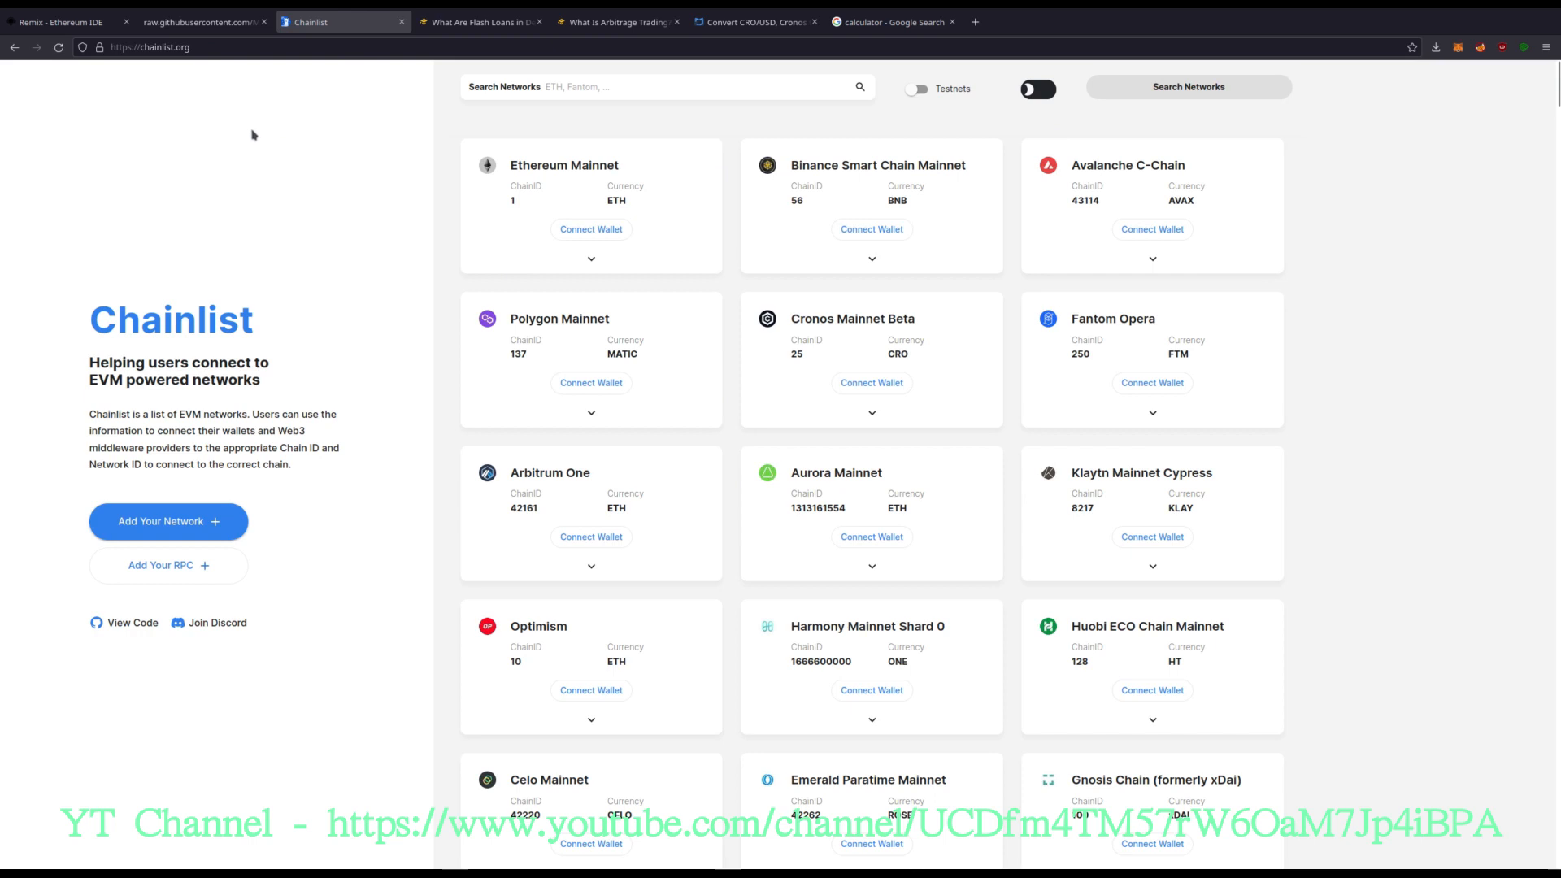
pyautogui.moveTo(446, 195)
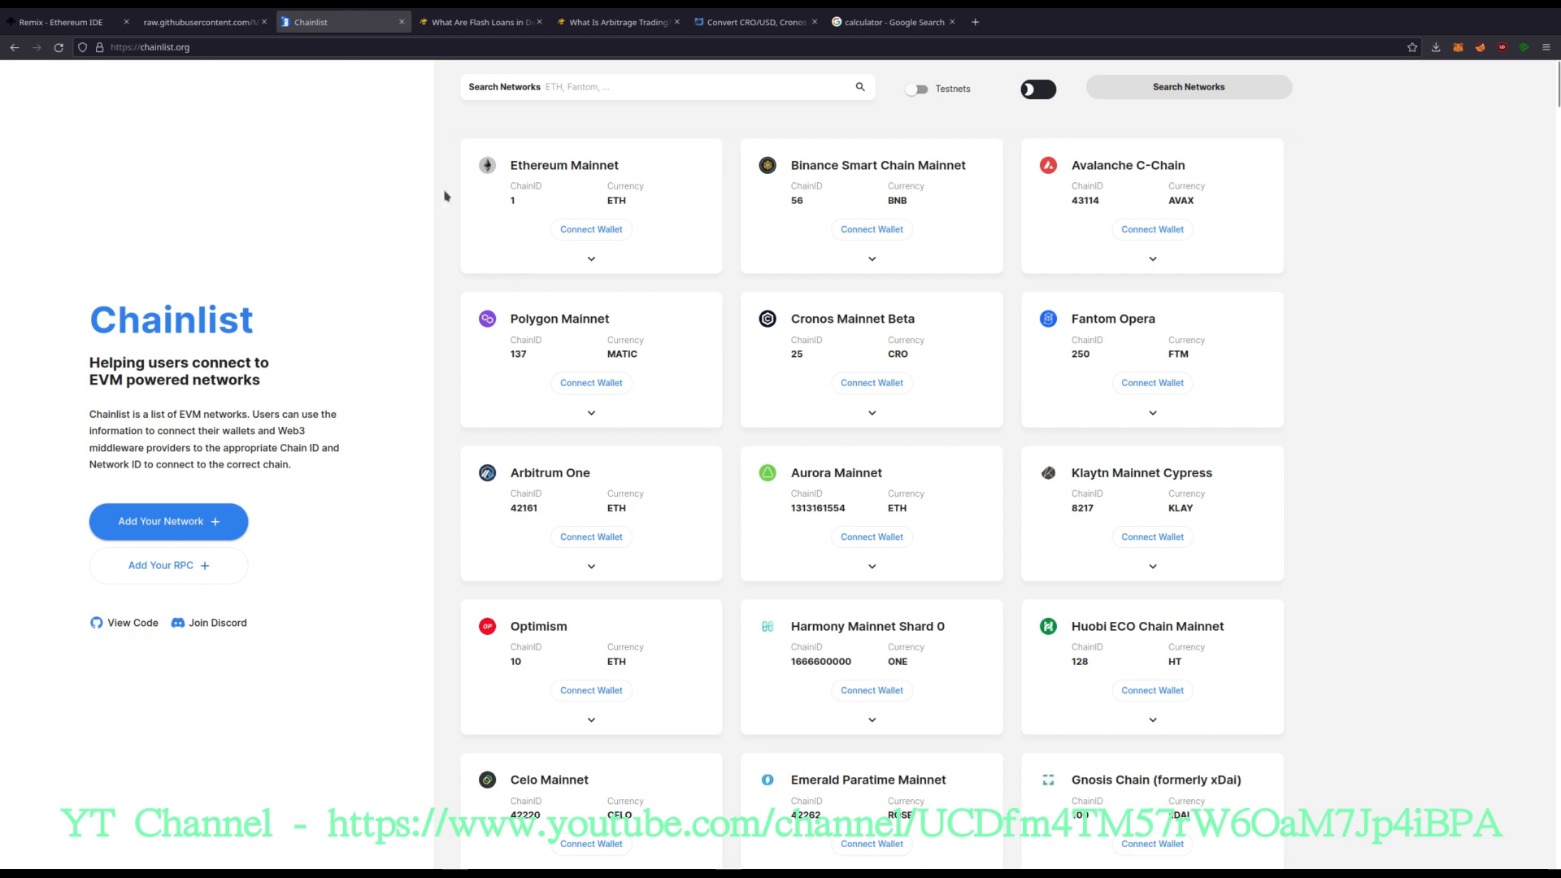
pyautogui.moveTo(1019, 137)
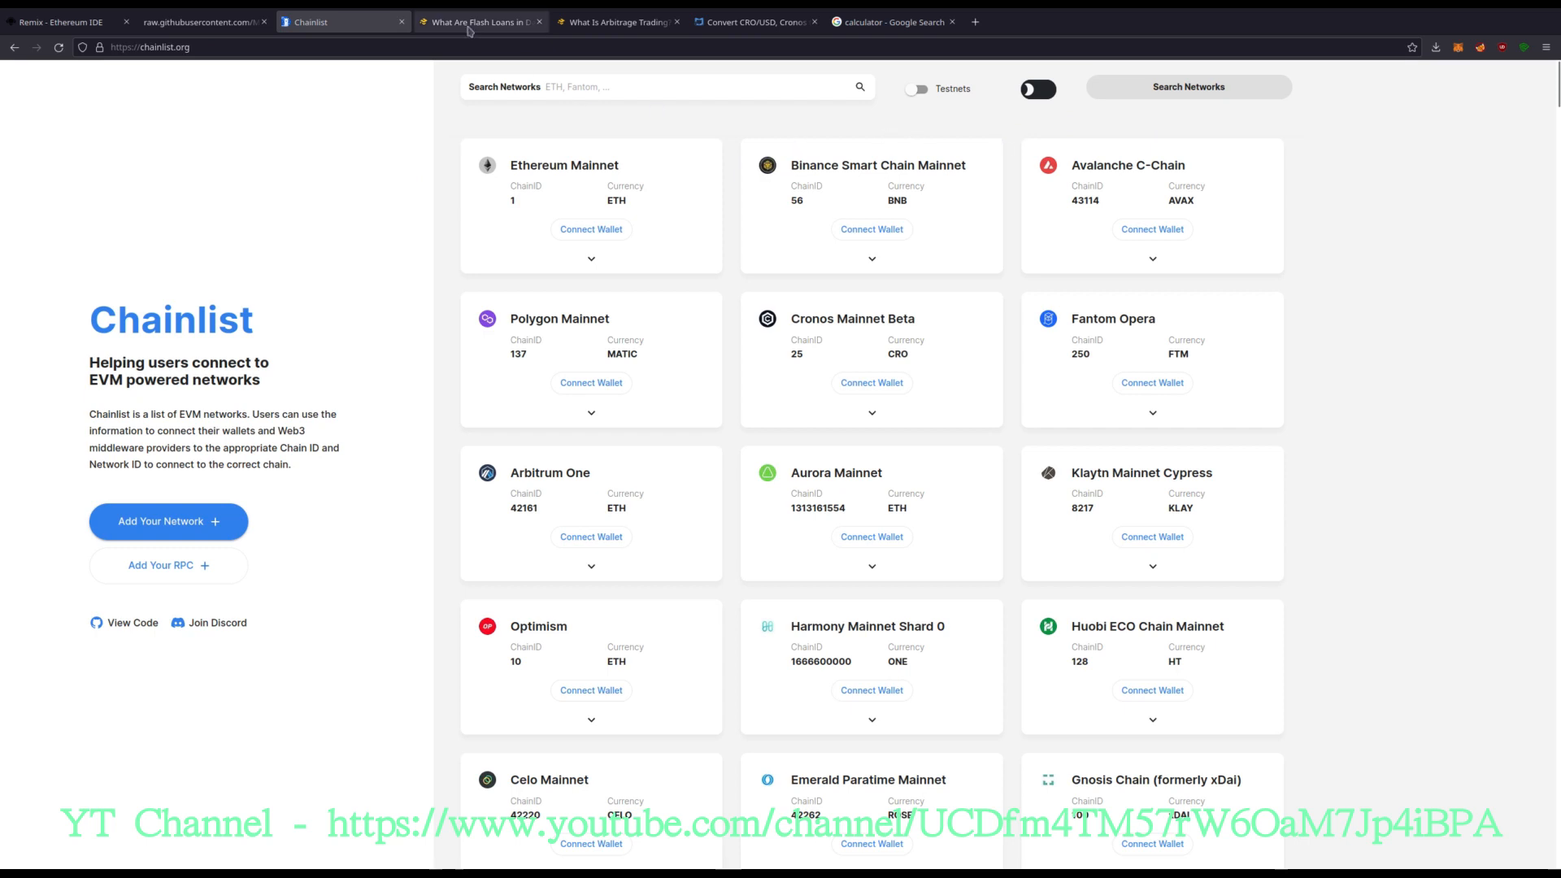
pyautogui.click(481, 21)
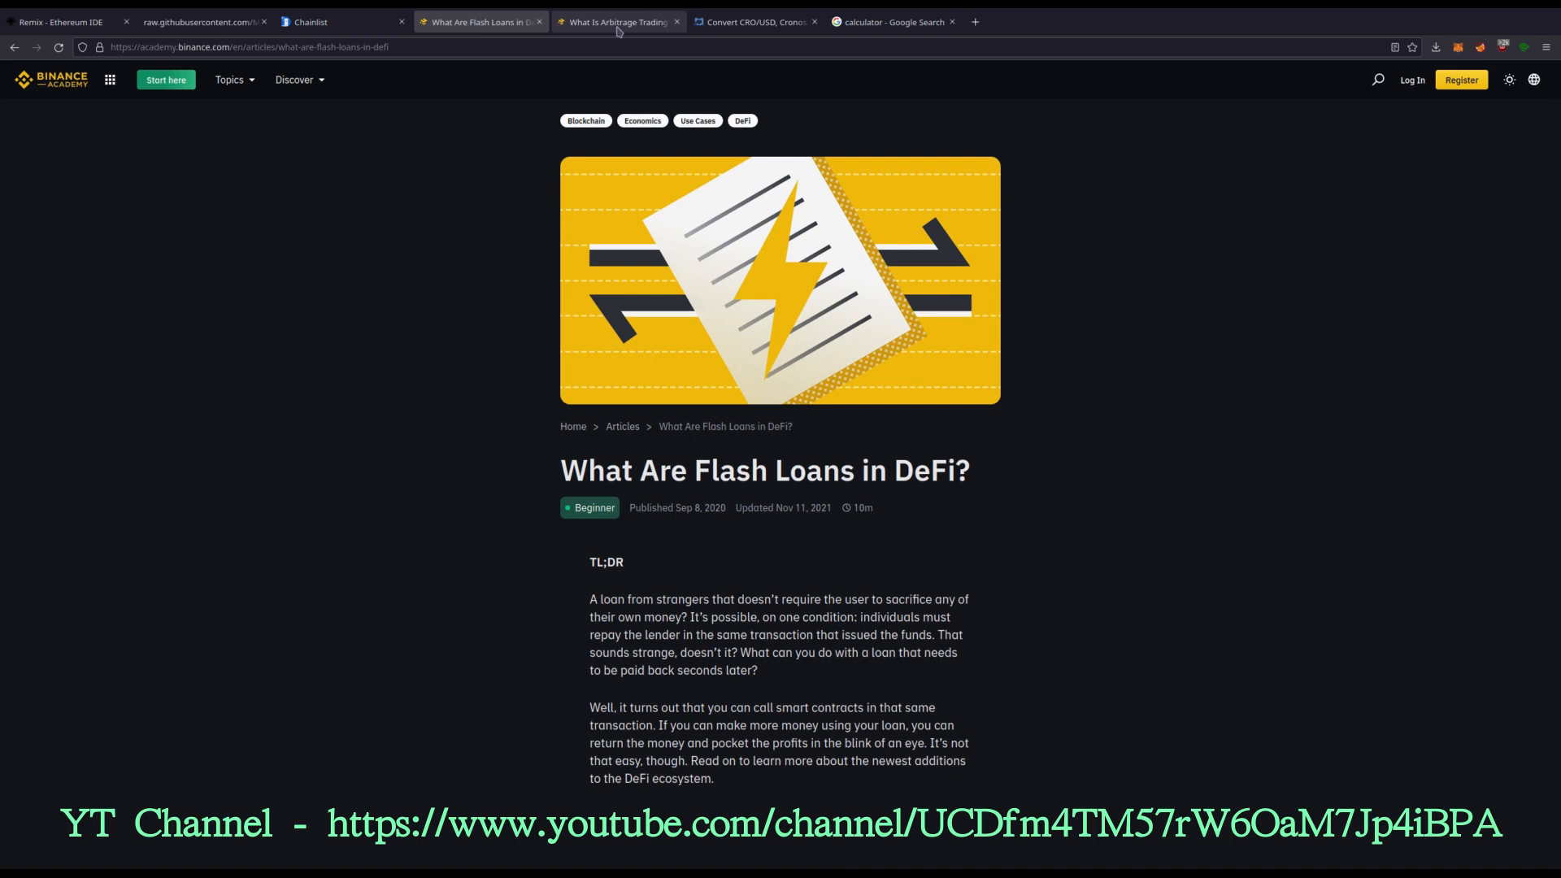
pyautogui.click(616, 21)
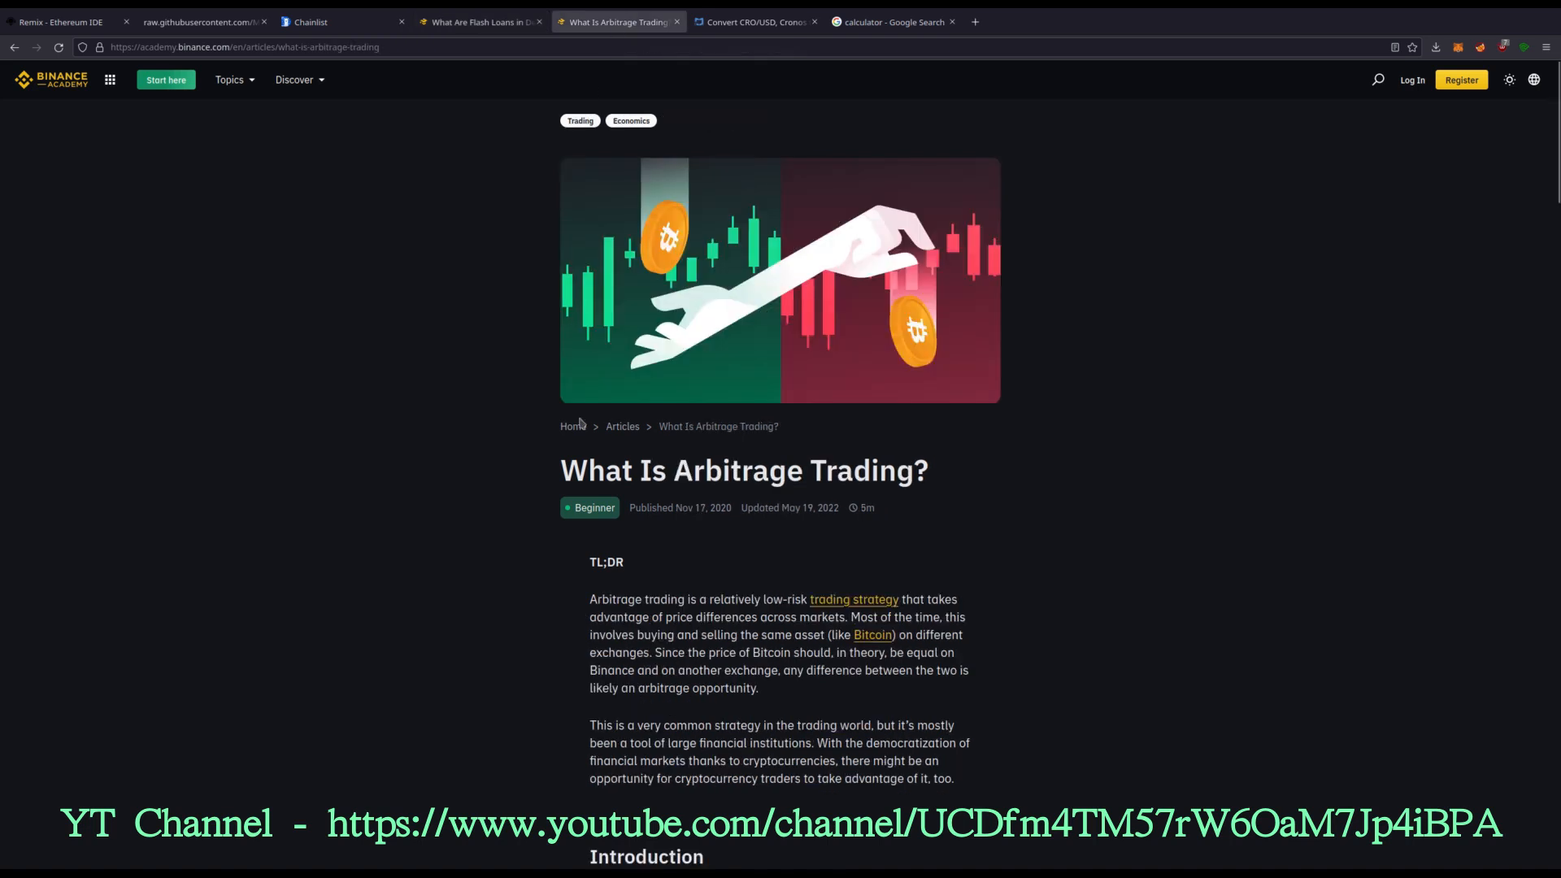
pyautogui.moveTo(546, 293)
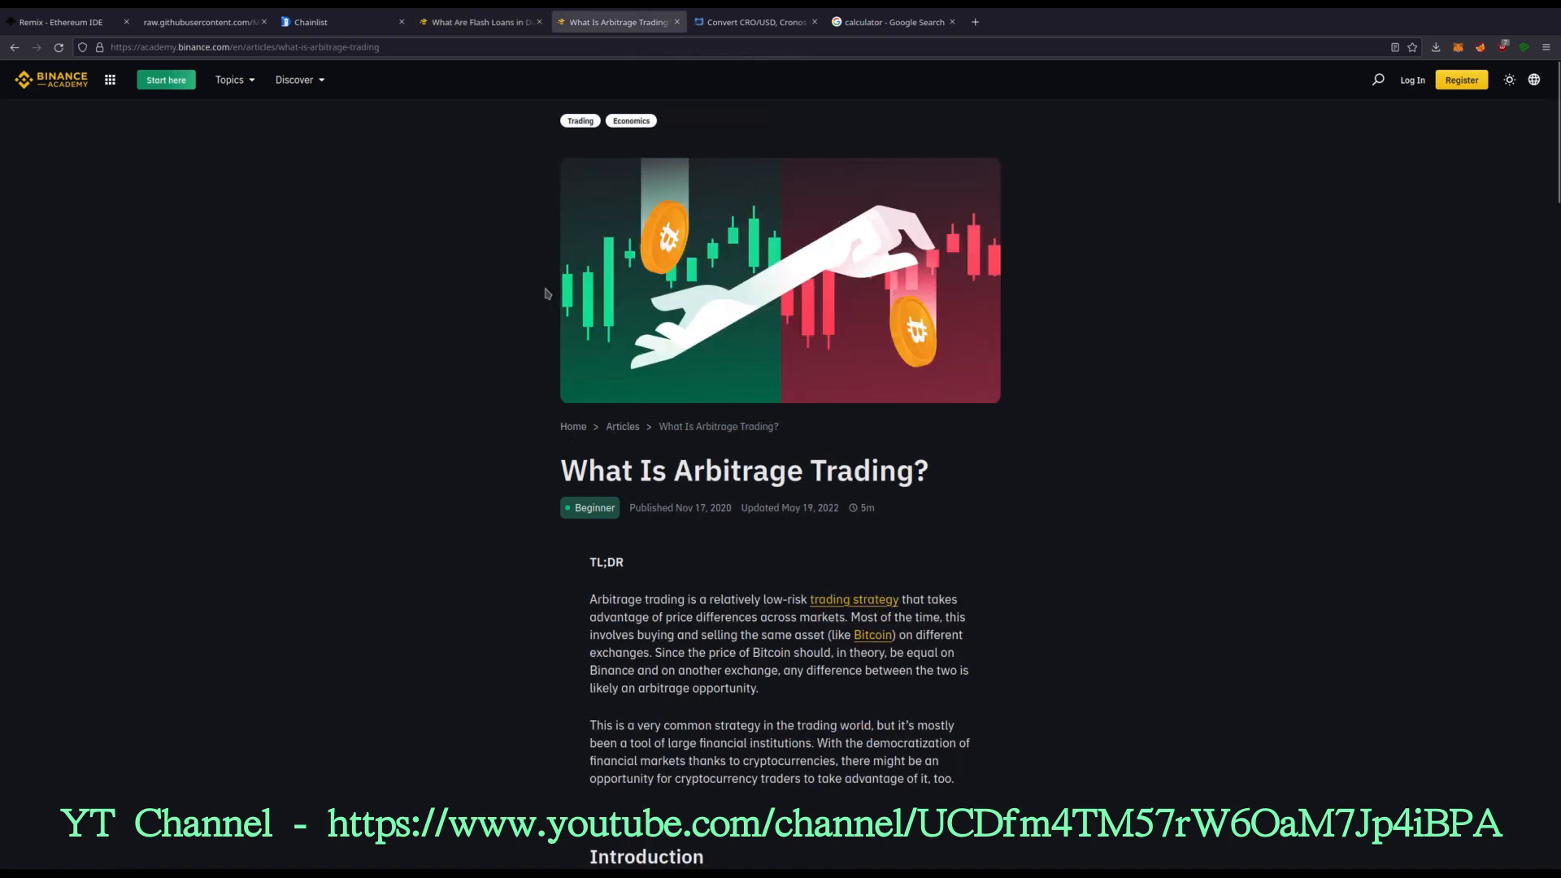
pyautogui.click(60, 21)
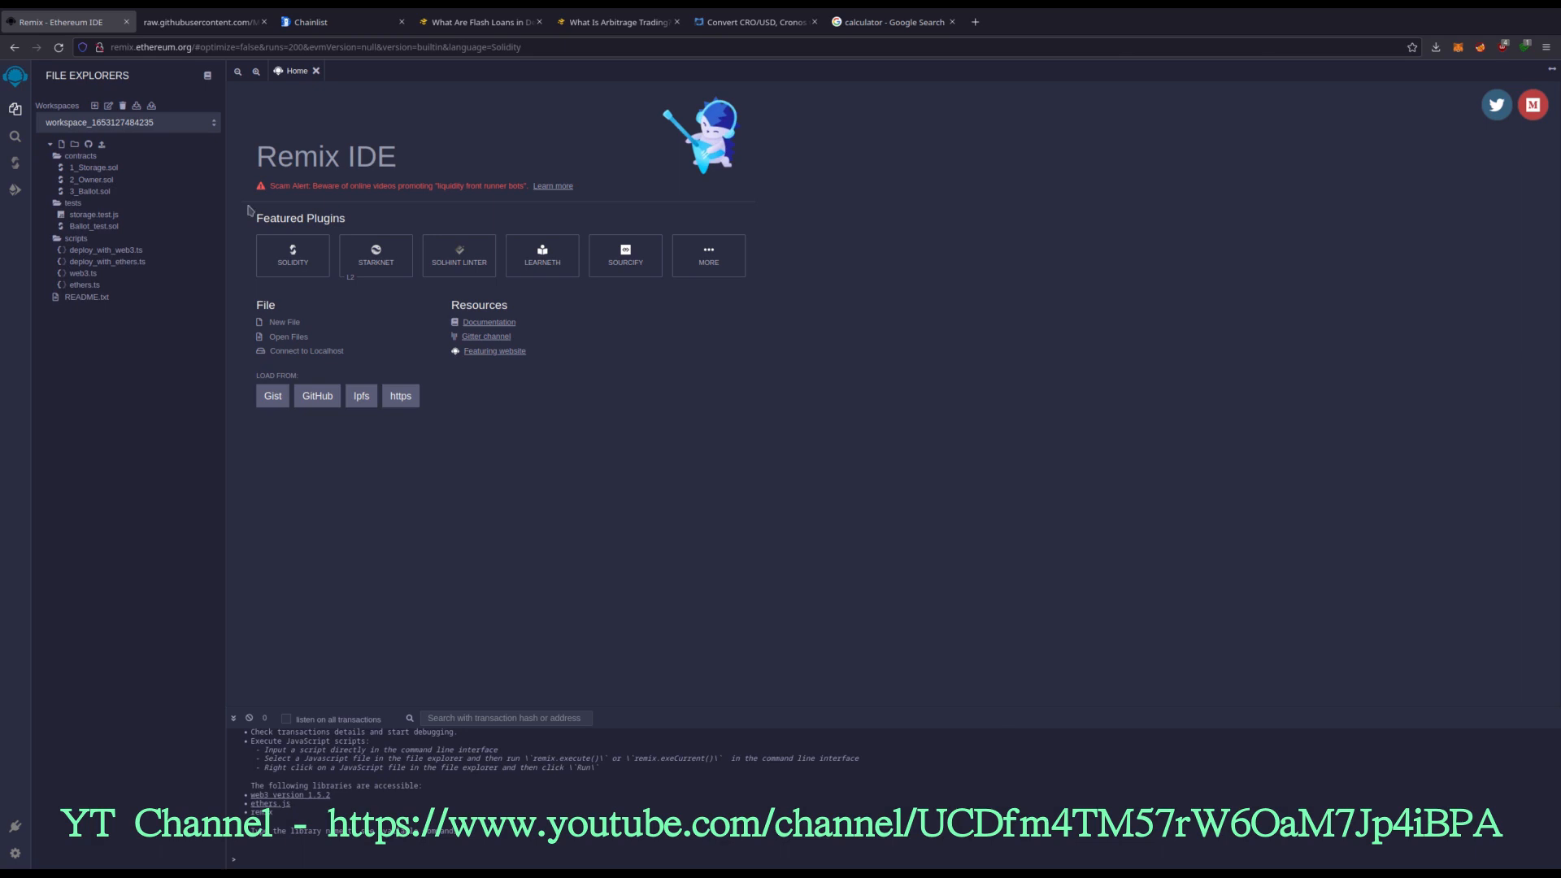
# Step: Select the whole CRO flash loan contract source on the raw GitHub page
pyautogui.click(198, 21)
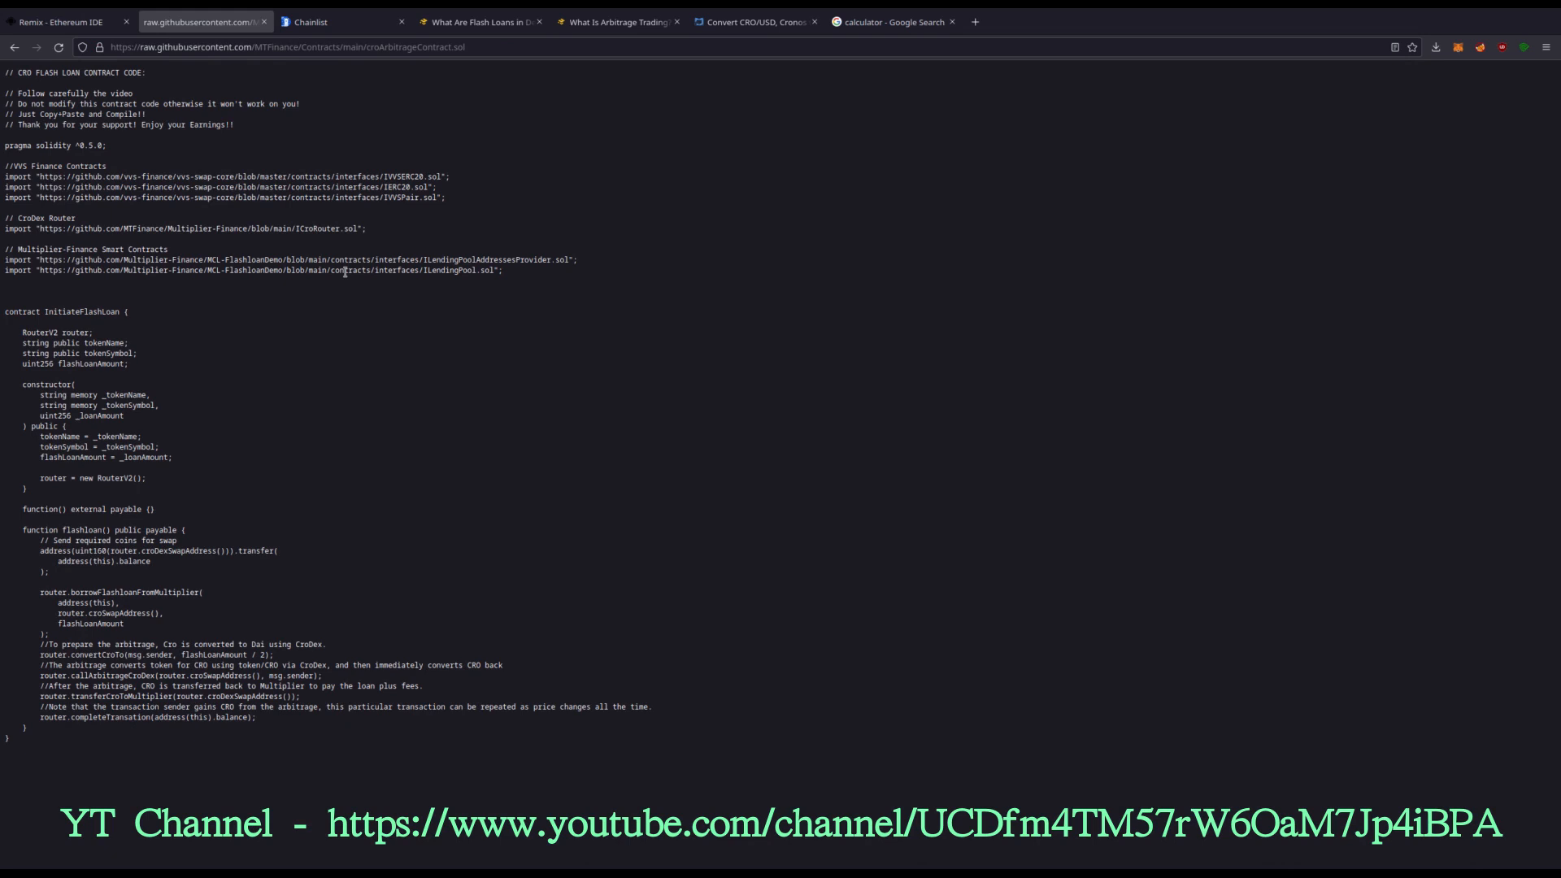
pyautogui.press('ctrl+a')
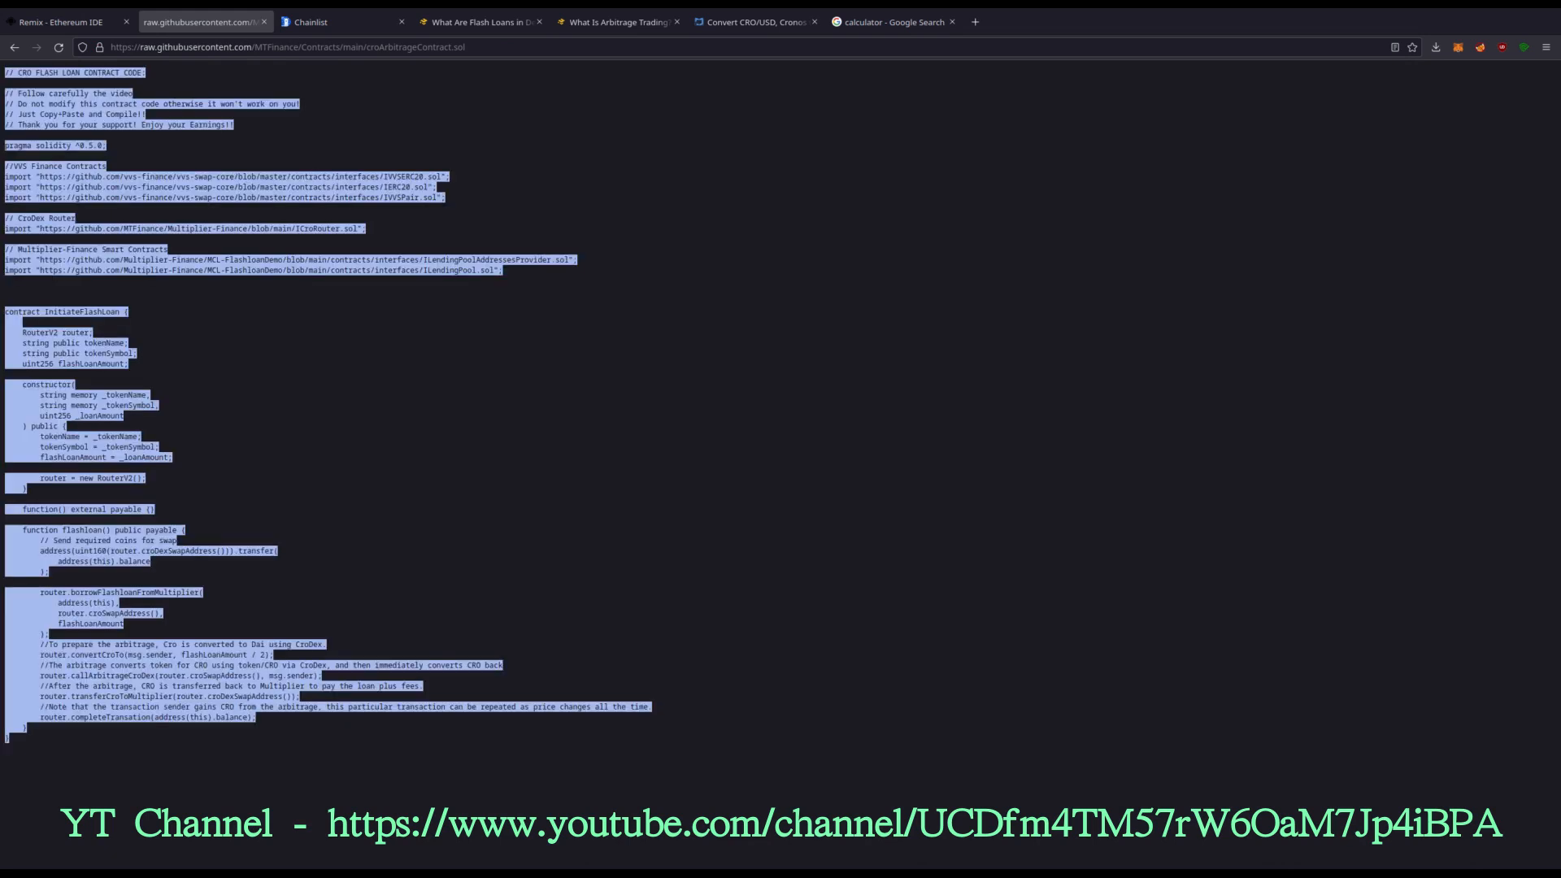
# Step: Create croArbitrage.sol in the Remix contracts folder with the InitiateFlashLoan code
pyautogui.click(60, 22)
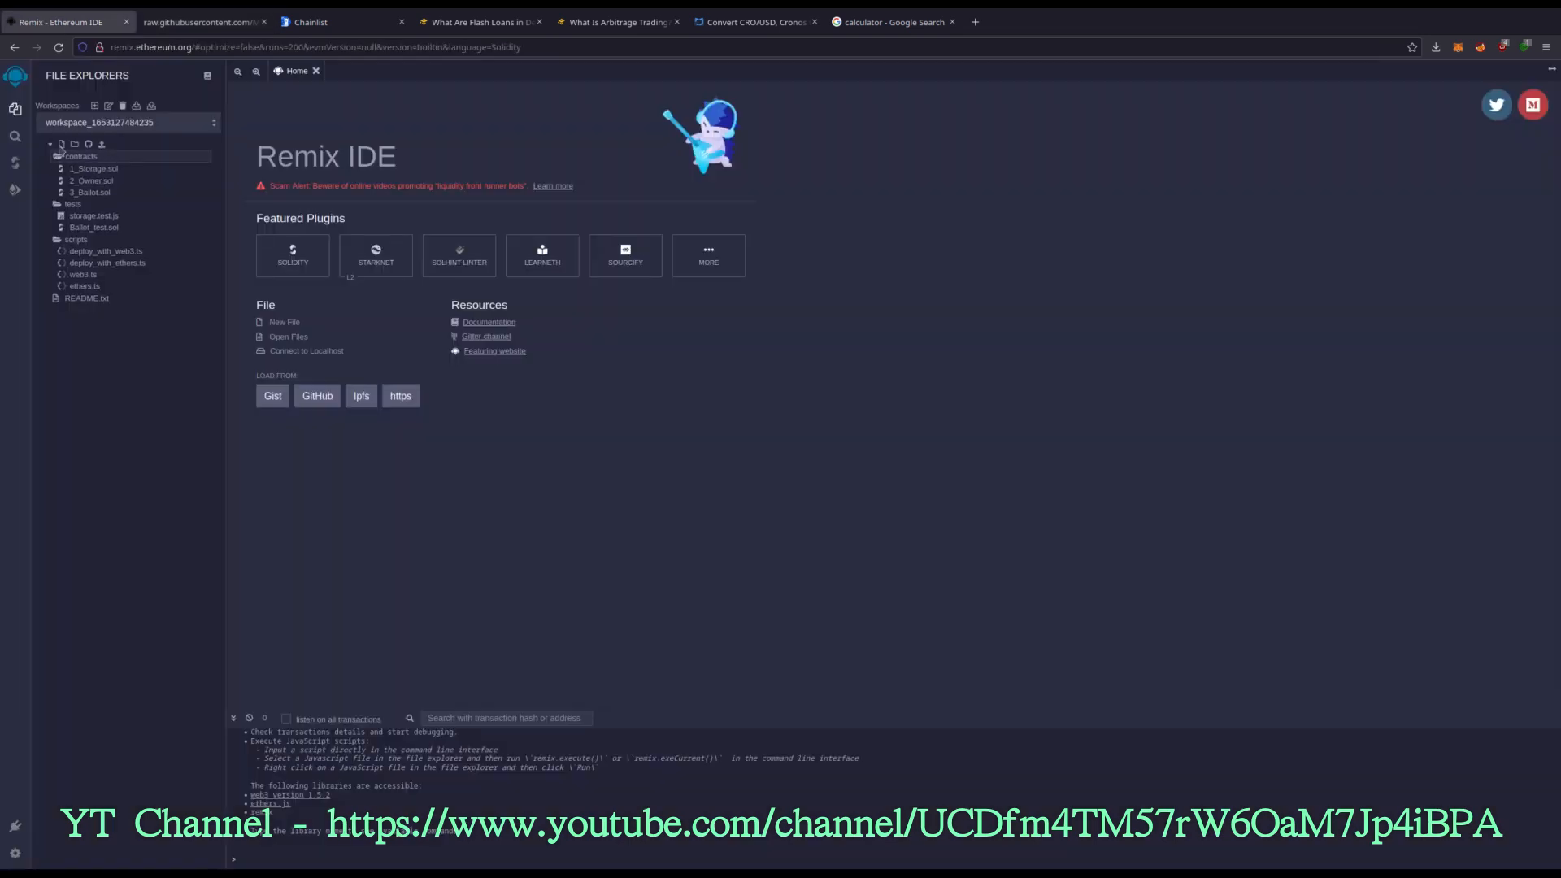
pyautogui.click(61, 145)
pyautogui.write('croArbitrage.sol')
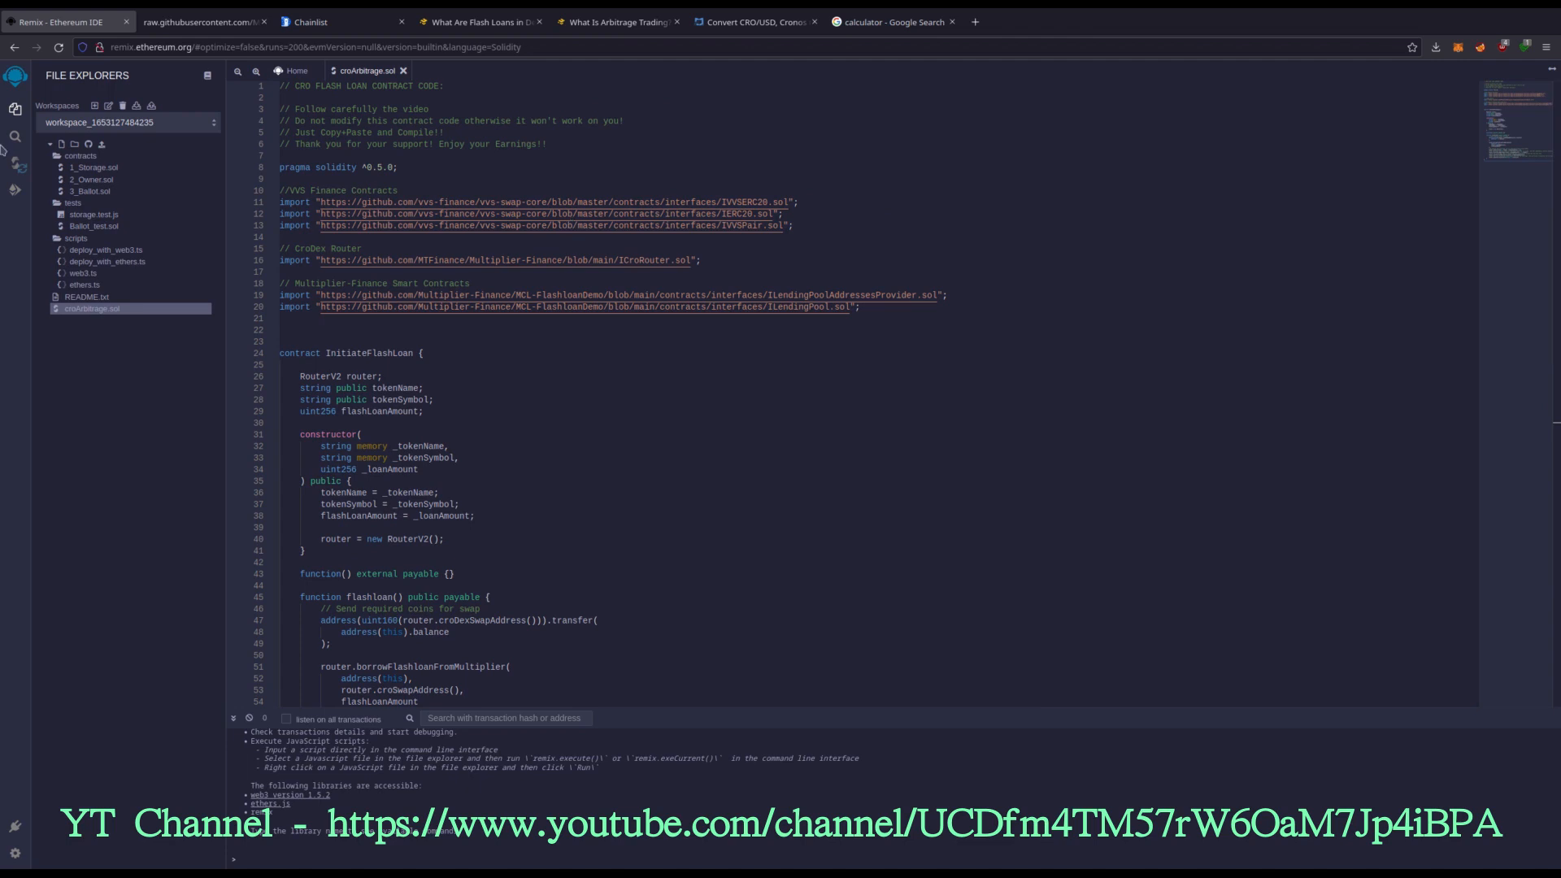
pyautogui.moveTo(15, 137)
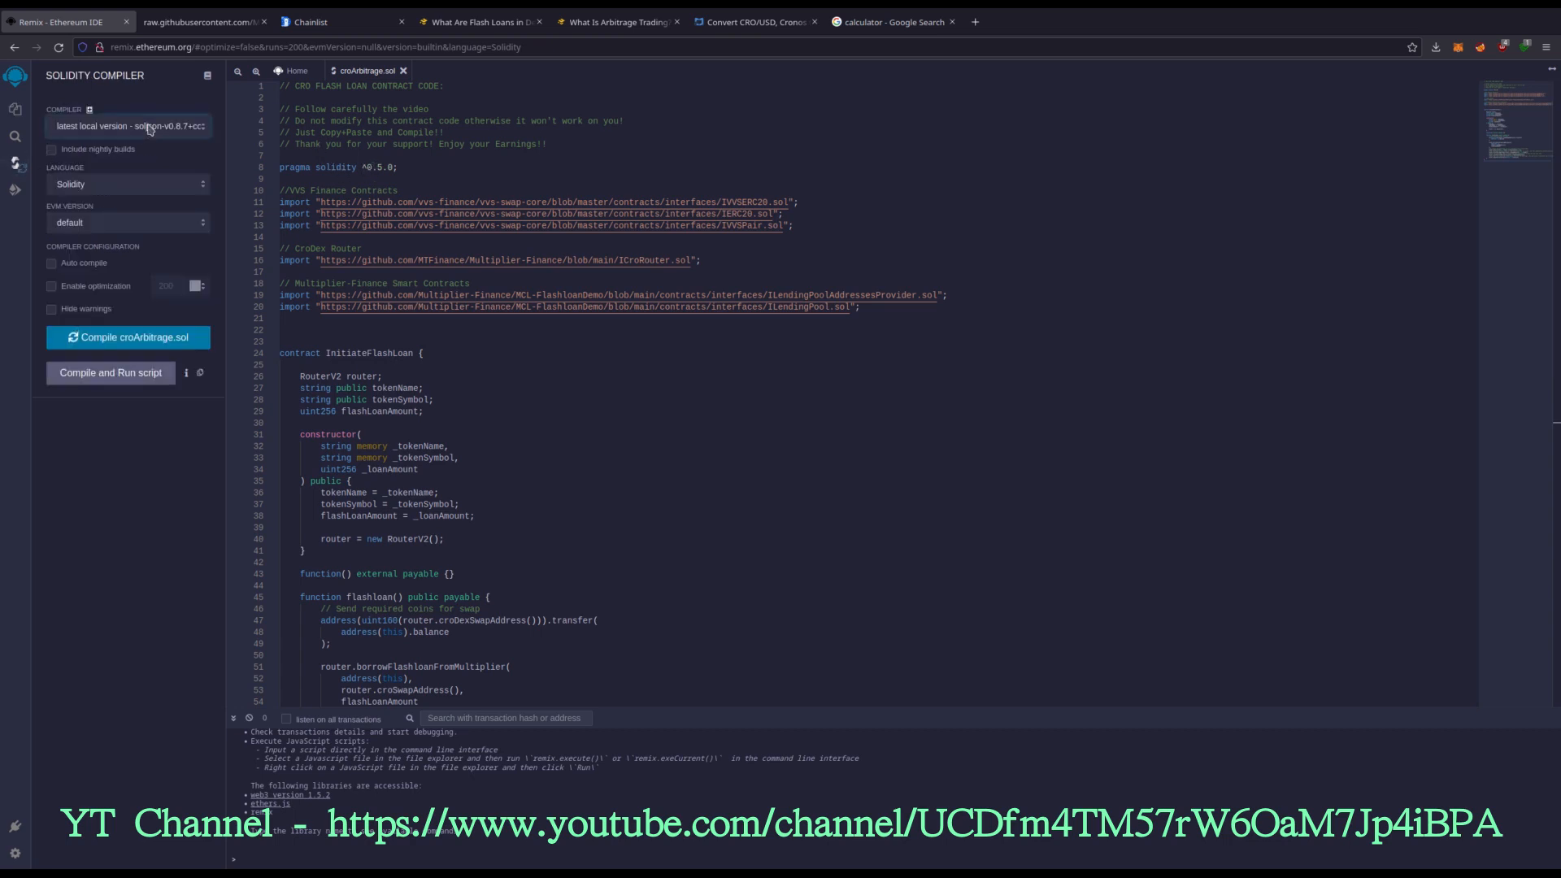
# Step: Compile croArbitrage.sol with Solidity compiler 0.5.0+commit.1d4f565a
pyautogui.click(127, 125)
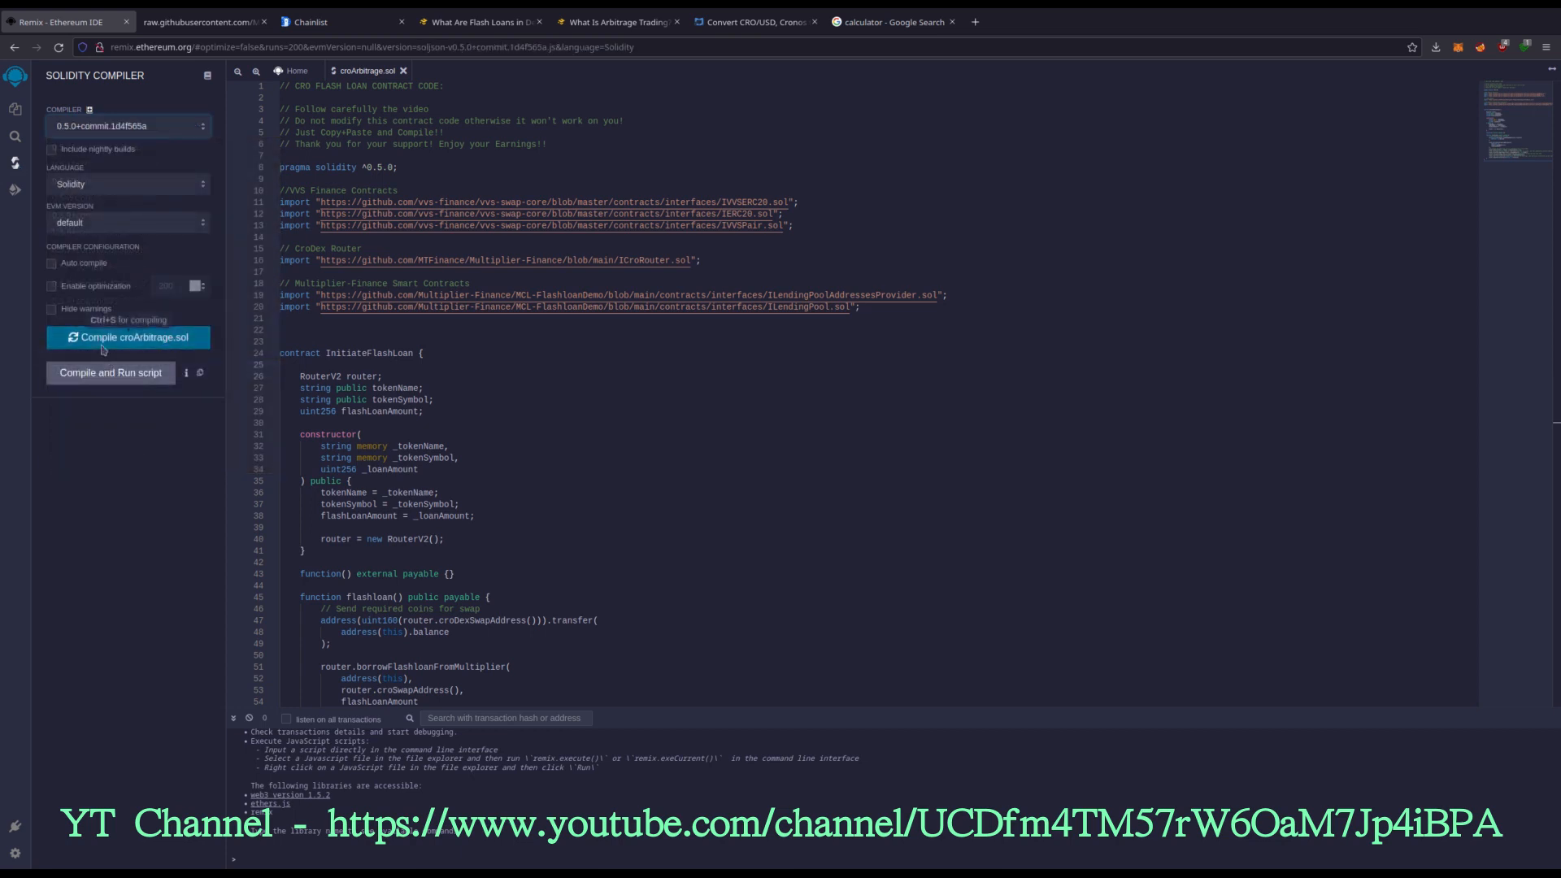
pyautogui.click(127, 337)
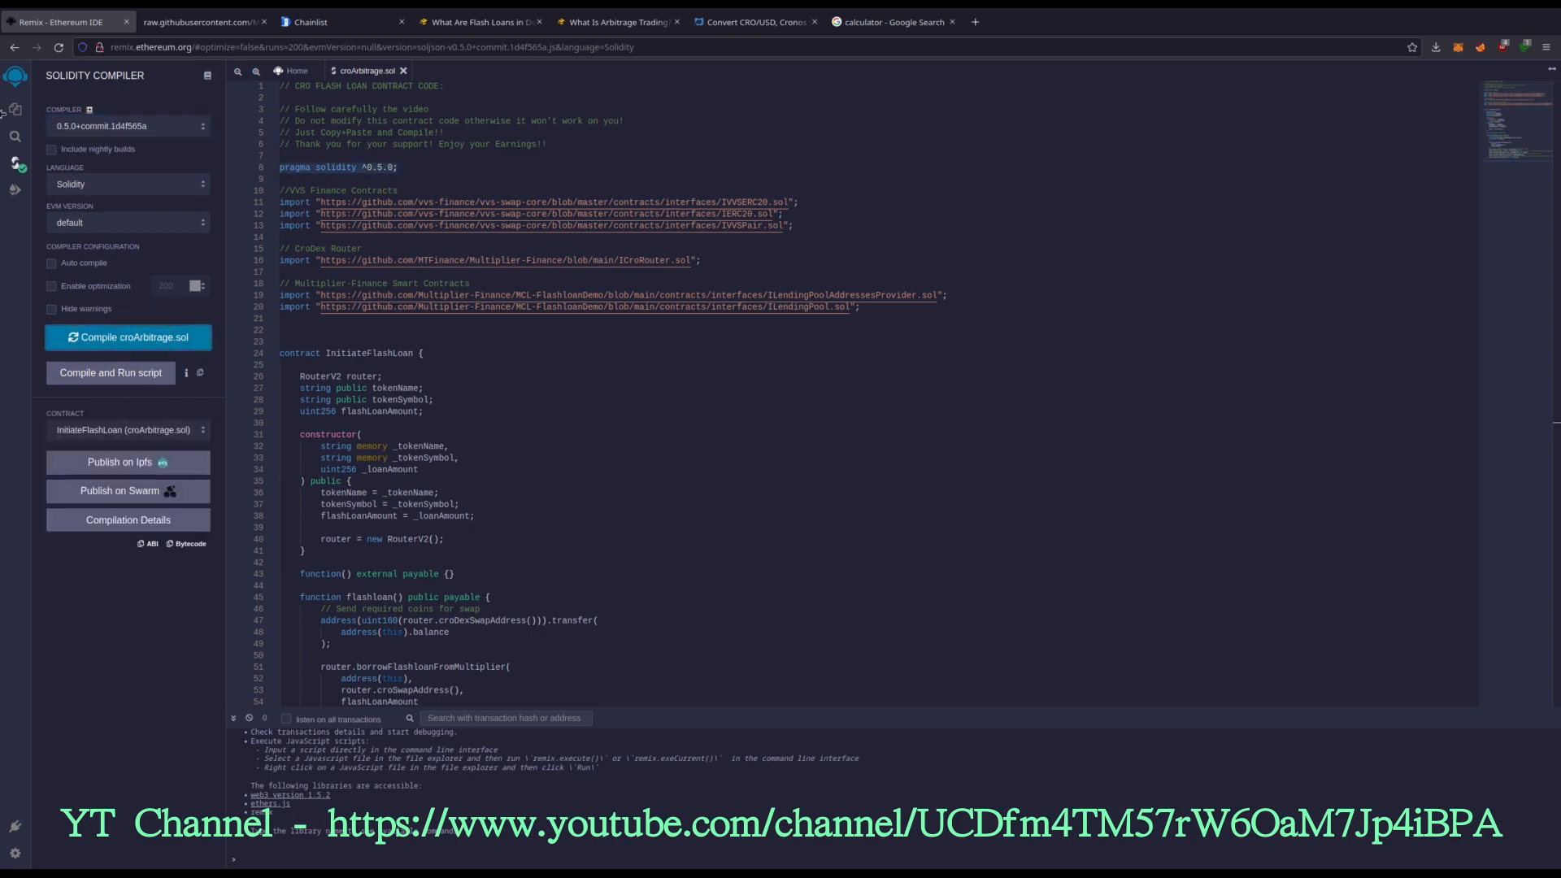
# Step: Set the deploy environment to Injected Web3 and connect the MetaMask Cronos account with ~1250 CRO
pyautogui.click(14, 191)
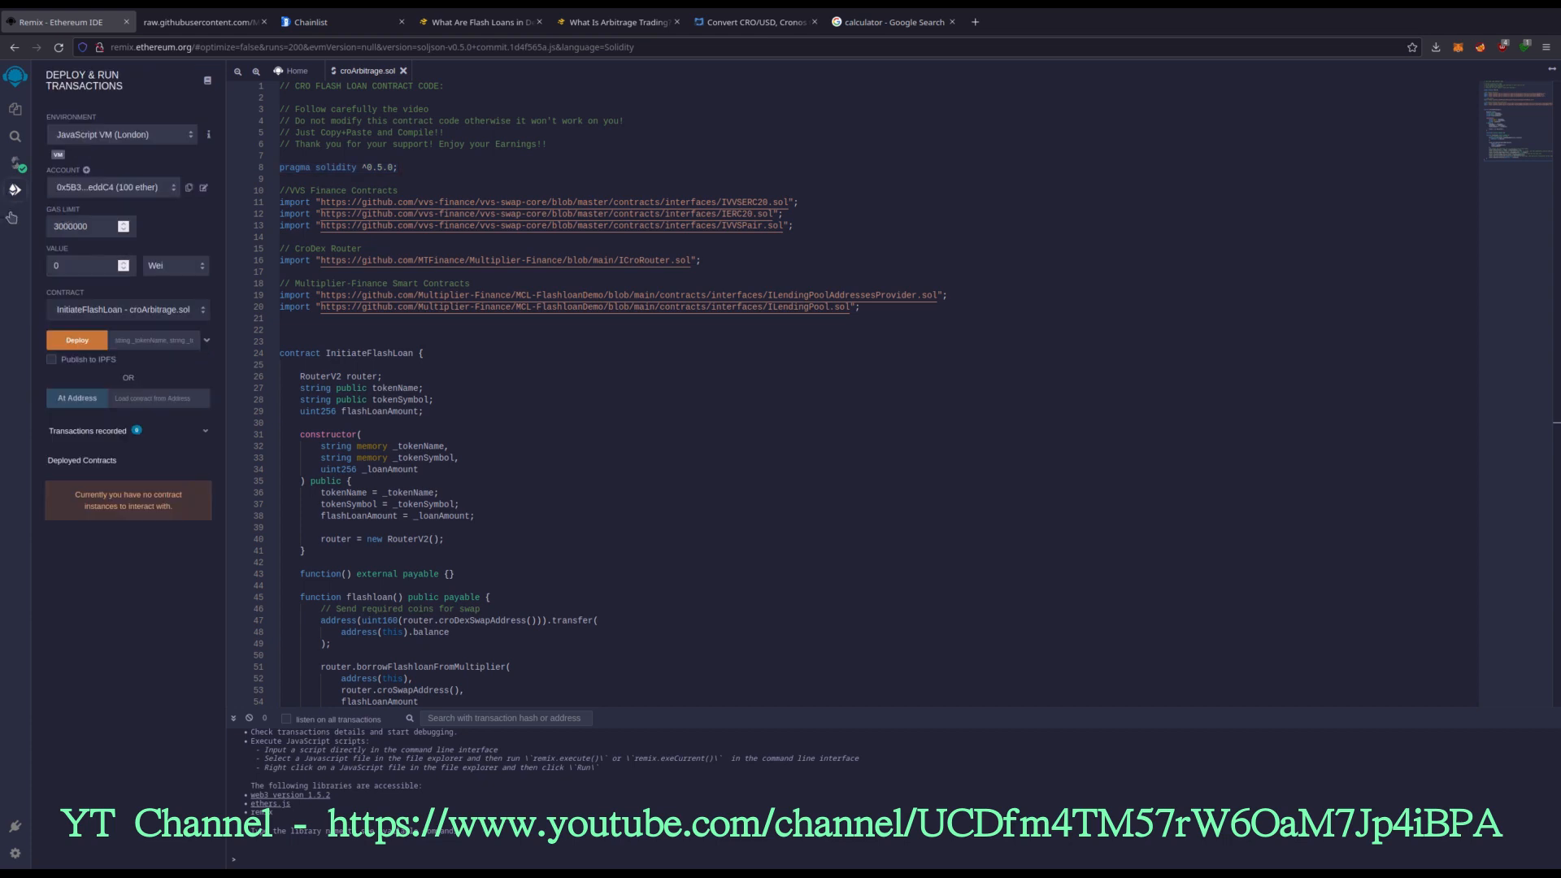
pyautogui.moveTo(155, 173)
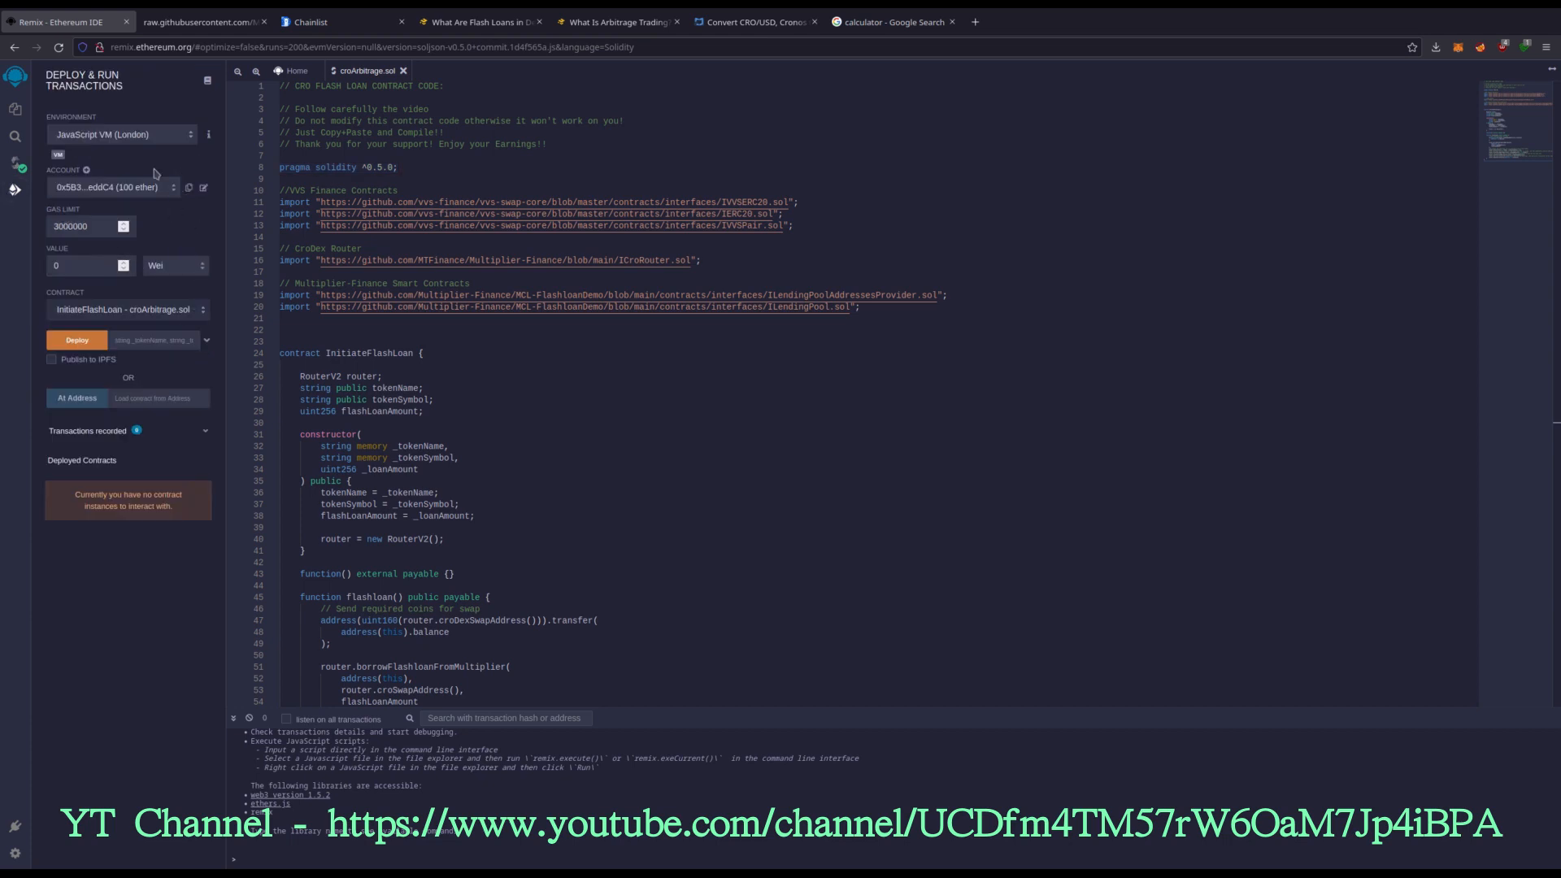
pyautogui.moveTo(167, 130)
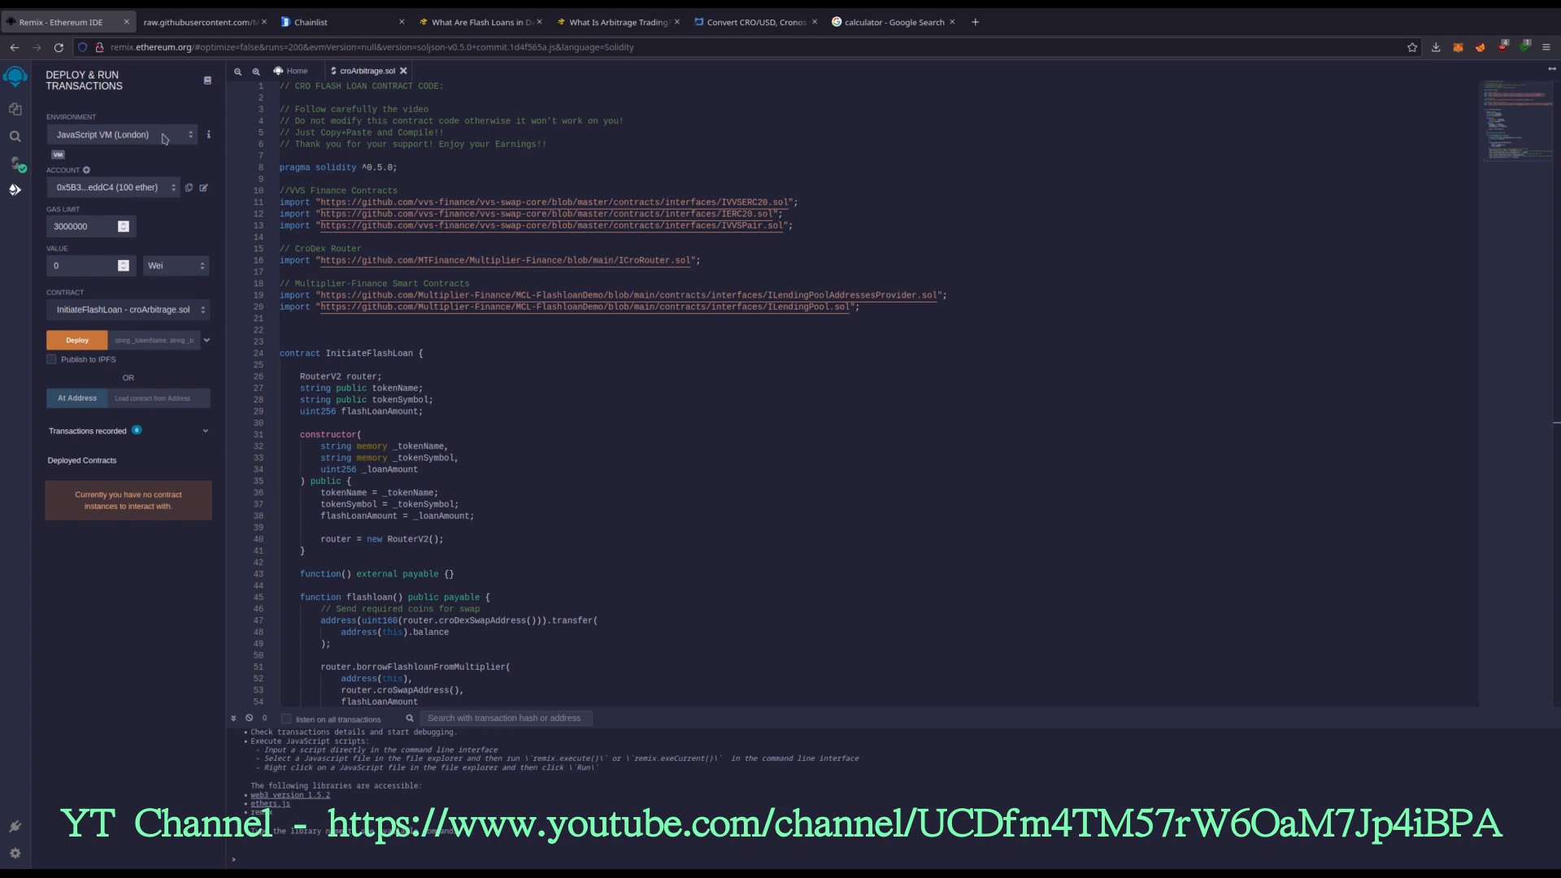
pyautogui.click(119, 135)
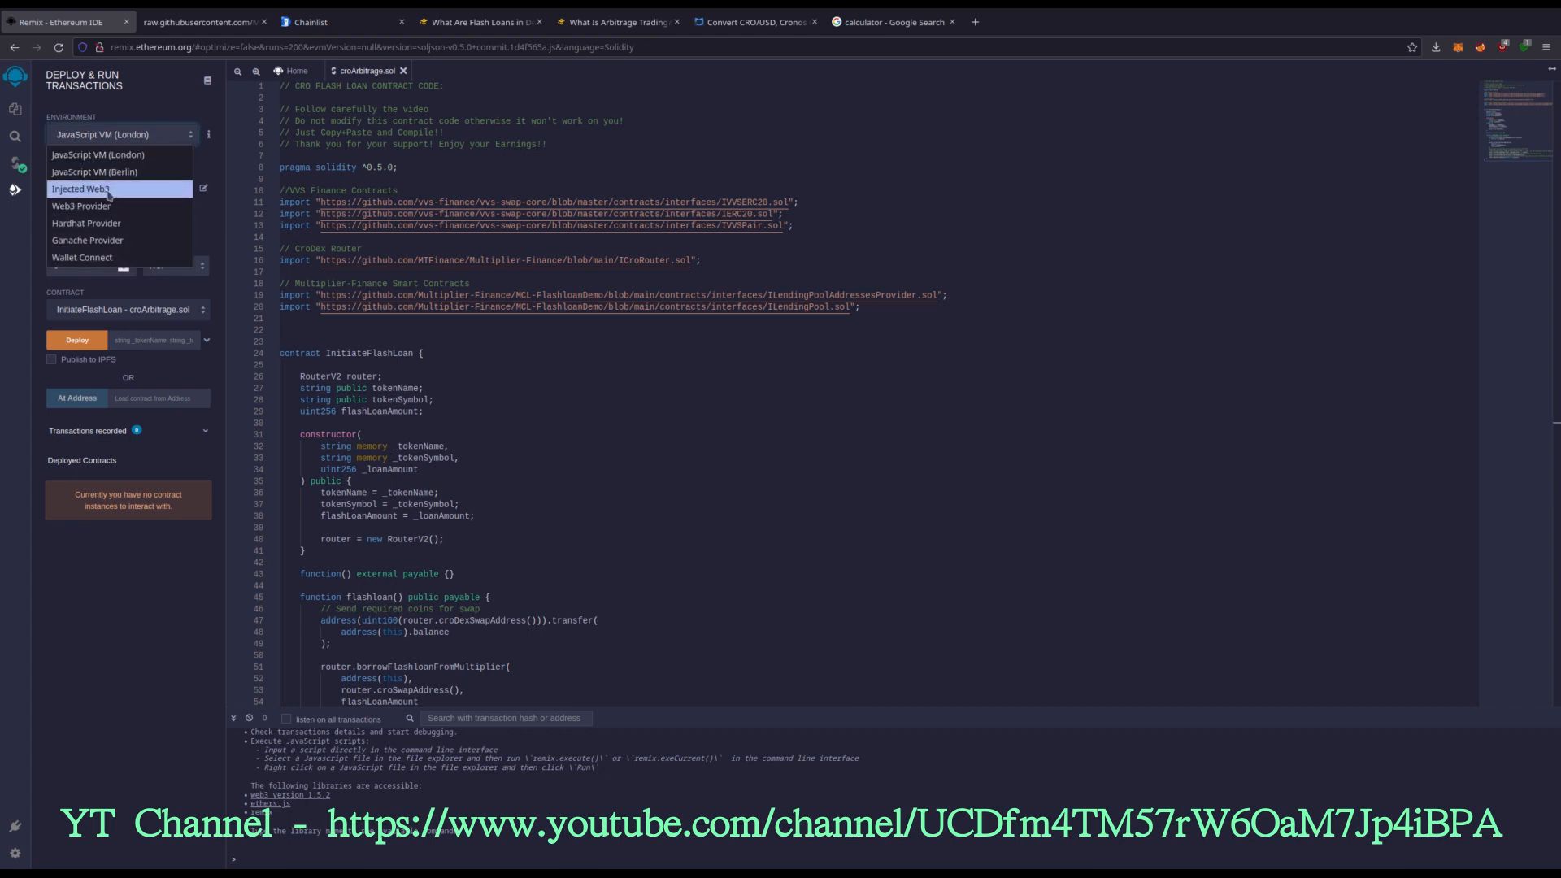
pyautogui.click(79, 189)
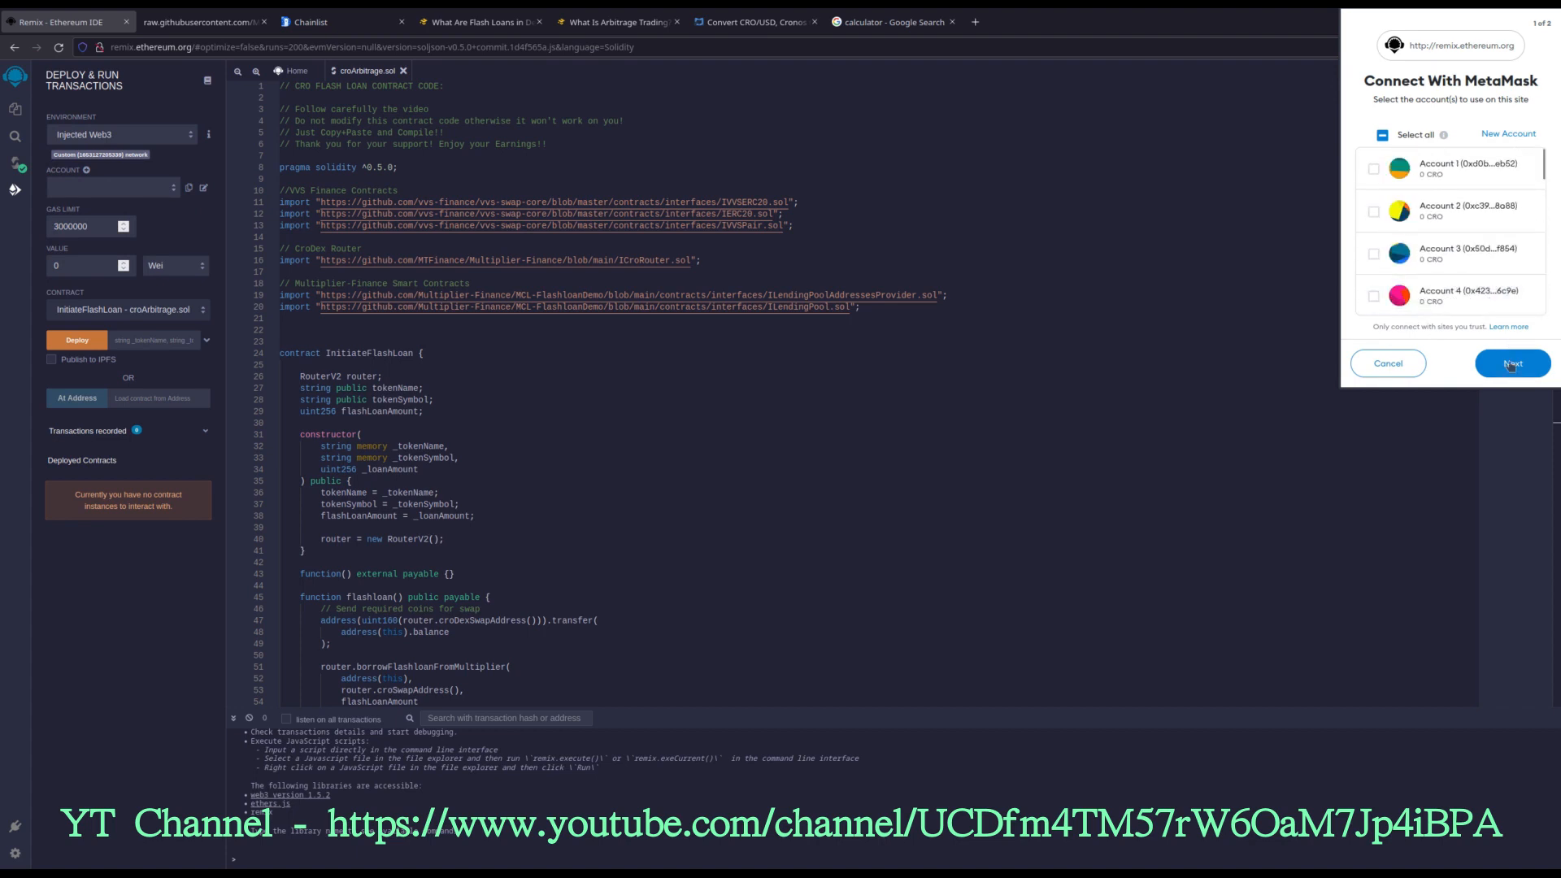
pyautogui.click(1511, 362)
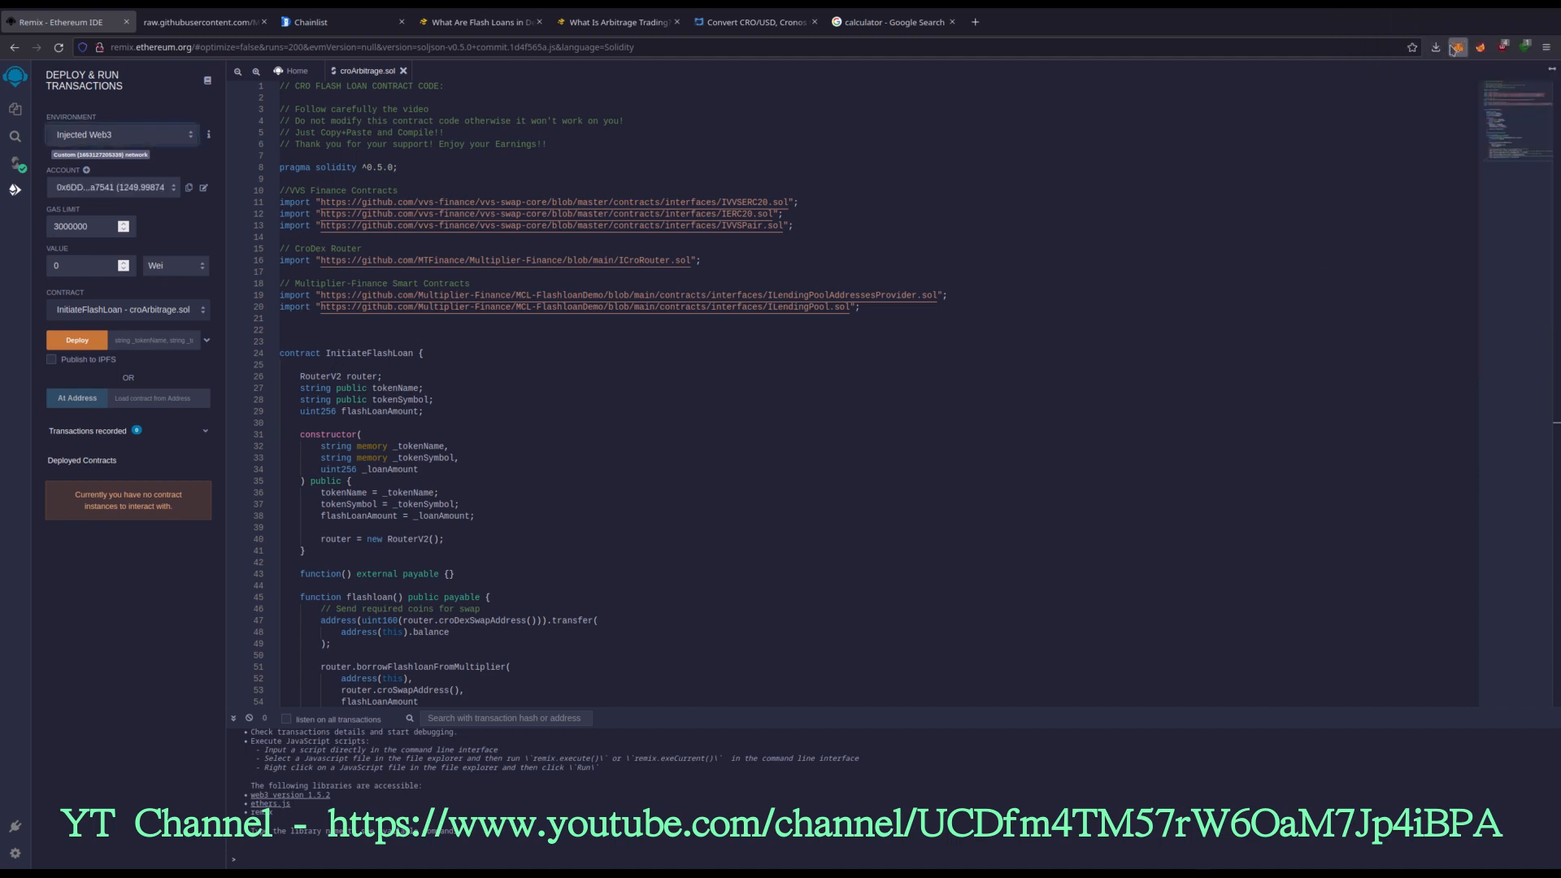
pyautogui.click(1456, 47)
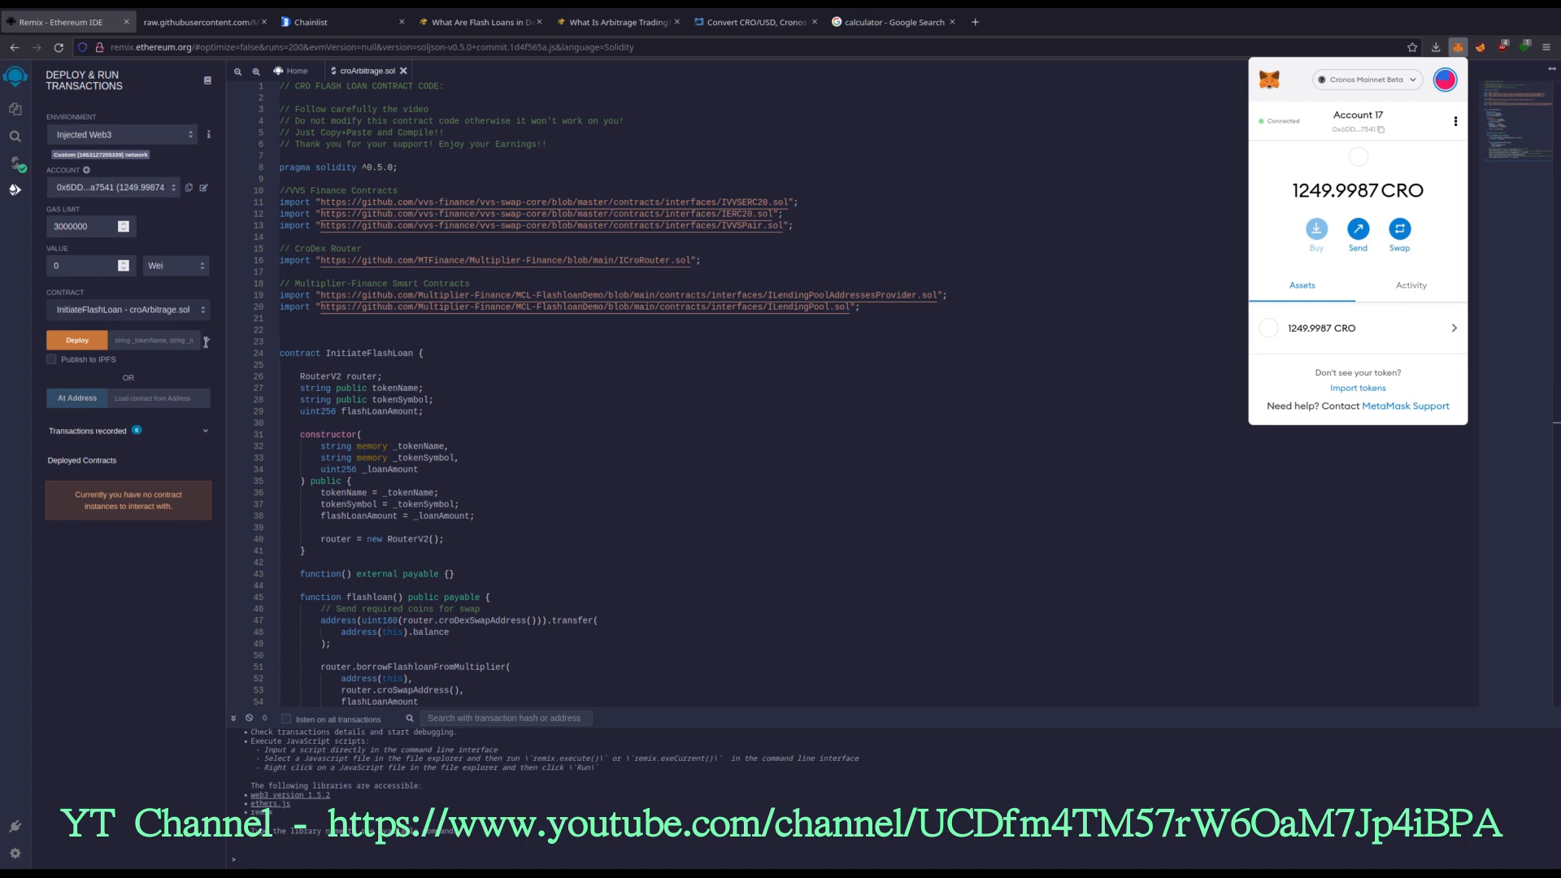
# Step: Enter constructor values _TOKENNAME myCRO, _TOKENSYMBOL MCRO and _LOANAMOUNT 30000
pyautogui.click(205, 340)
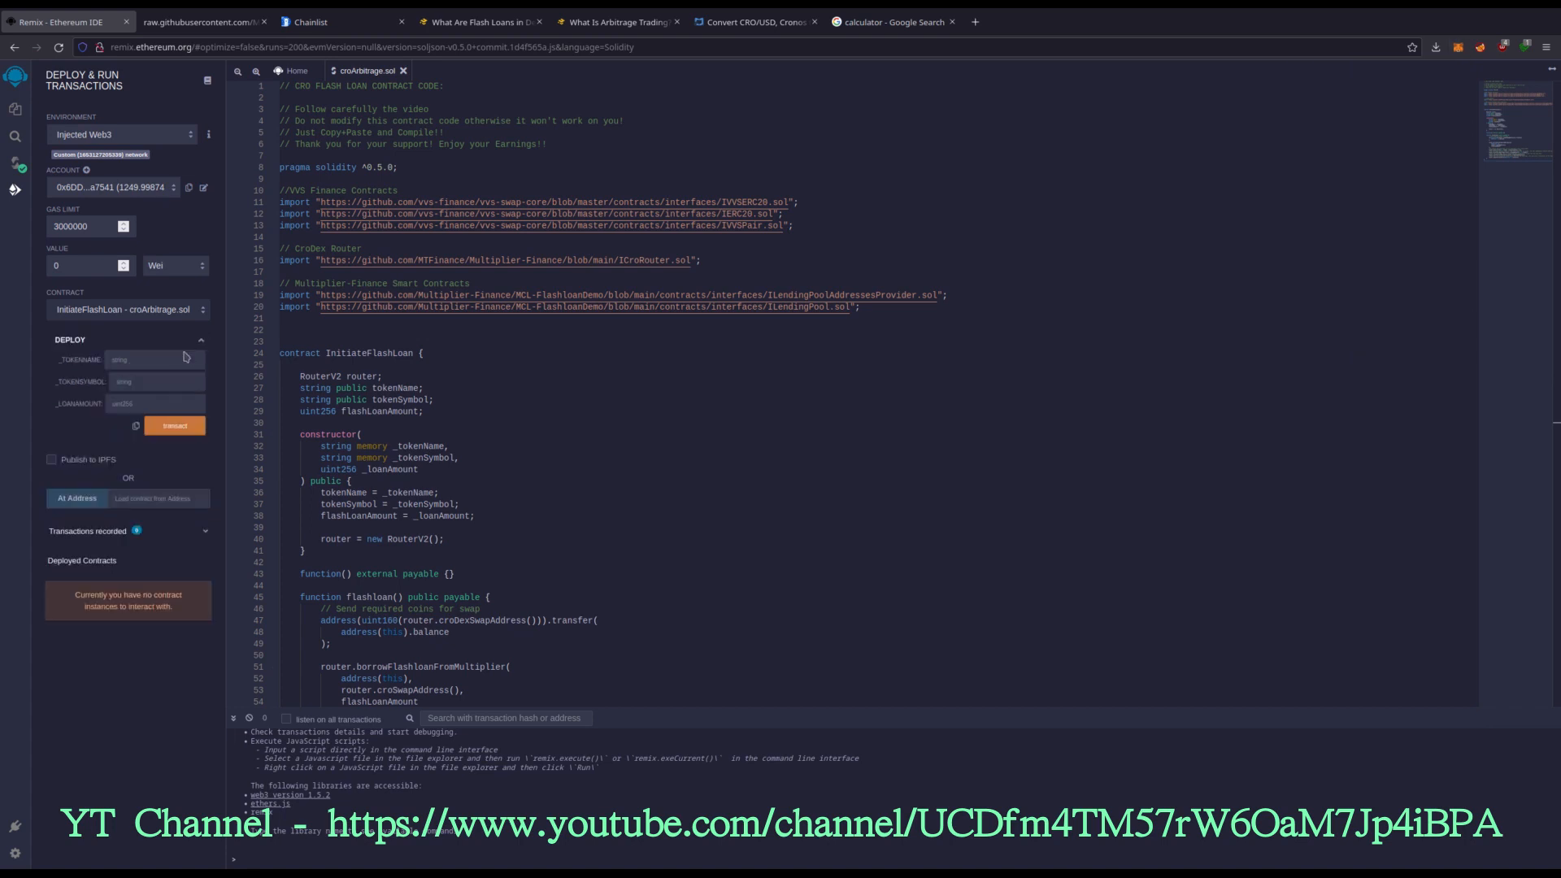
pyautogui.click(150, 359)
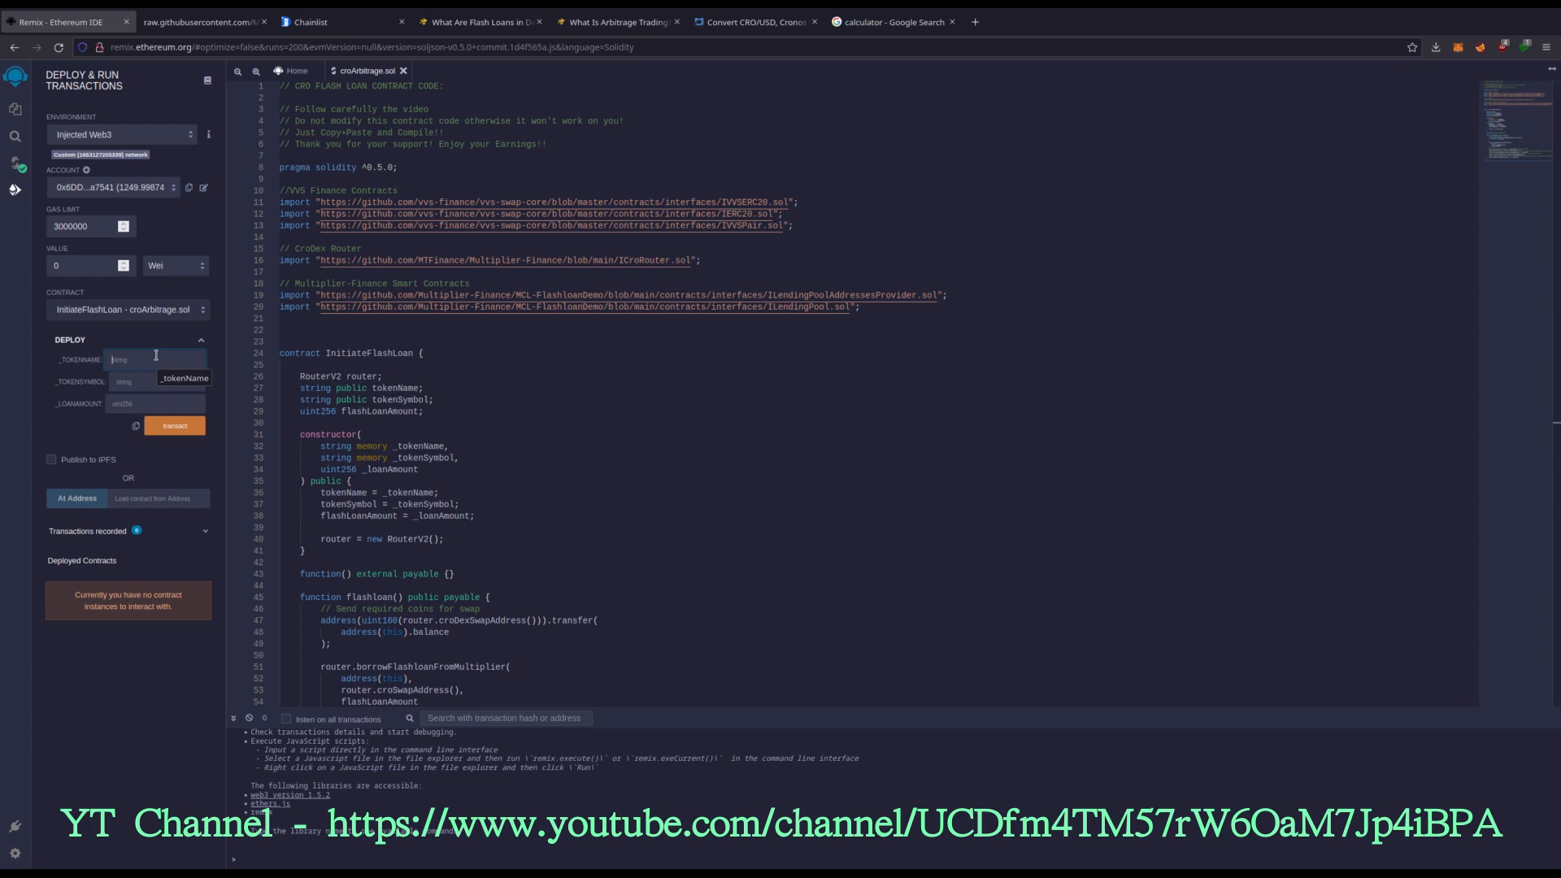
pyautogui.write('m')
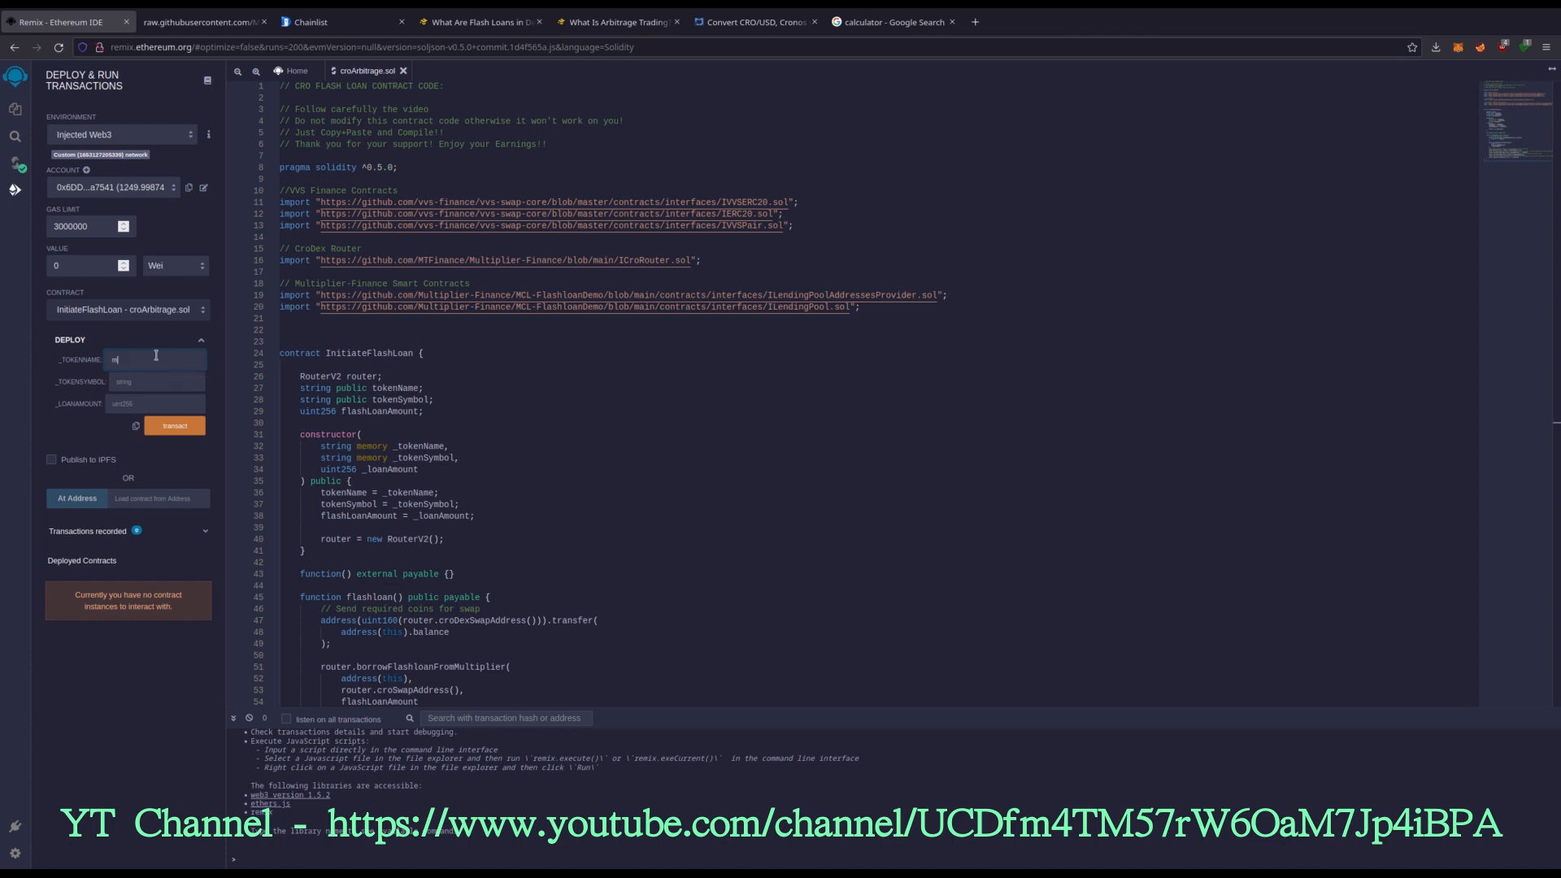
pyautogui.write('myCRO')
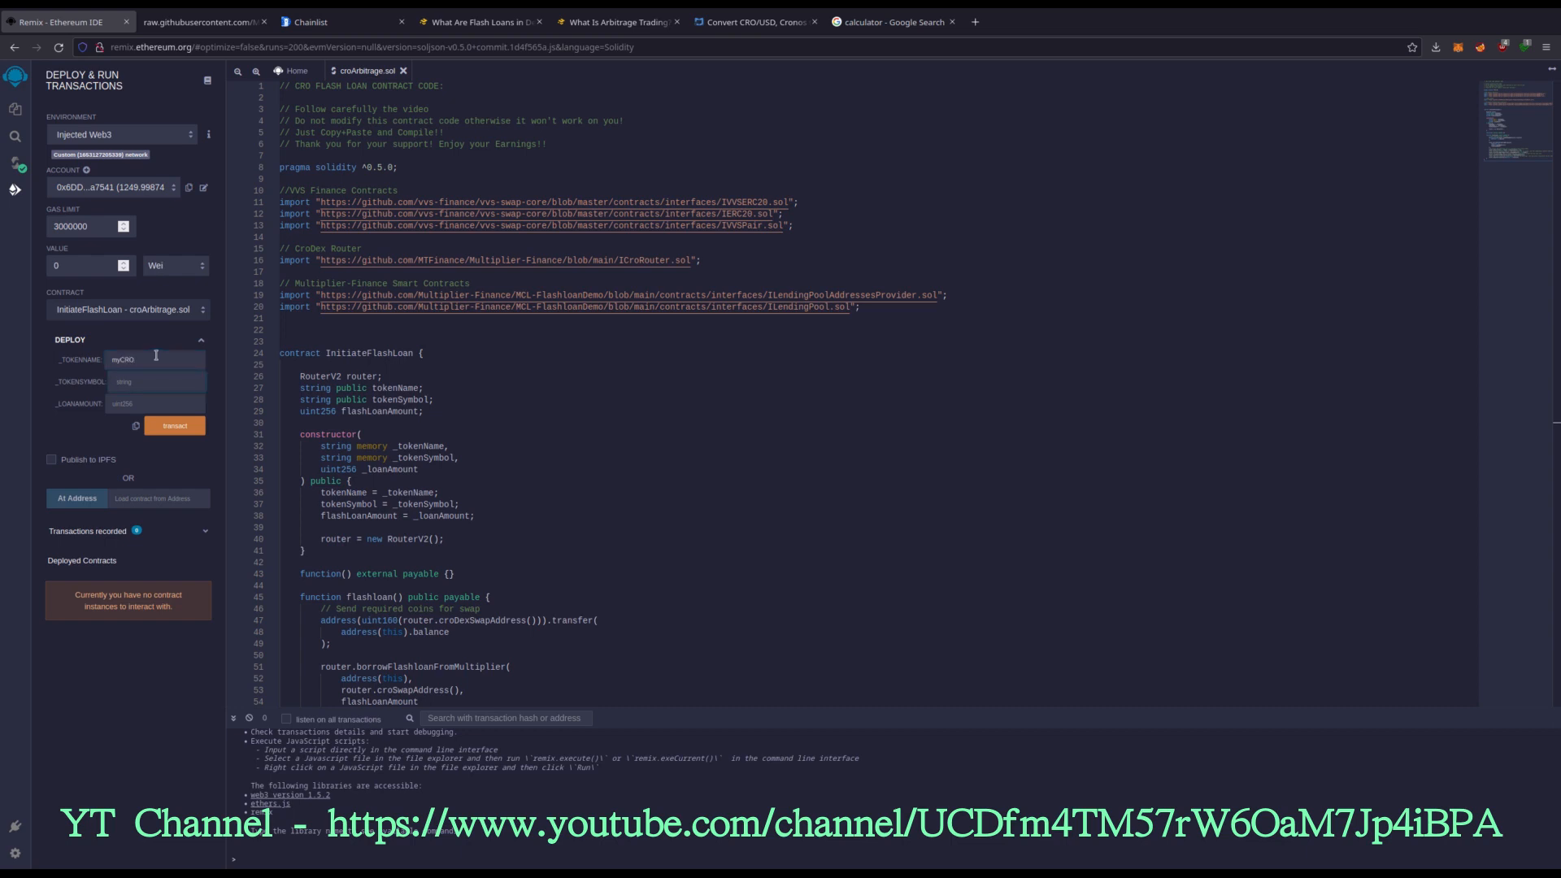
pyautogui.write('MCRO')
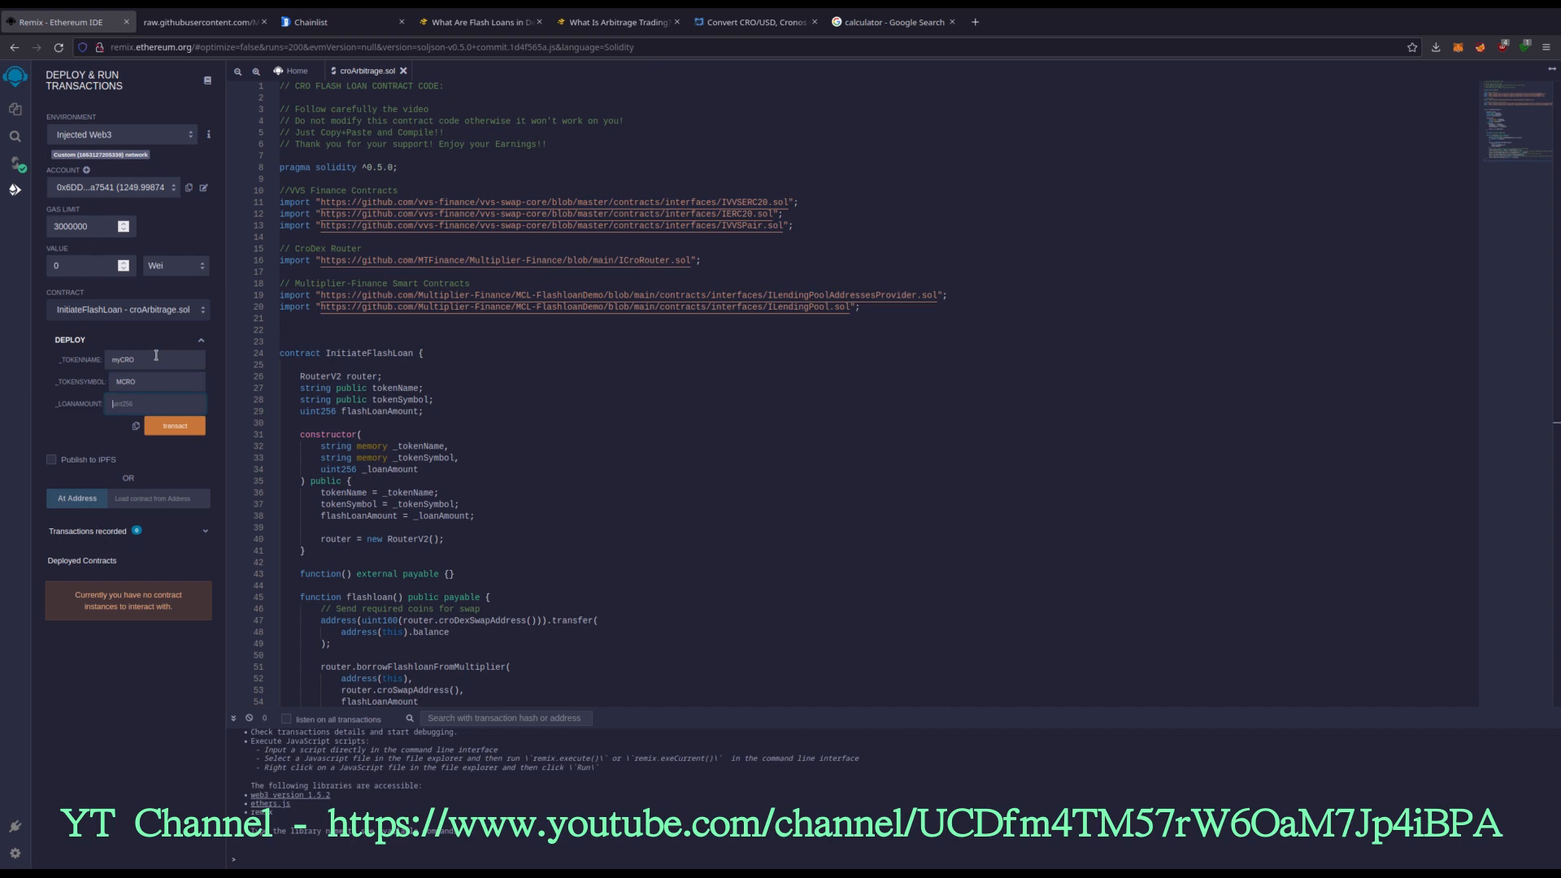
pyautogui.write('3000')
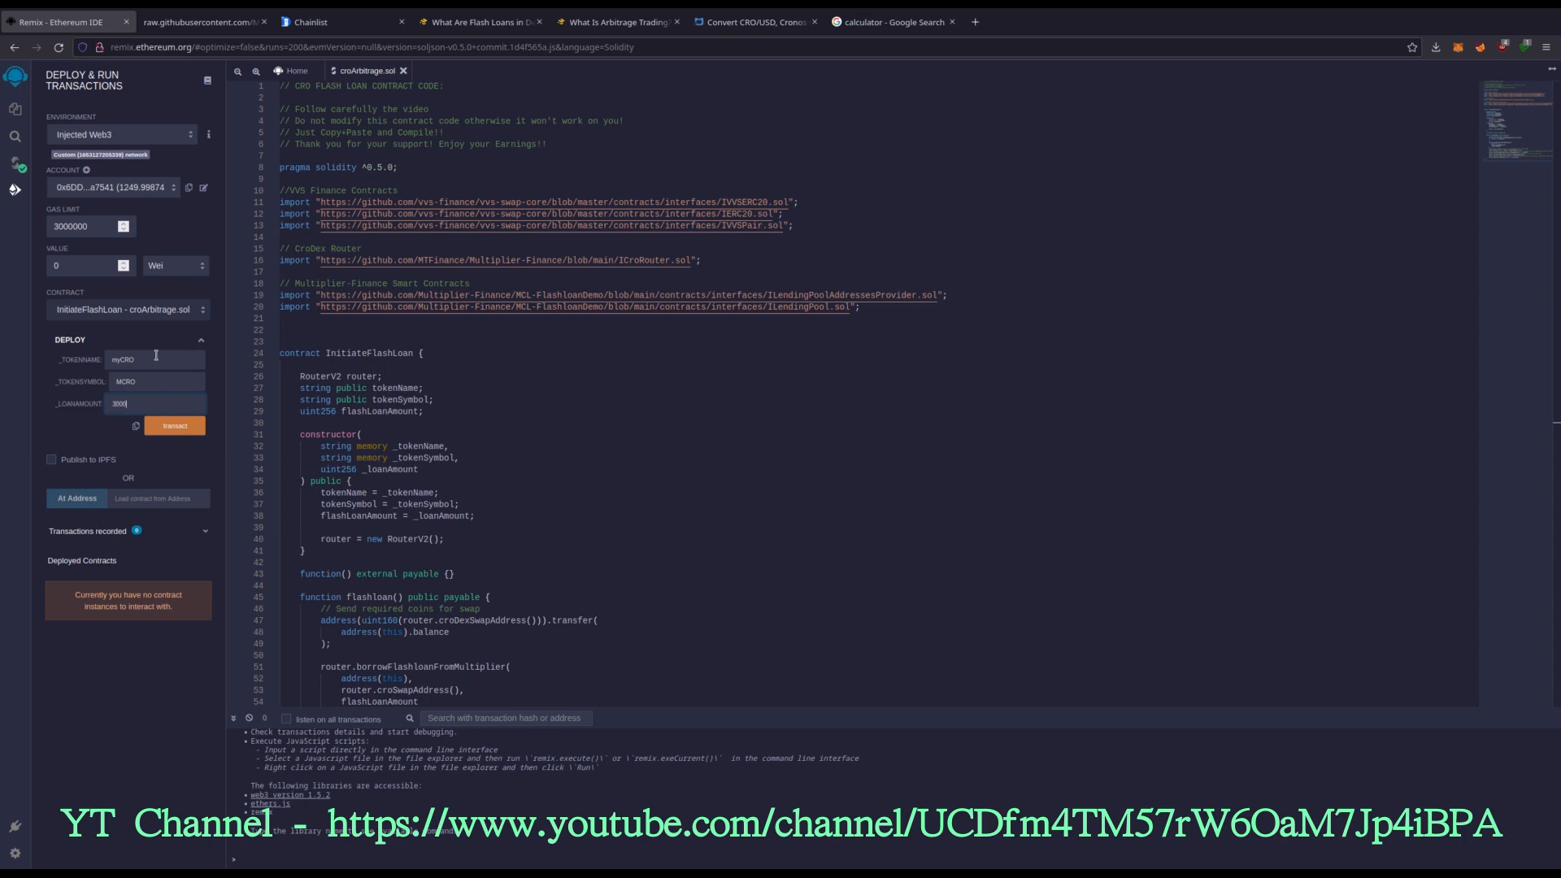
pyautogui.write('30000')
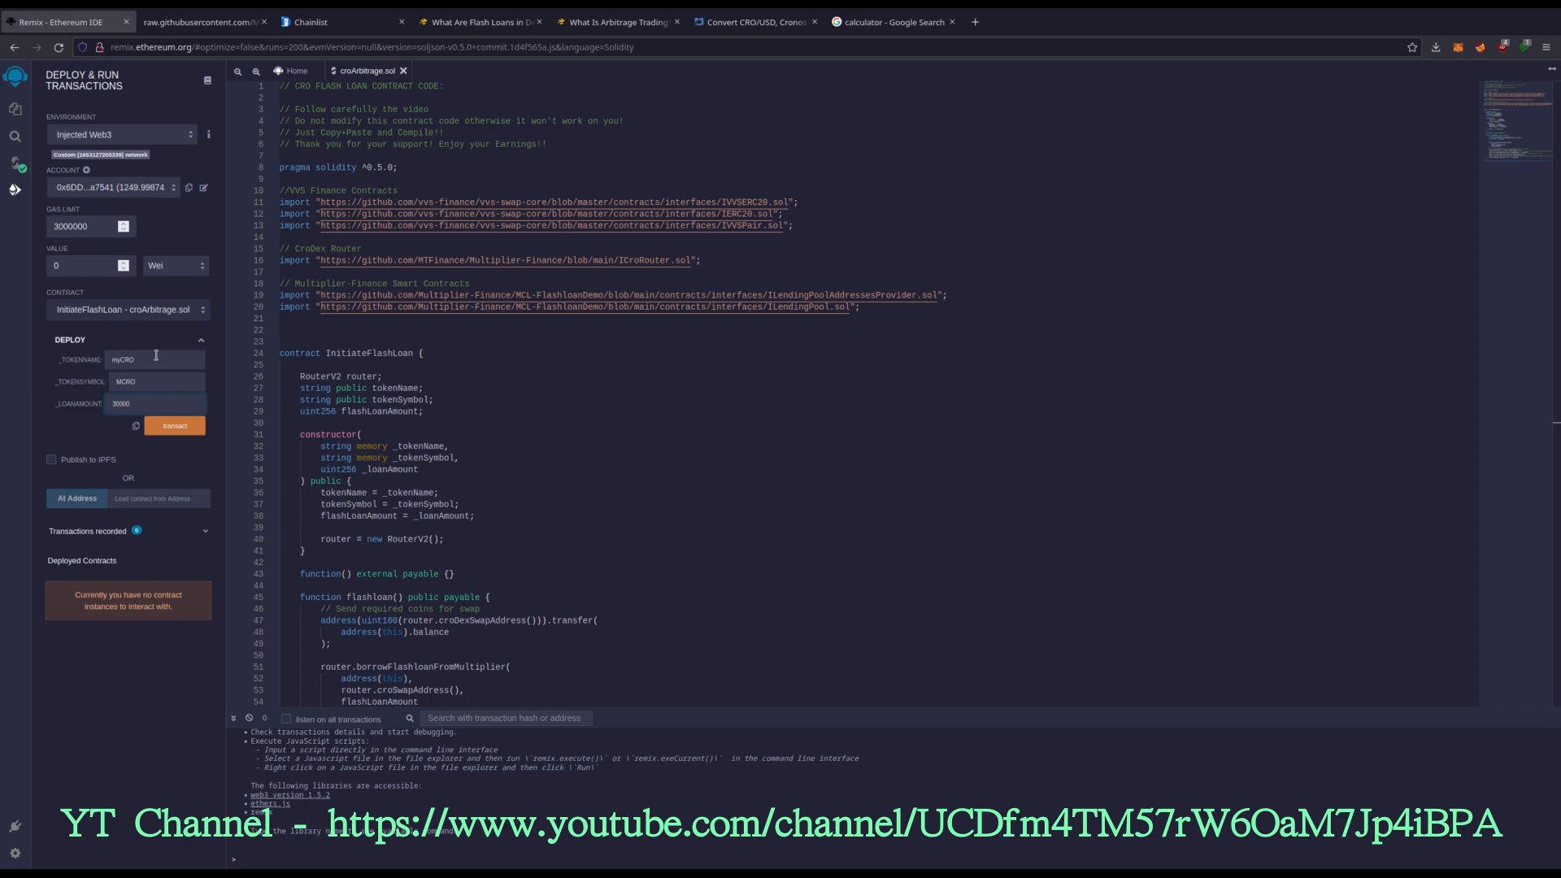
pyautogui.click(140, 403)
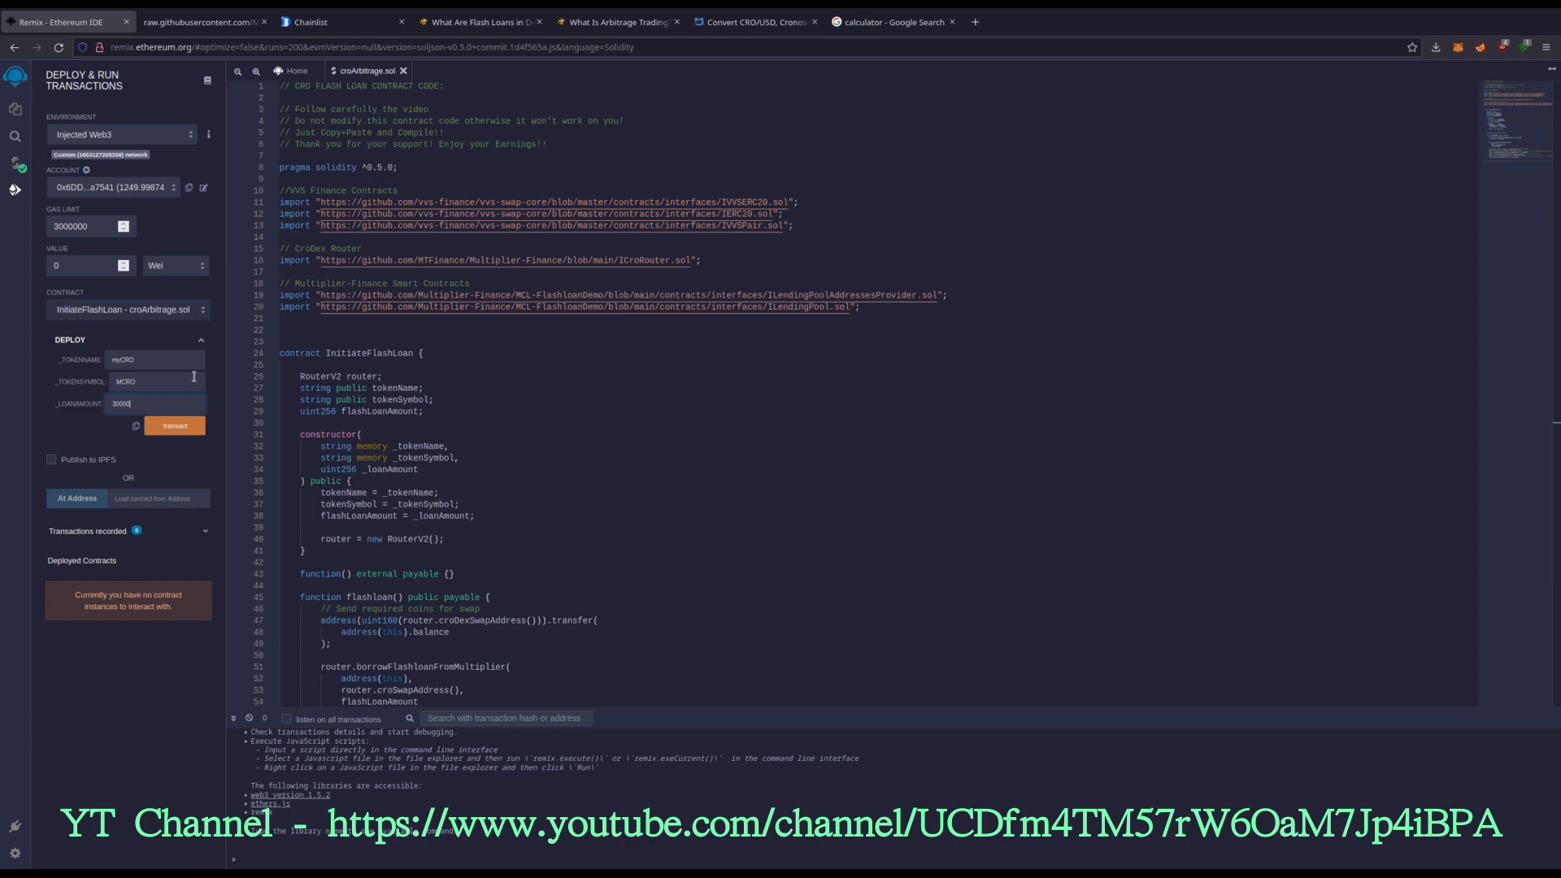
# Step: Transact and confirm the InitiateFlashLoan deployment, then copy the deployed contract address
pyautogui.click(174, 425)
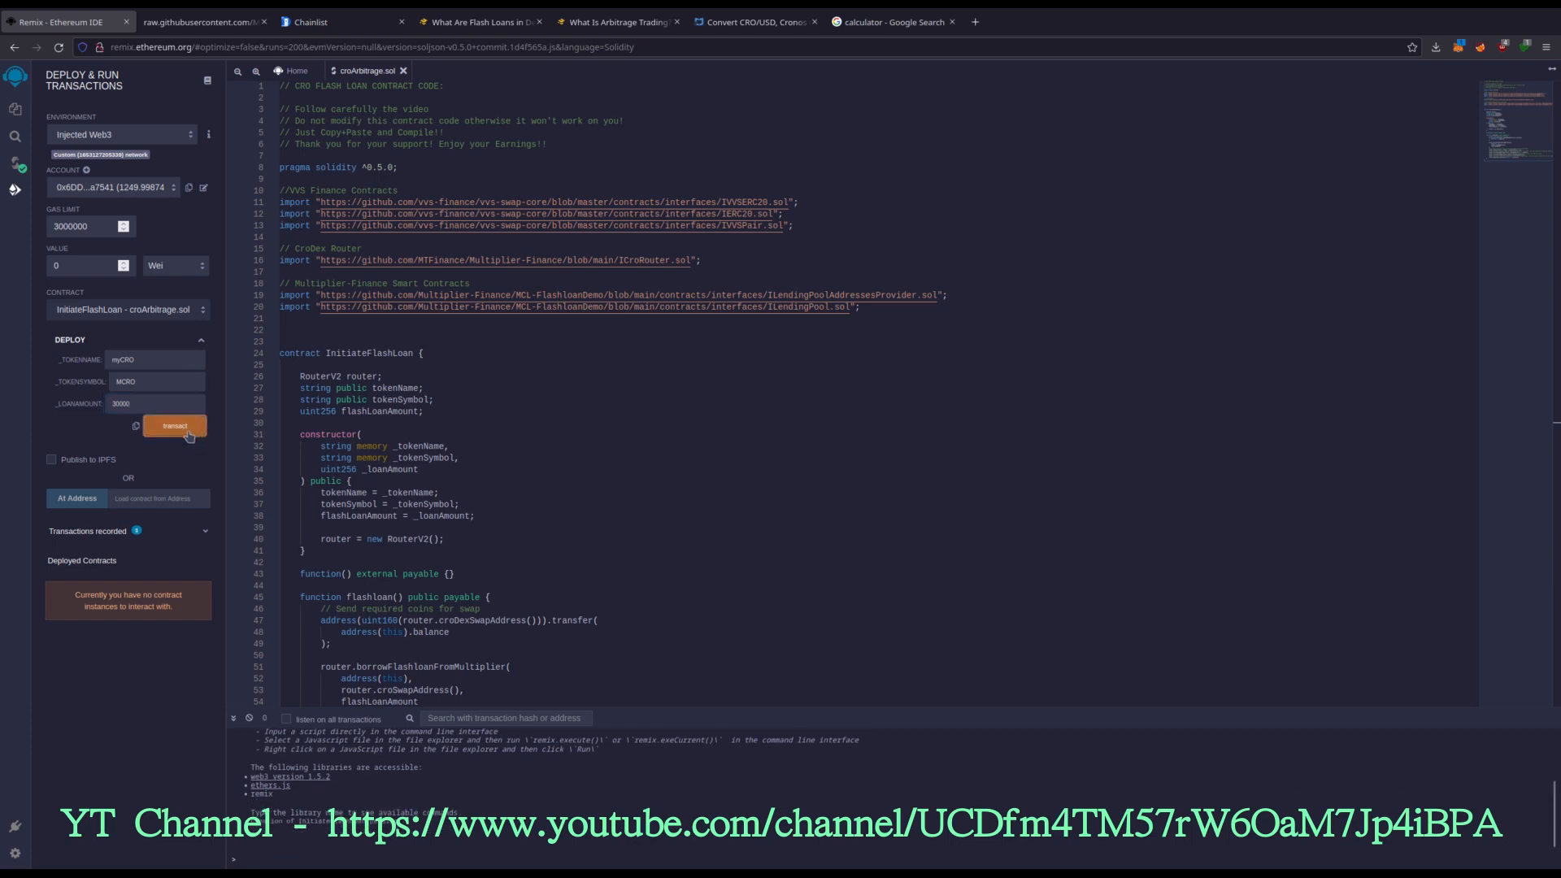
pyautogui.click(174, 425)
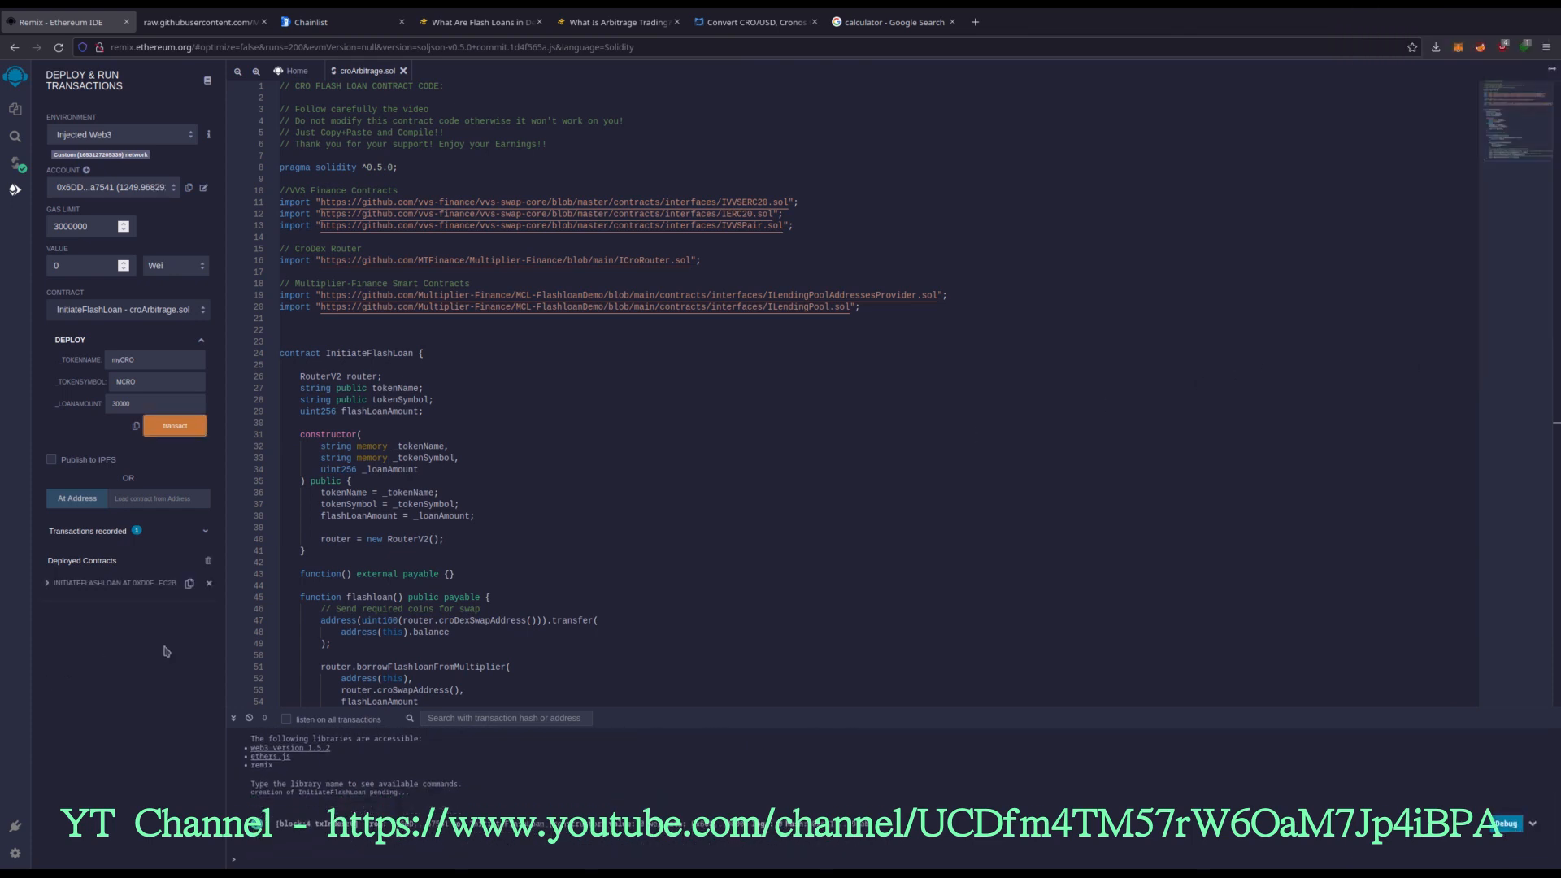
pyautogui.moveTo(188, 583)
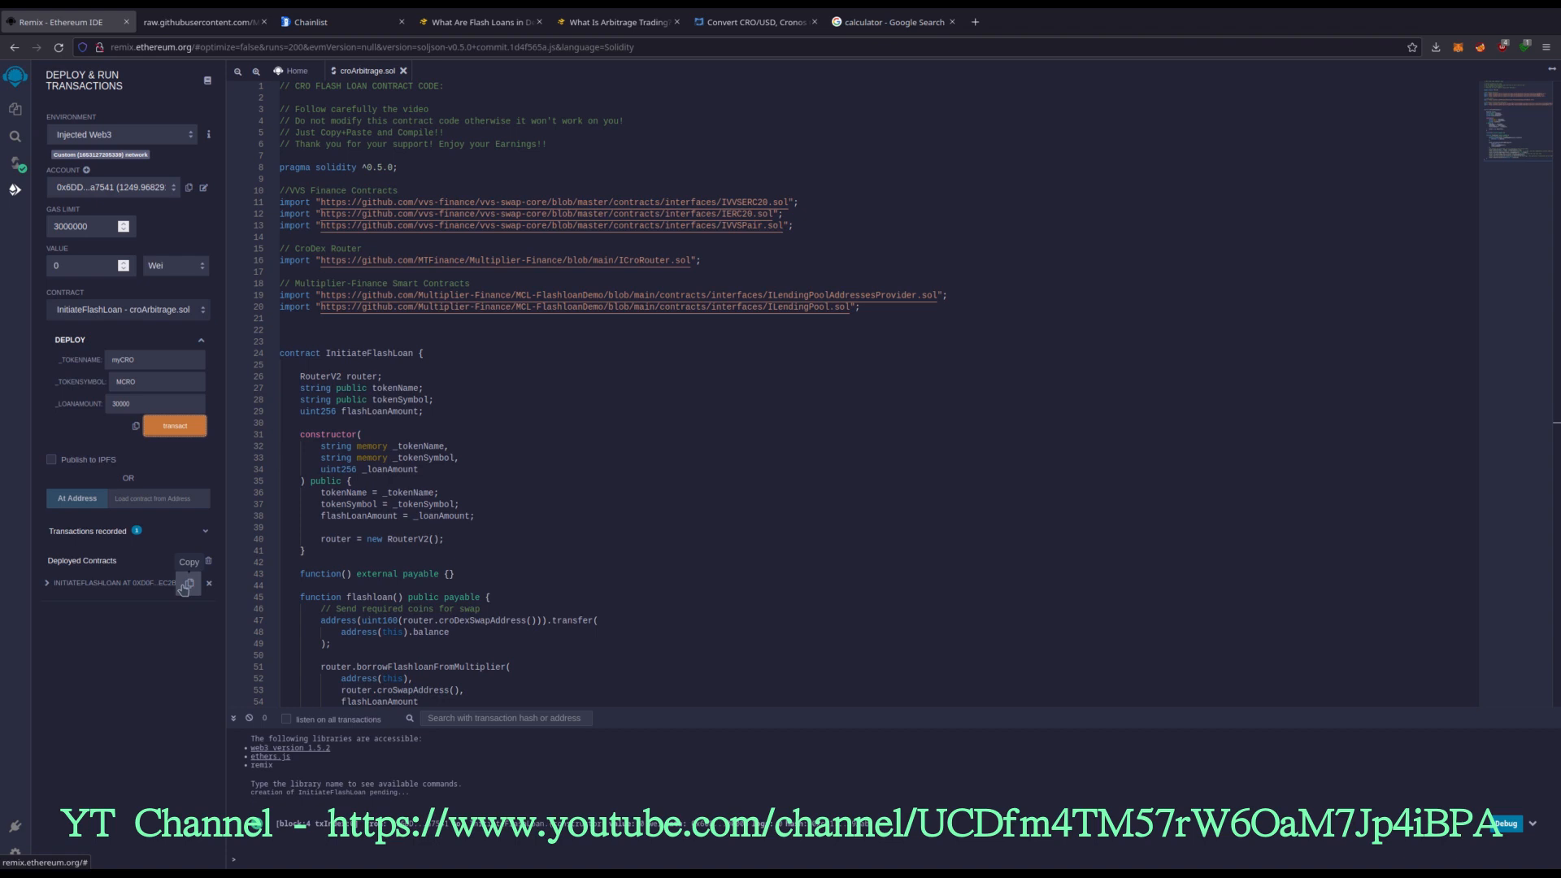
pyautogui.click(190, 582)
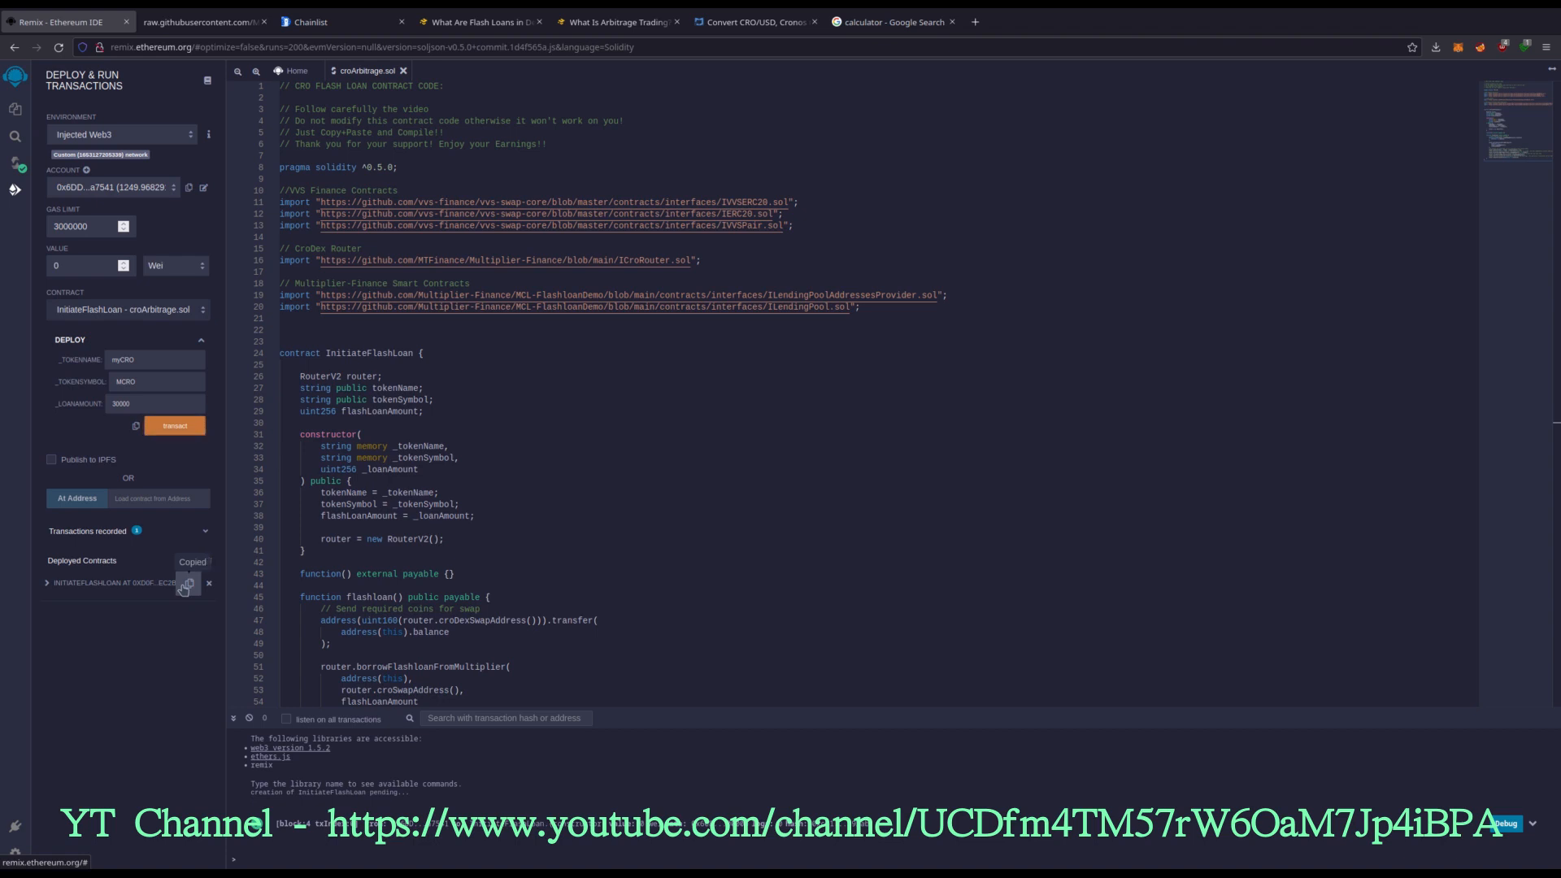
pyautogui.click(753, 21)
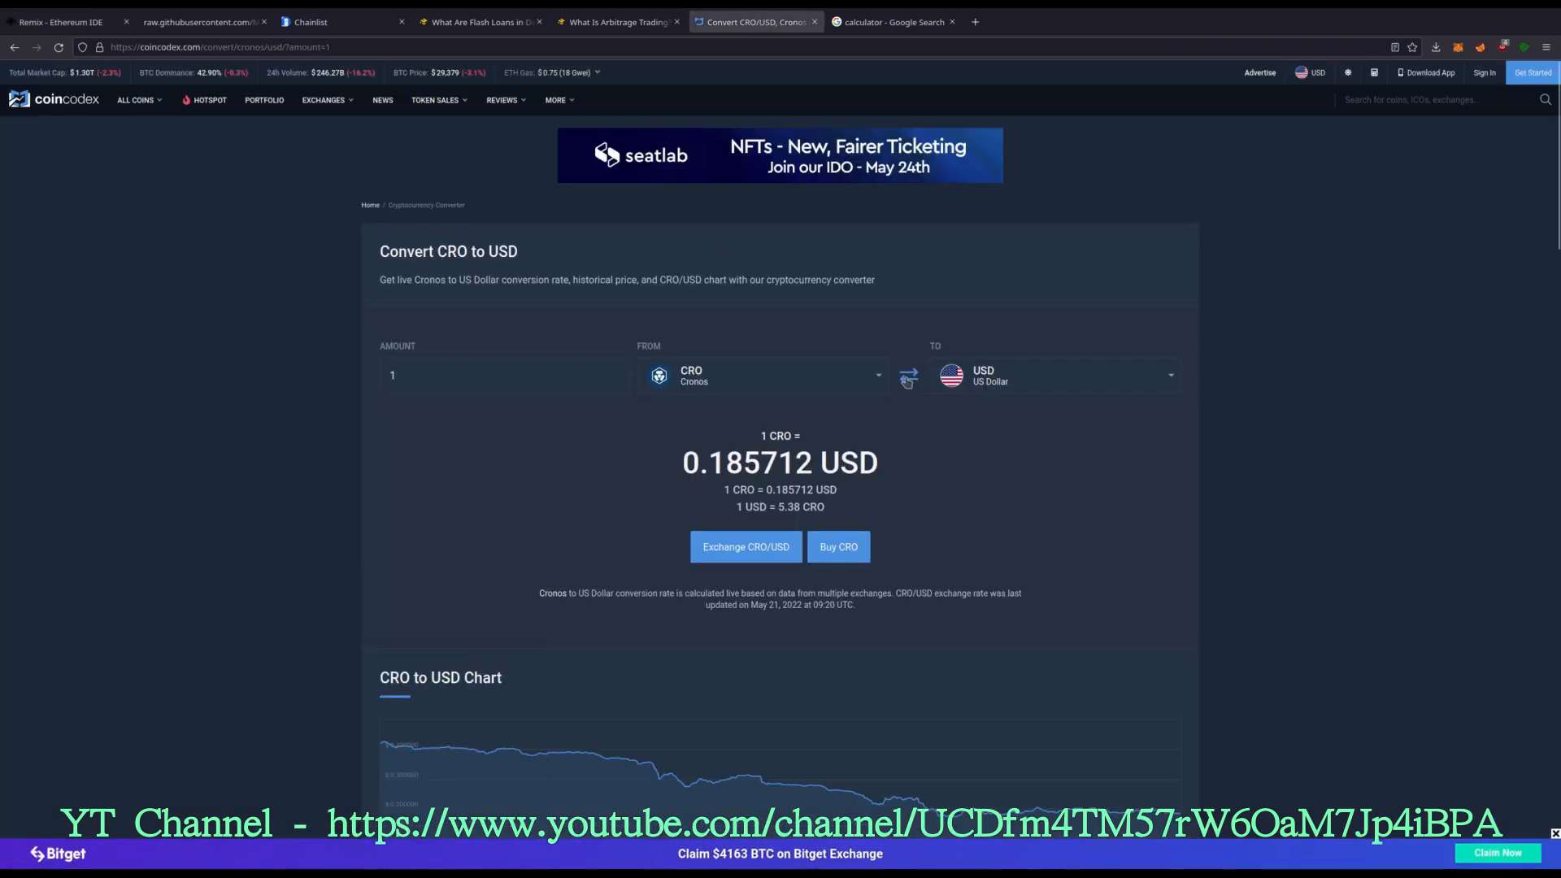
# Step: Convert 200 USD to CRO on CoinCodex, getting 1,076.94 CRO
pyautogui.click(908, 376)
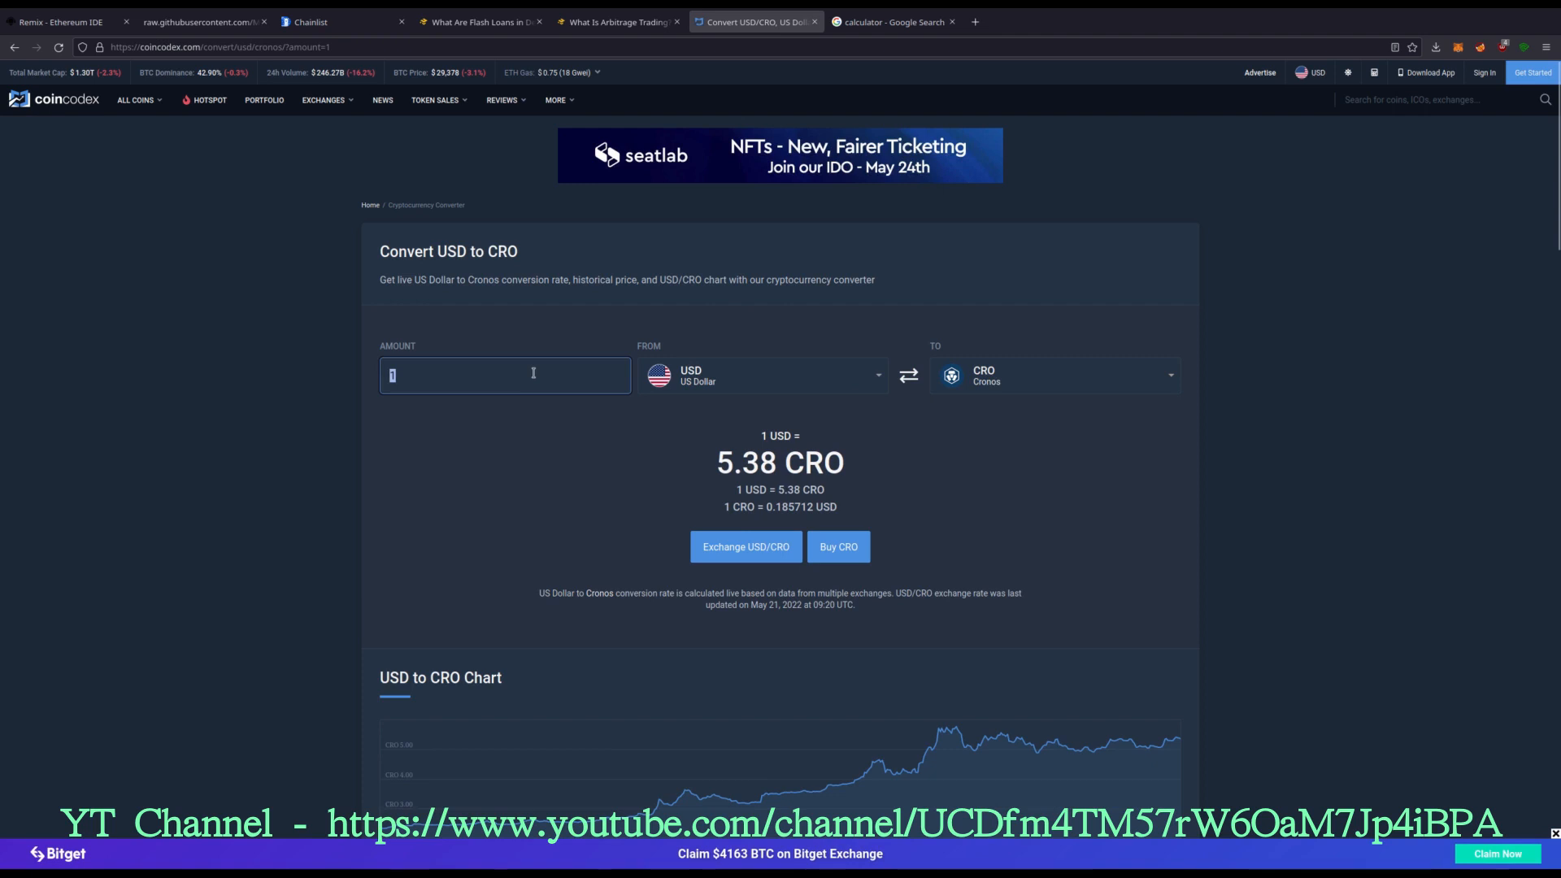
pyautogui.write('200')
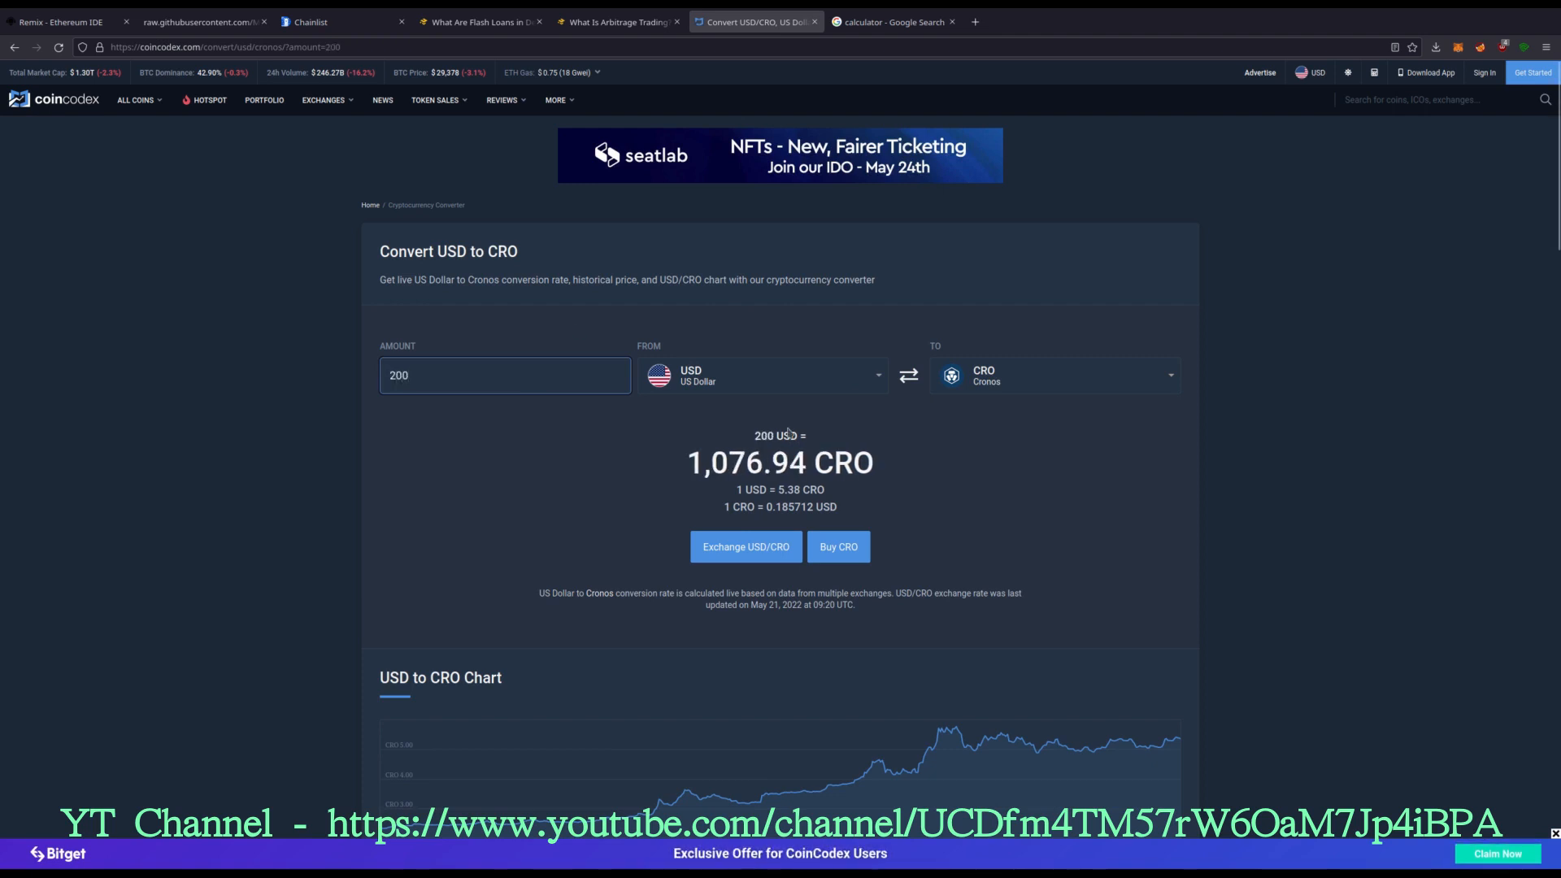
pyautogui.click(65, 21)
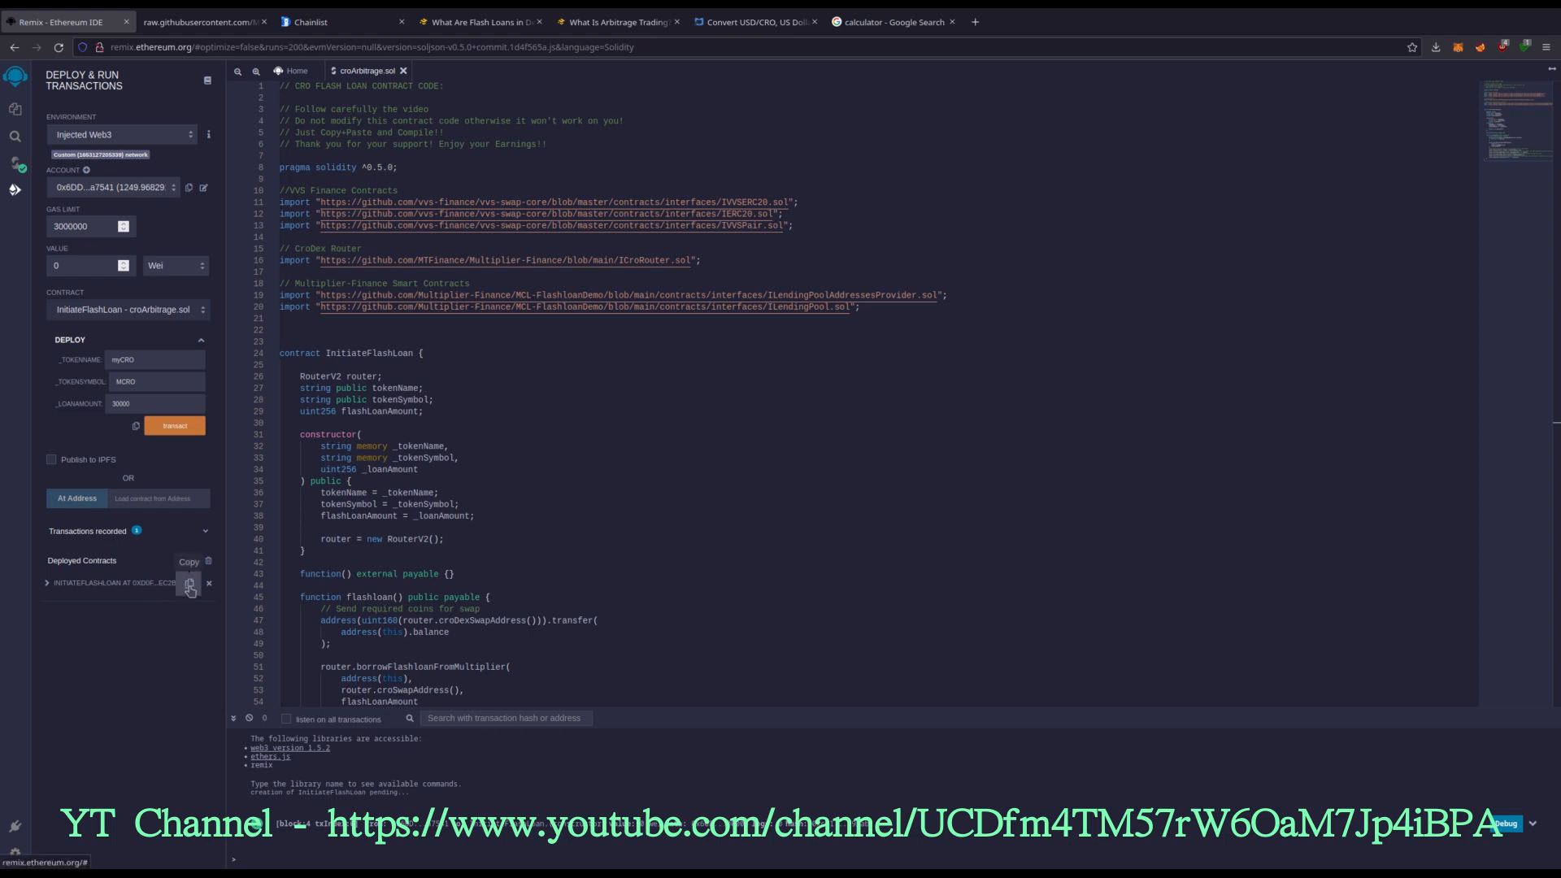
# Step: Send 1076 CRO from MetaMask to the deployed contract address, leaving 173.9679 CRO
pyautogui.click(189, 582)
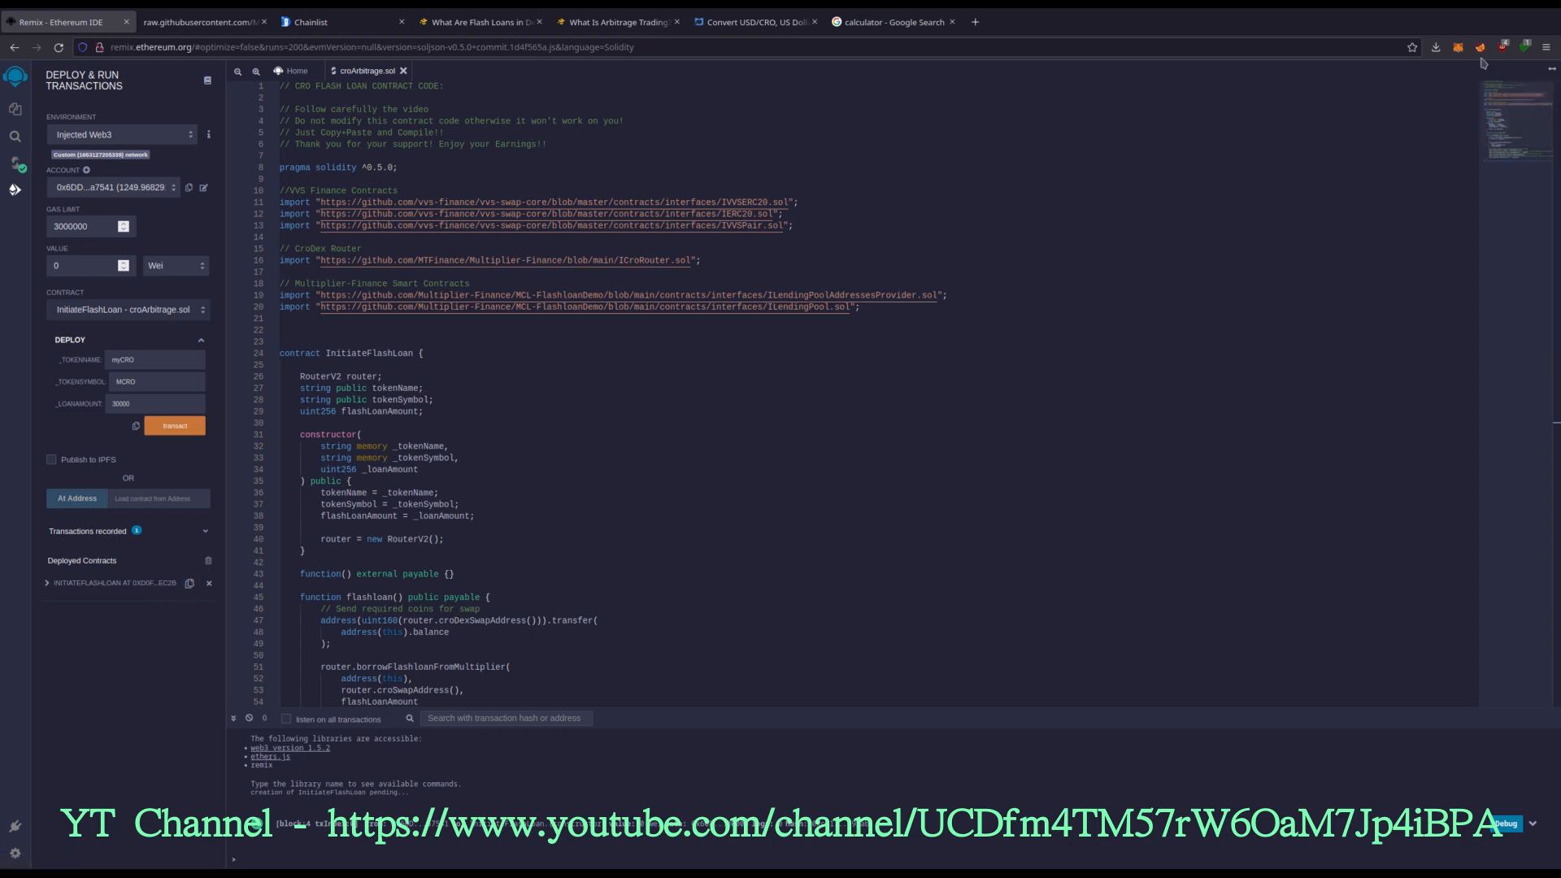
pyautogui.click(1457, 47)
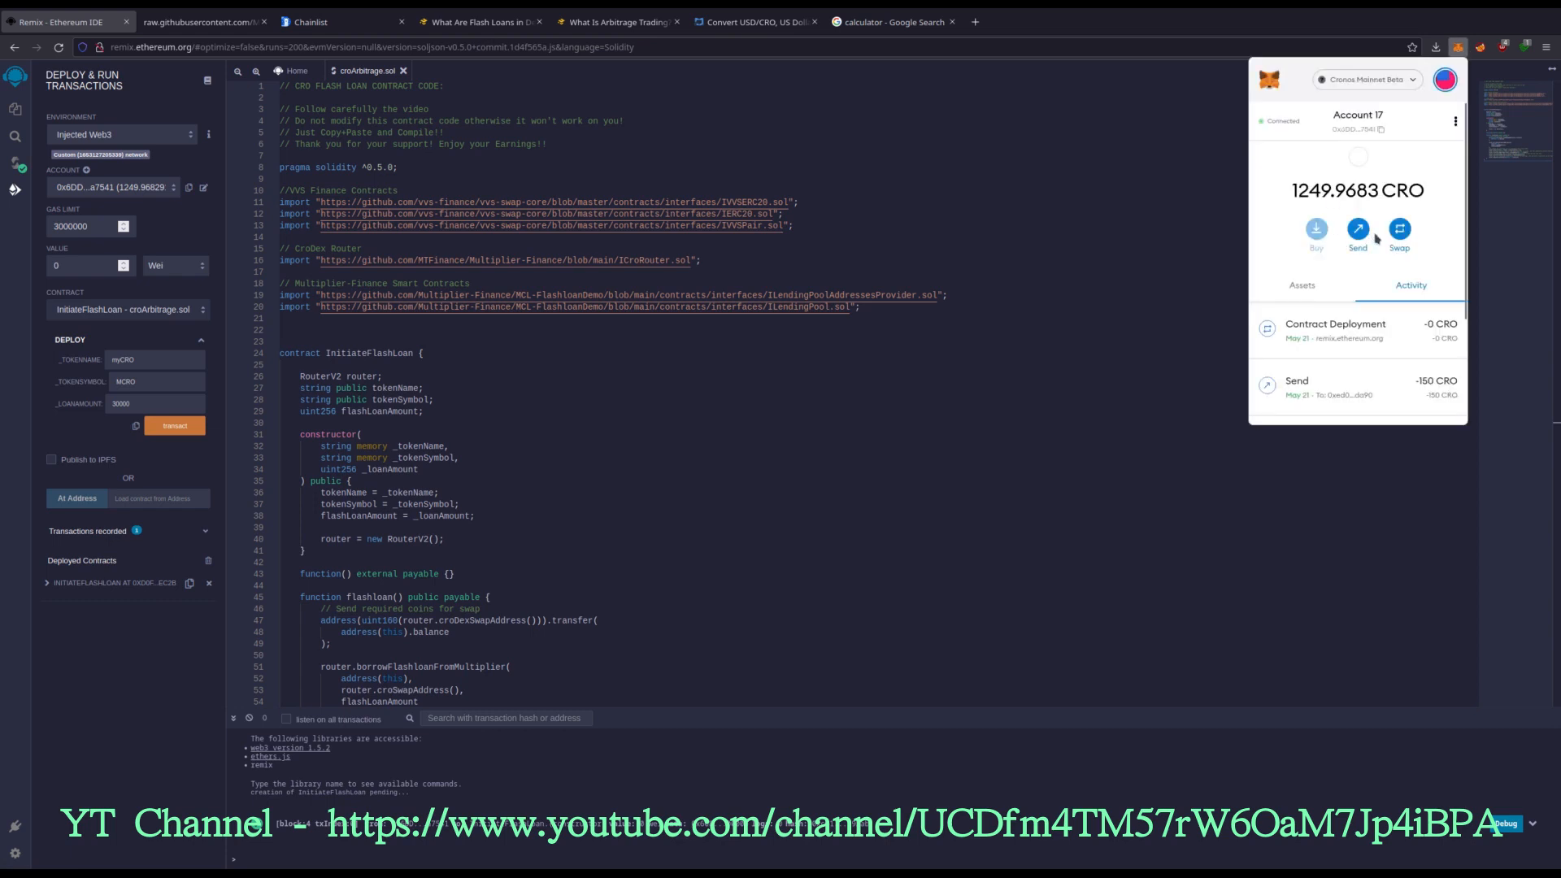
pyautogui.click(1356, 234)
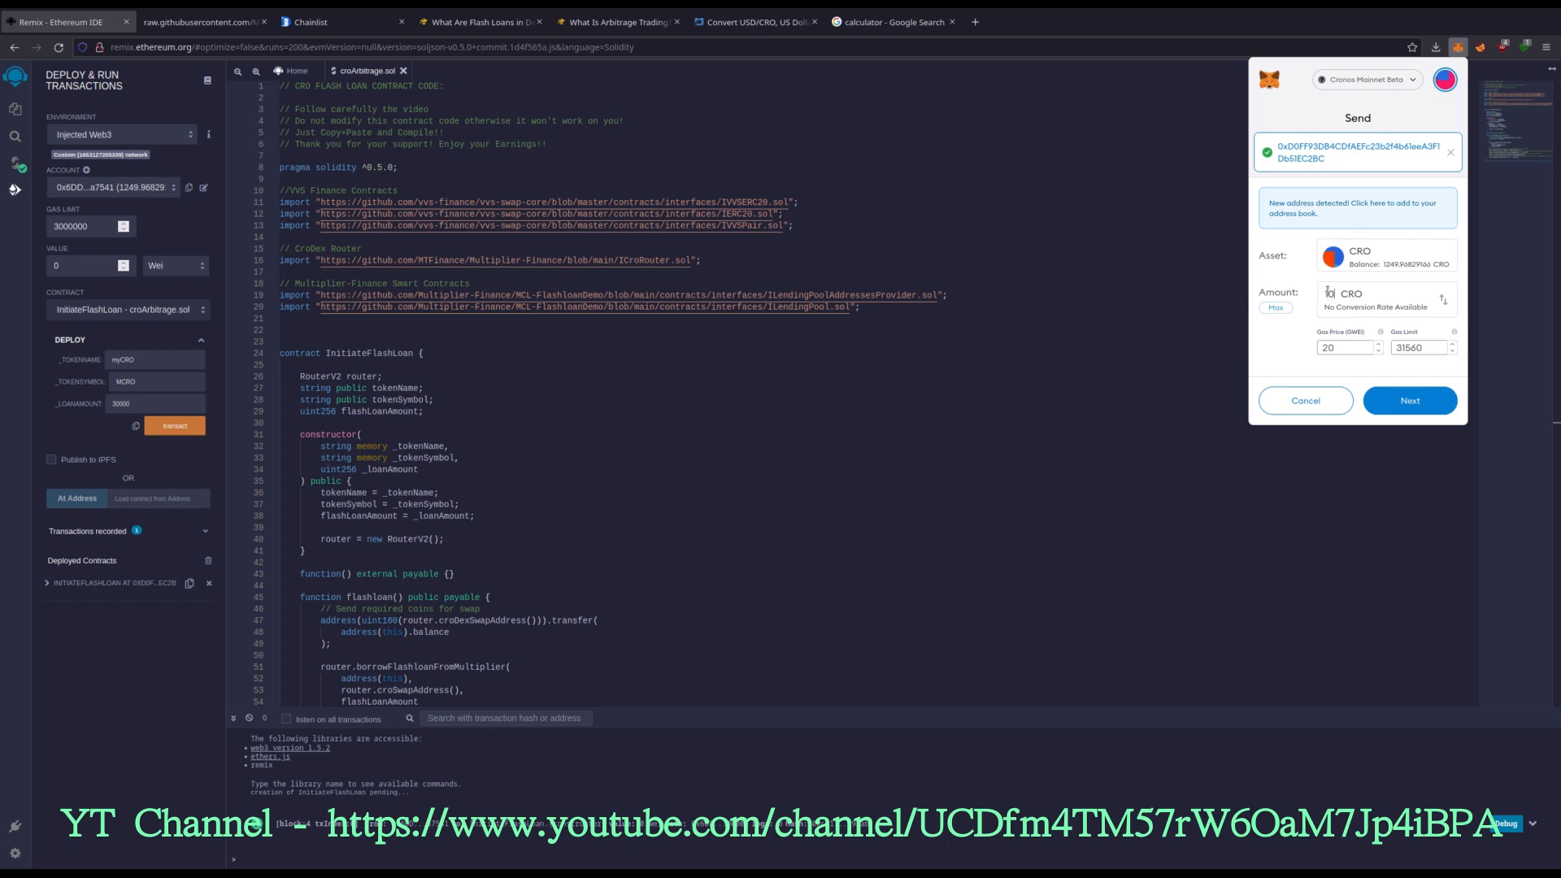
pyautogui.write('1076')
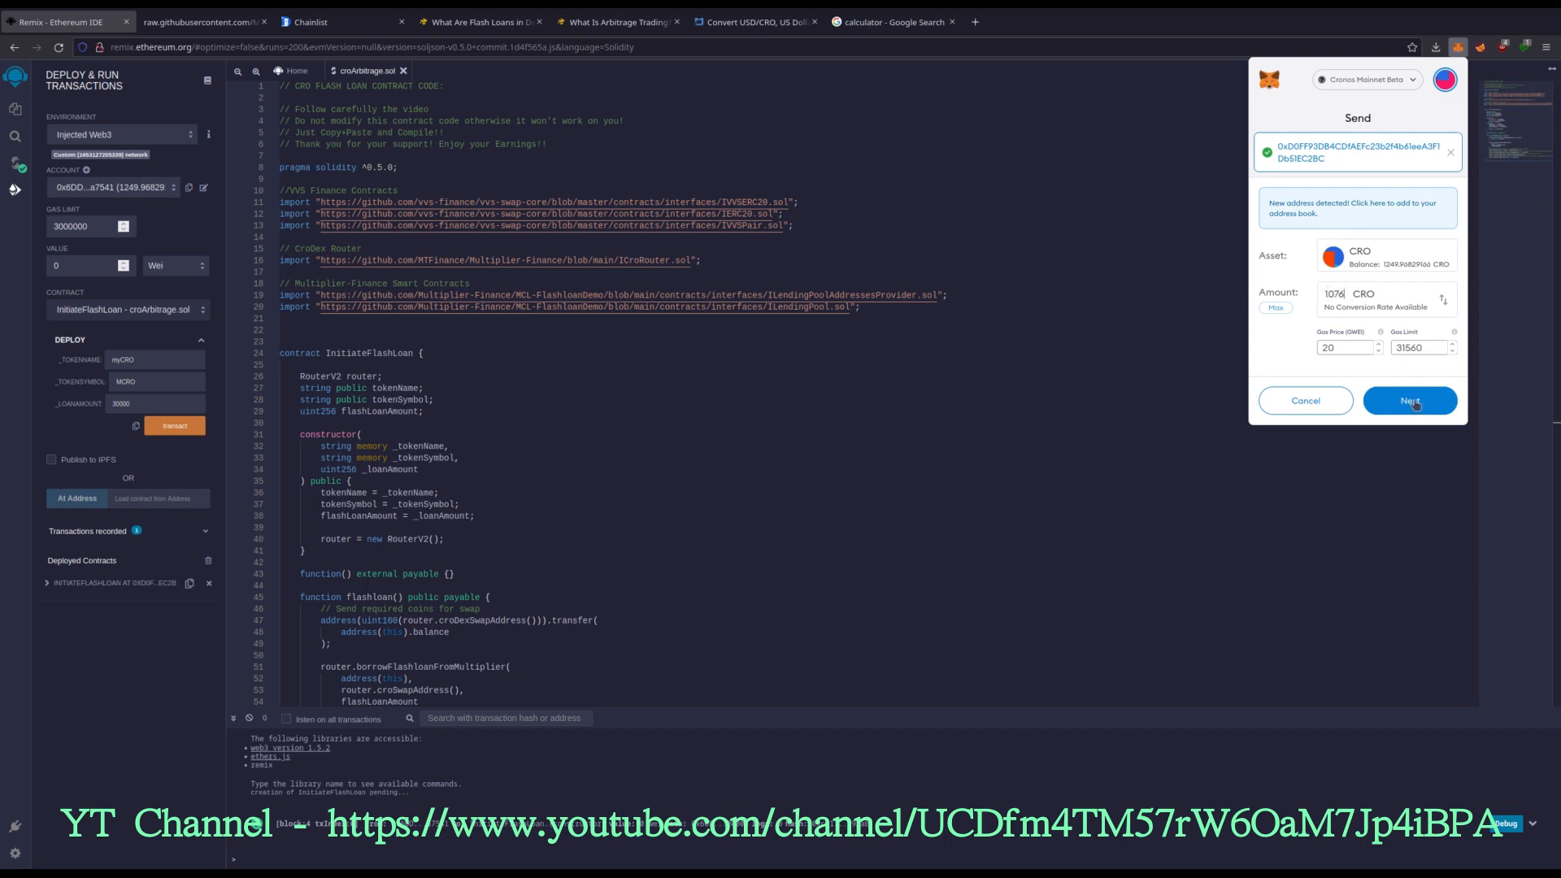
pyautogui.click(1408, 400)
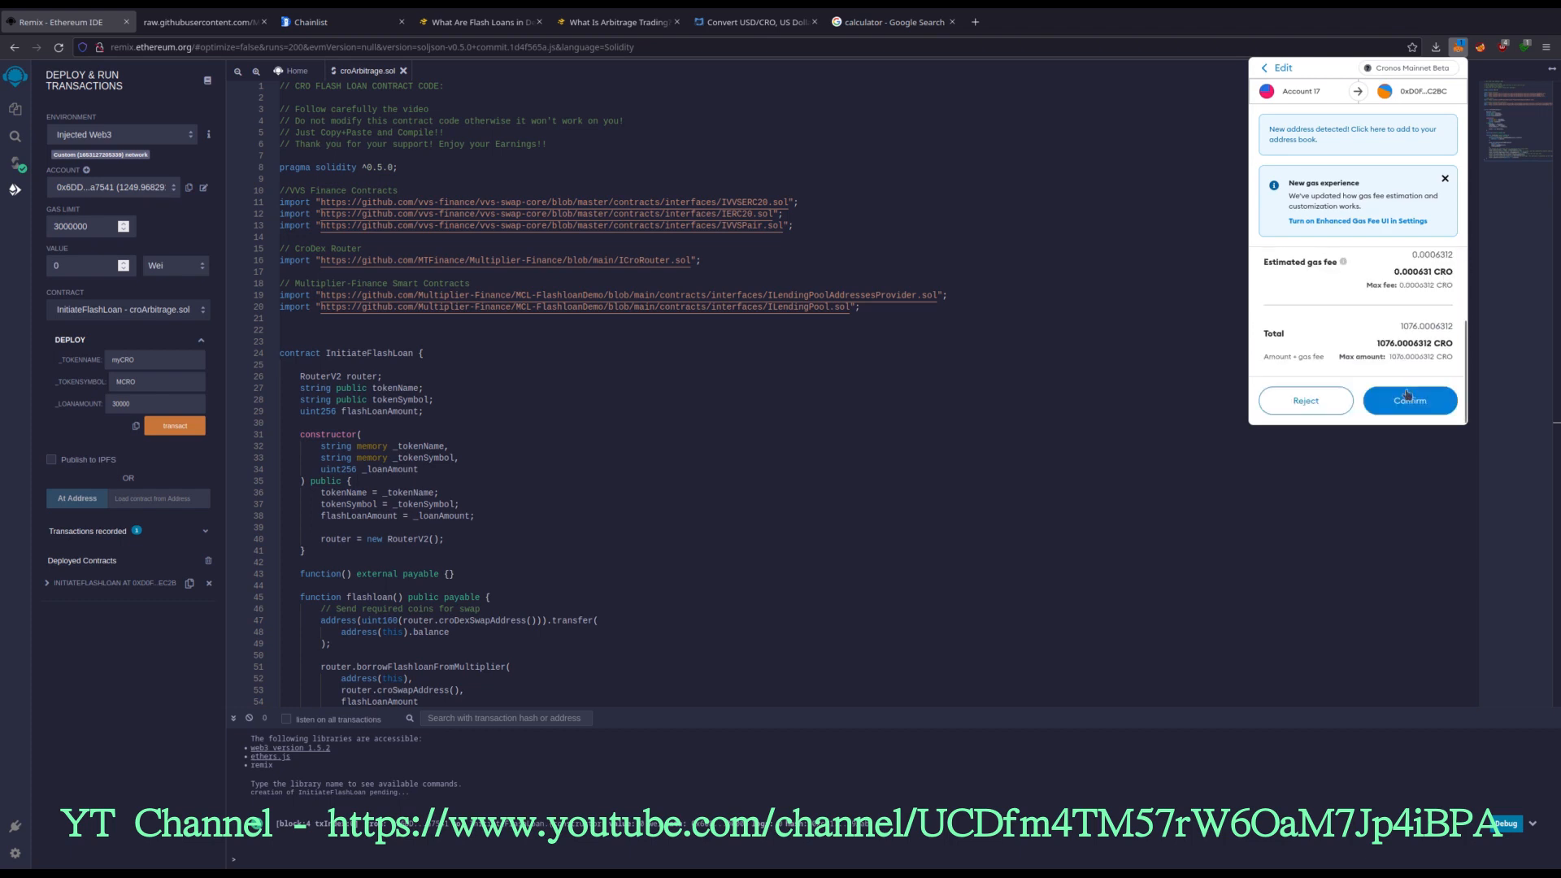
pyautogui.click(1410, 400)
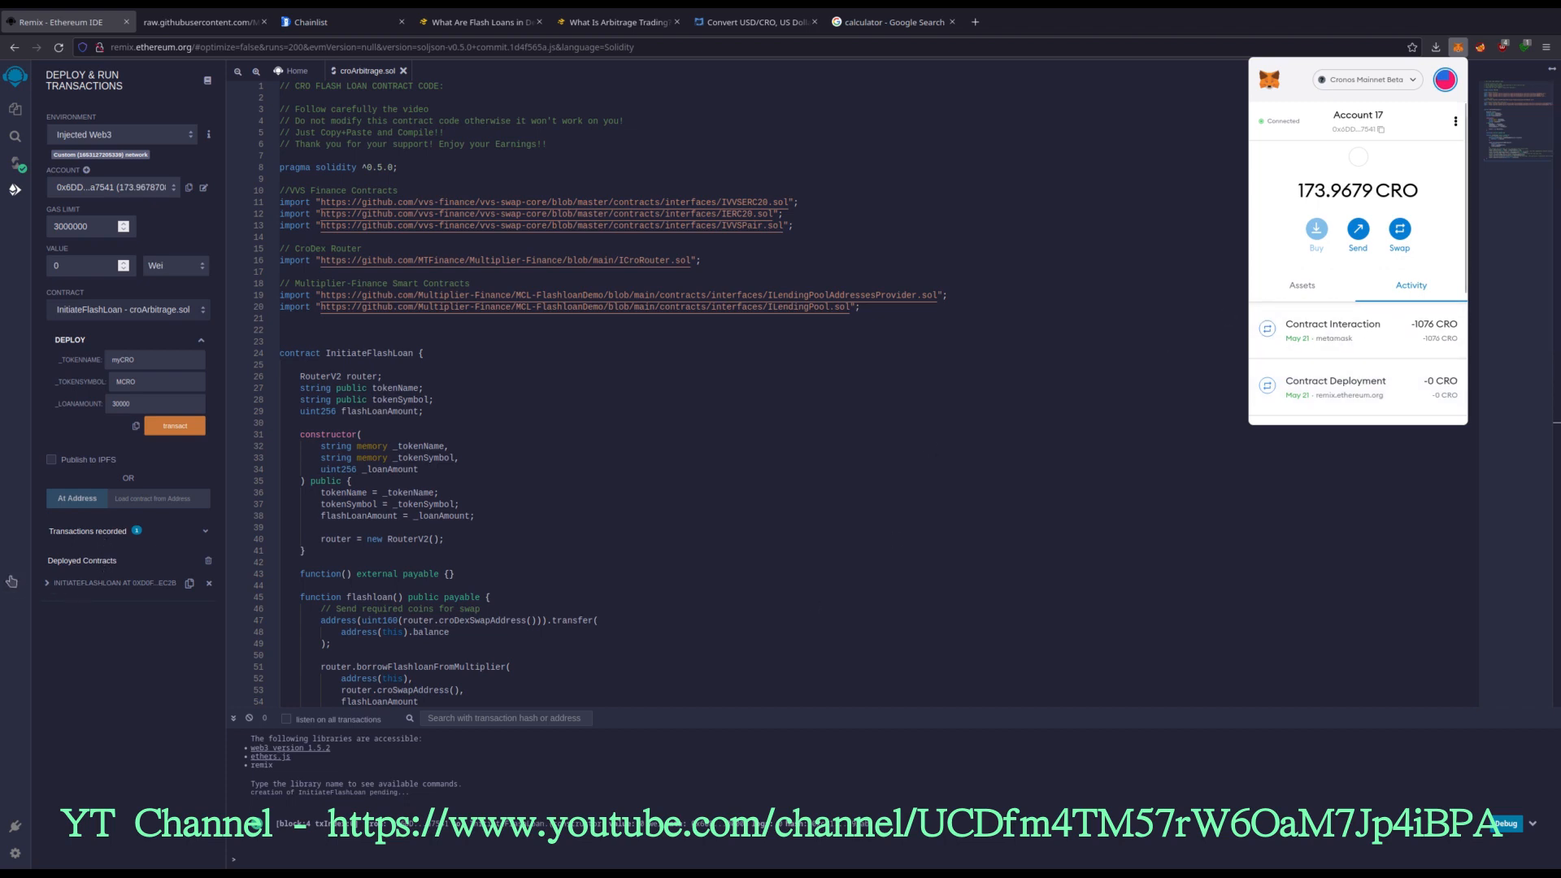
# Step: Expand the deployed InitiateFlashLoan contract and run its flashloan function
pyautogui.click(45, 582)
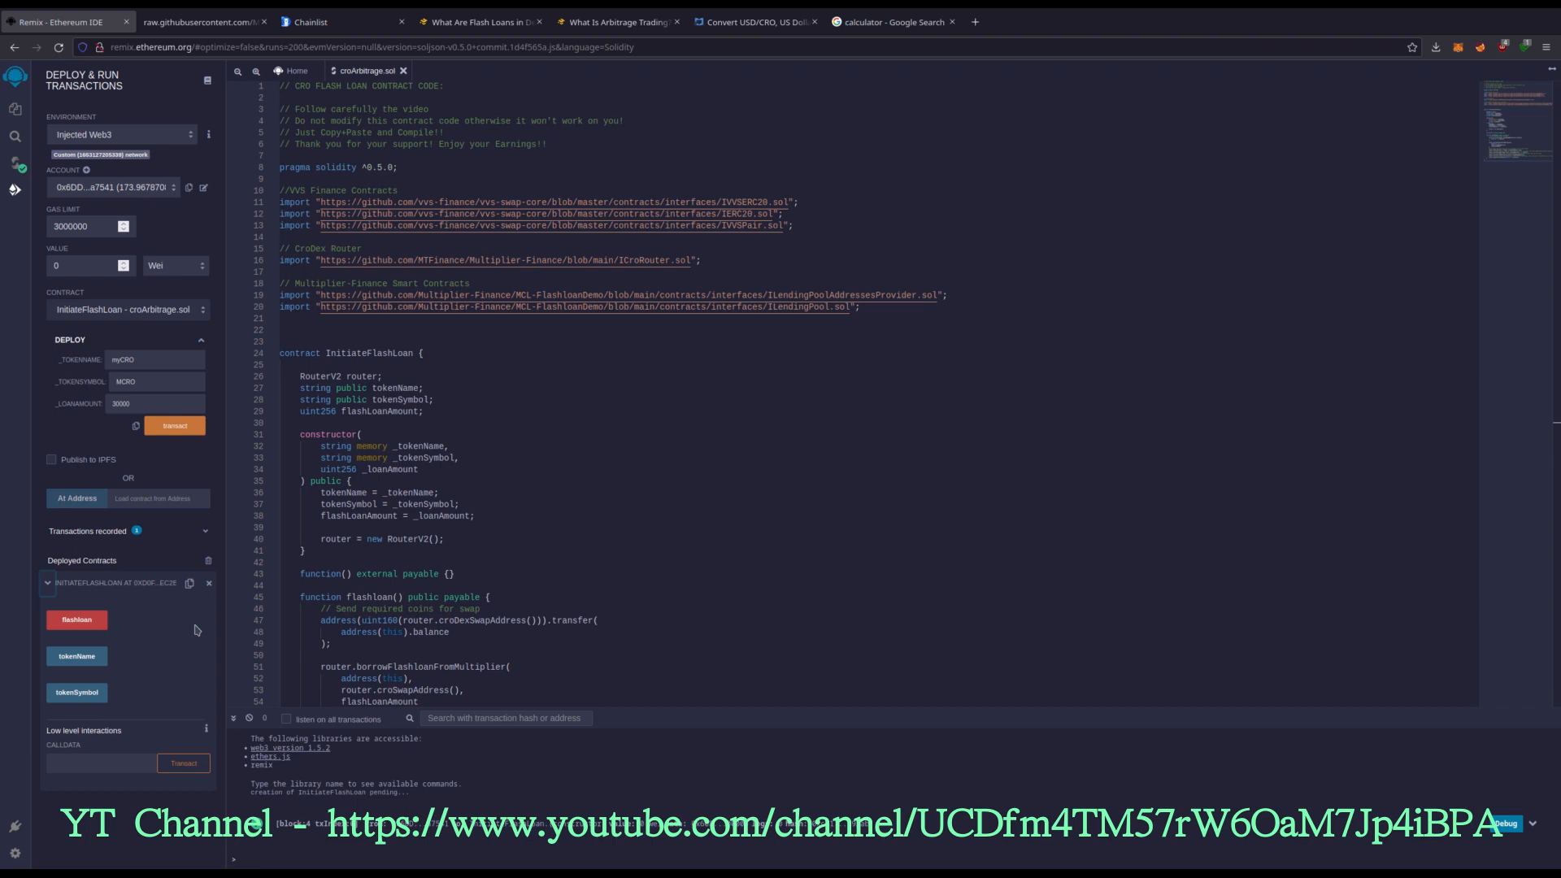
pyautogui.moveTo(202, 620)
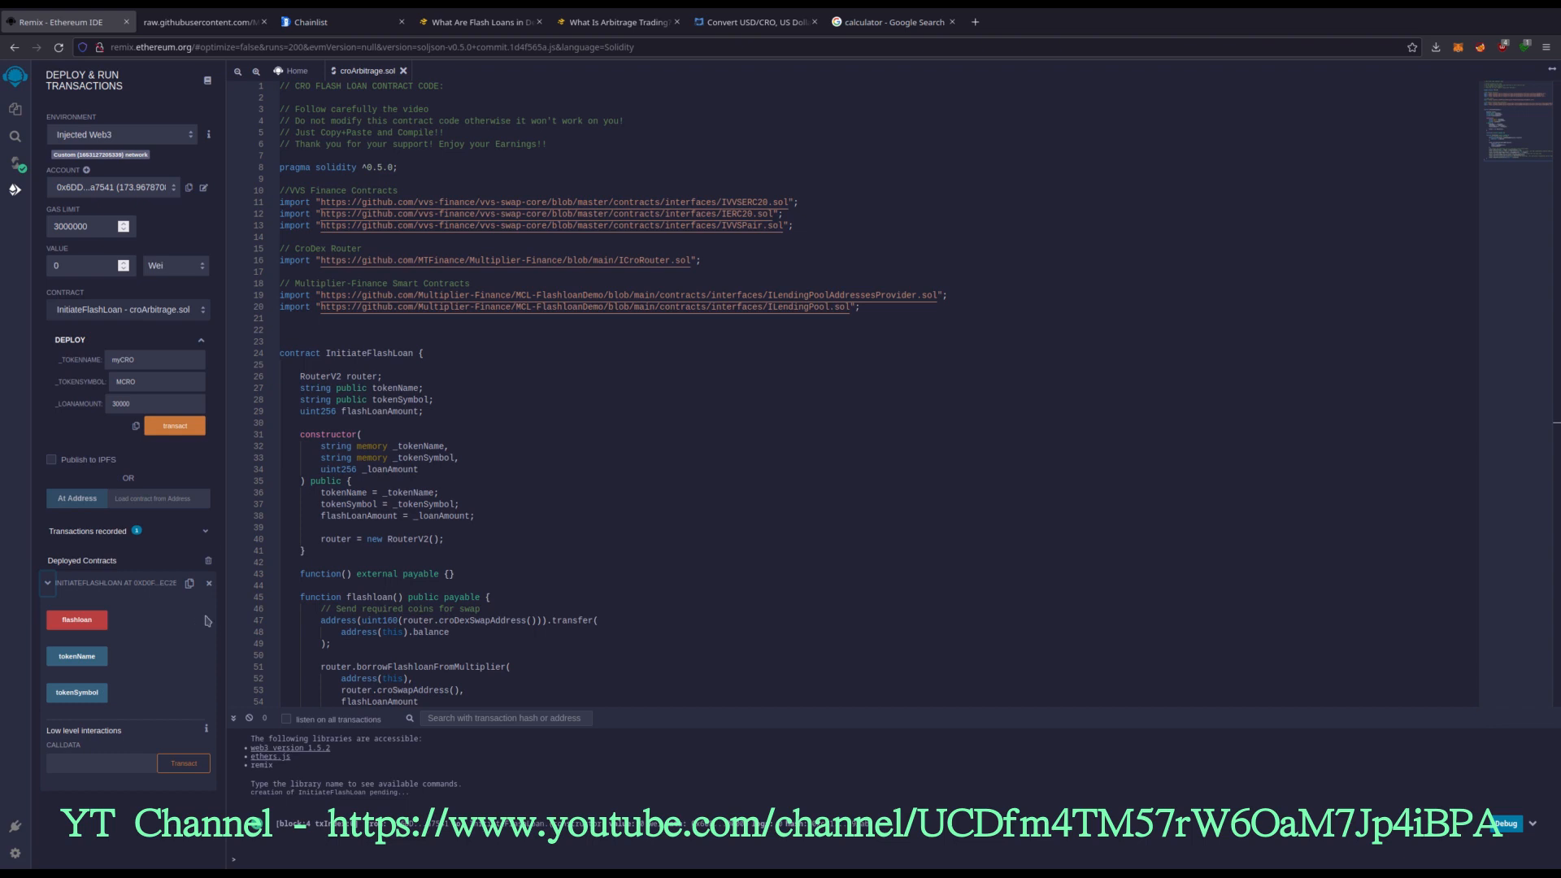
pyautogui.moveTo(77, 619)
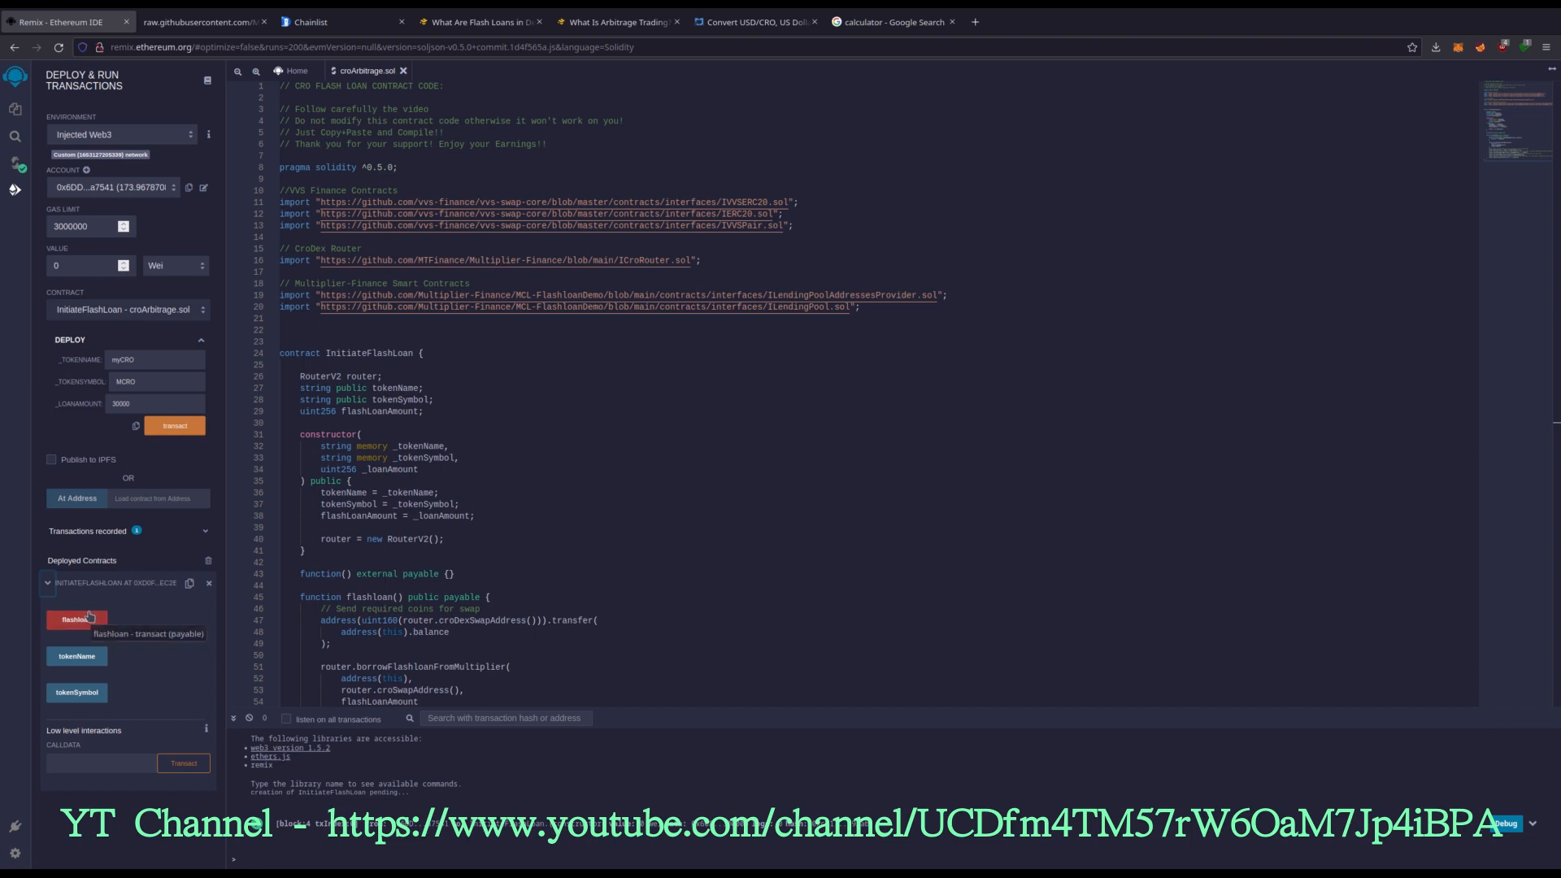
pyautogui.click(76, 619)
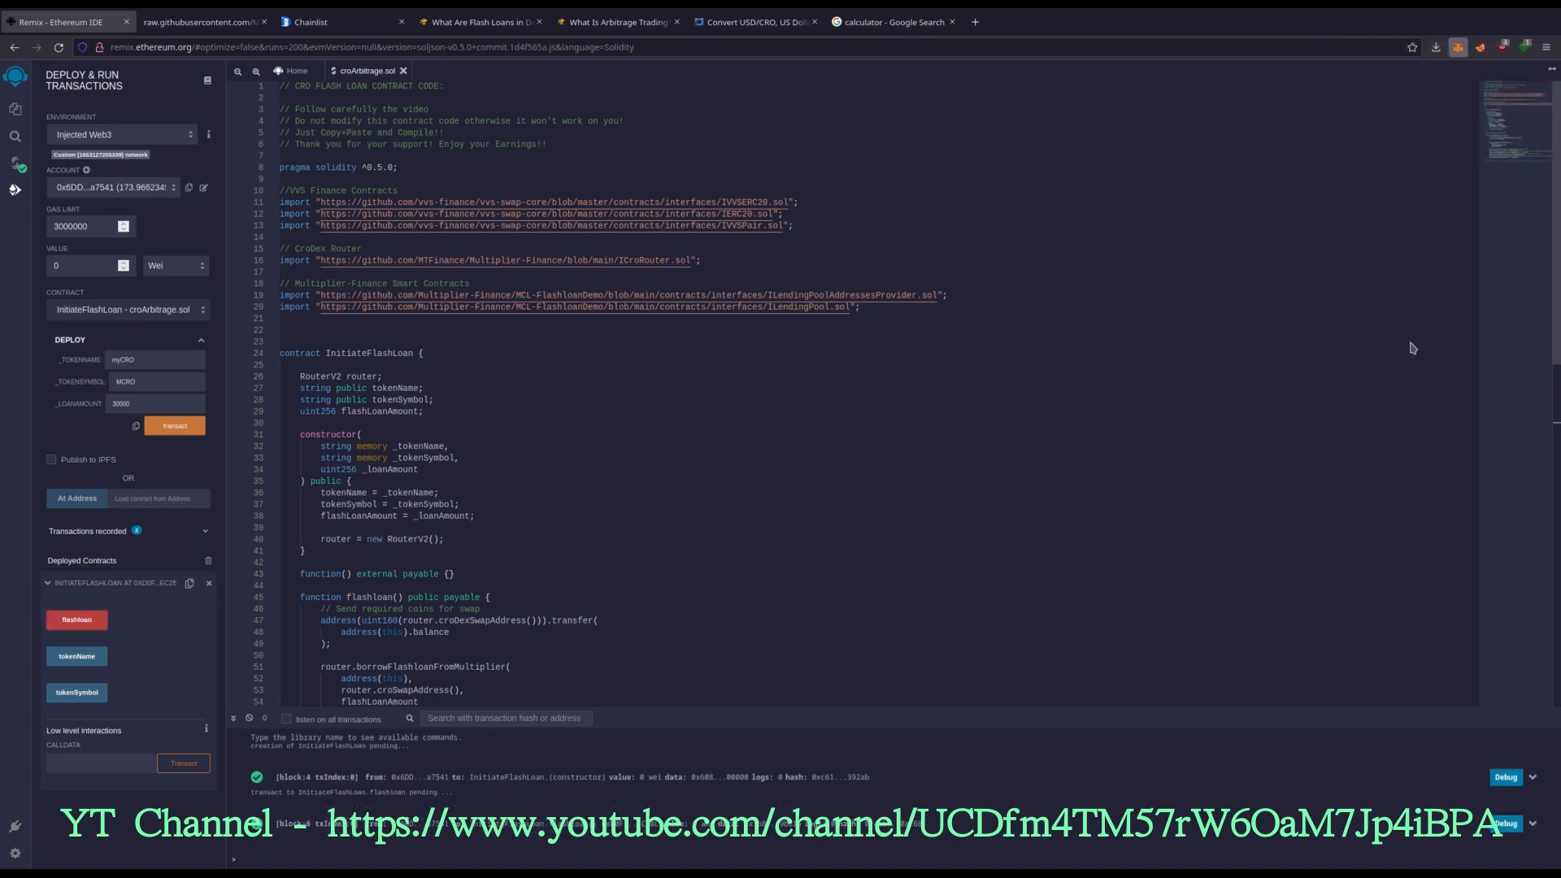
# Step: Confirm the flashloan in MetaMask and select the new 7556.3562 CRO balance
pyautogui.click(1457, 47)
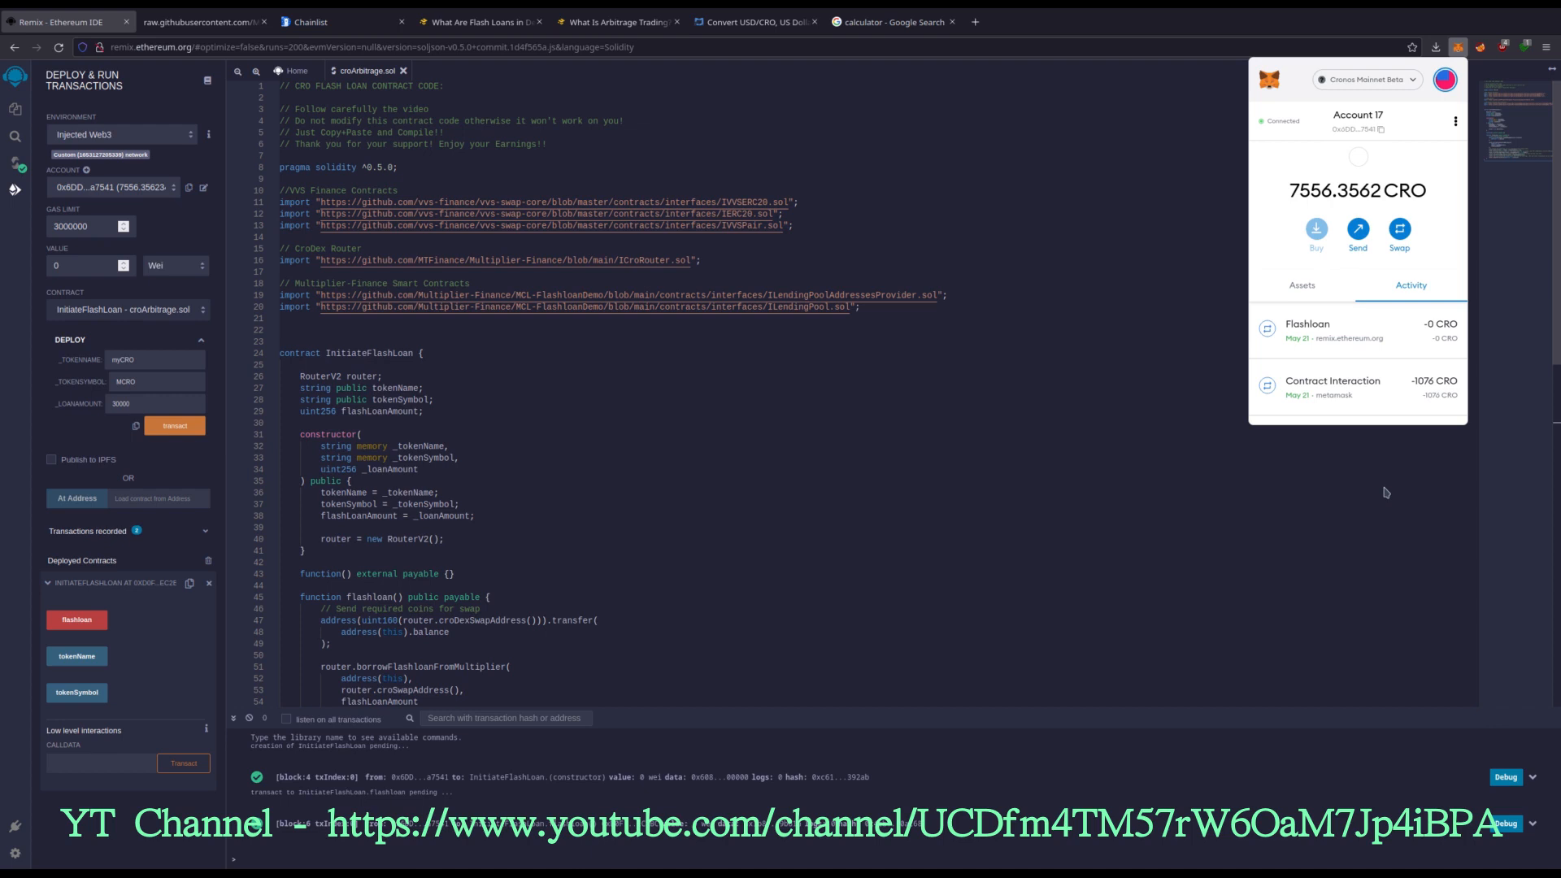
pyautogui.moveTo(1250, 213)
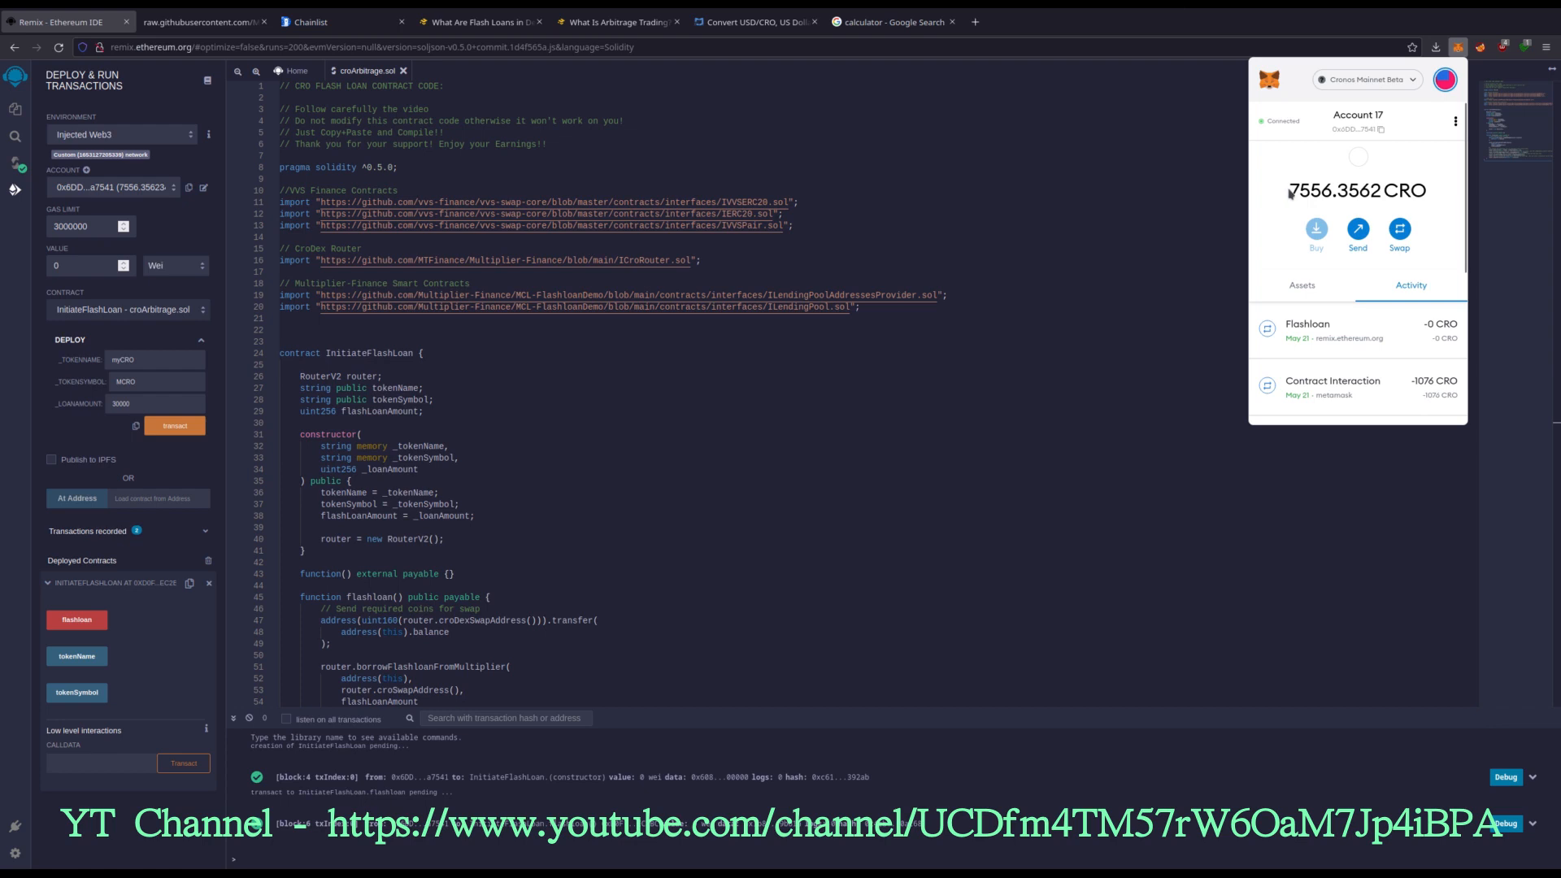
pyautogui.doubleClick(1333, 190)
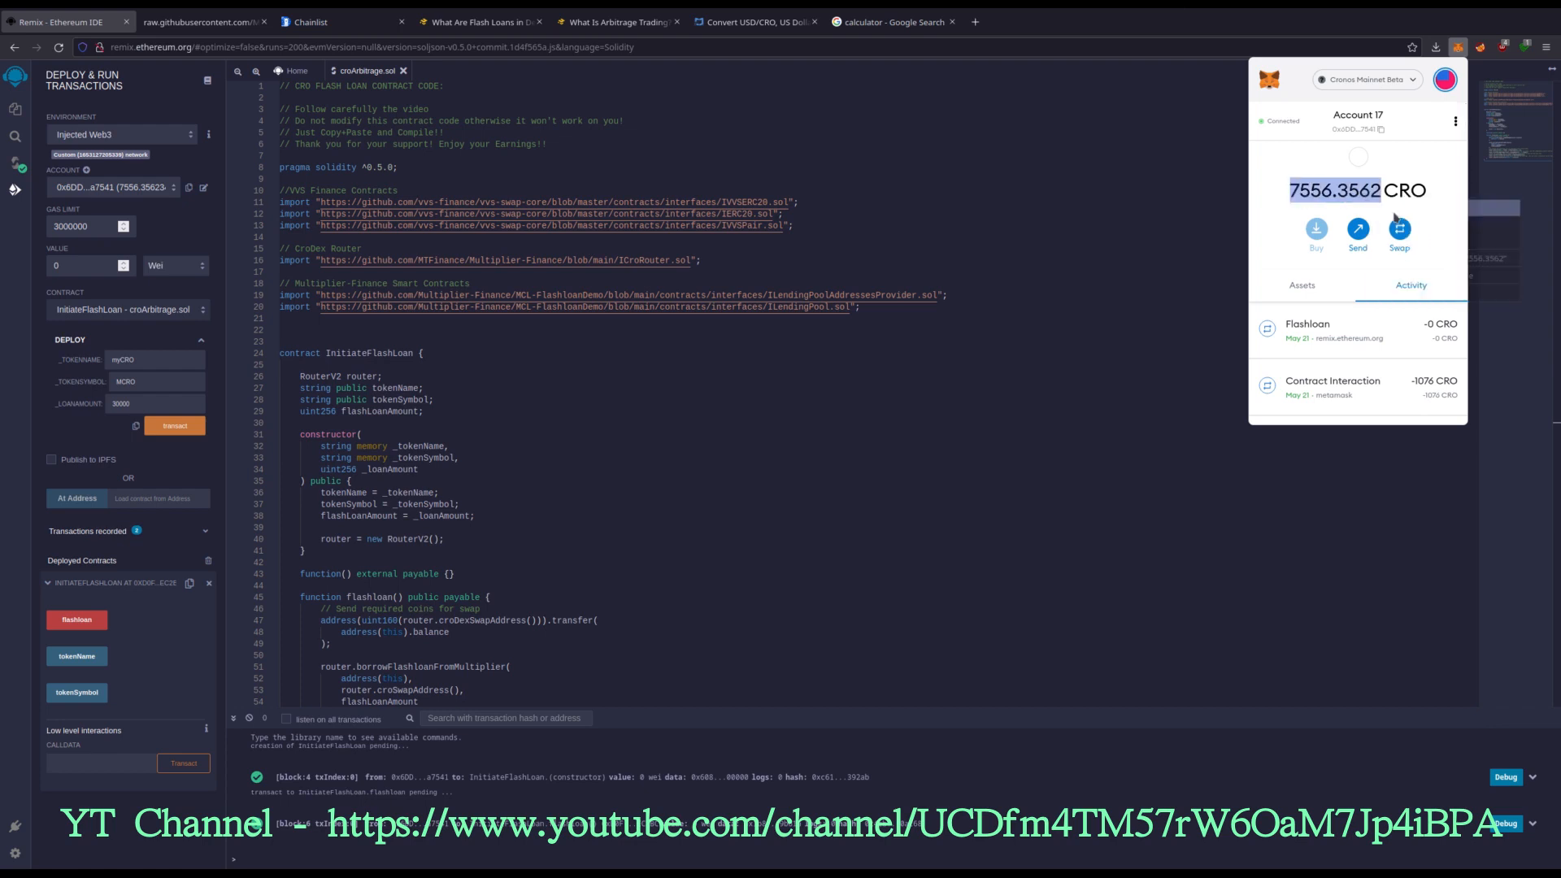
# Step: Convert 7556.3562 CRO to USD on CoinCodex, giving about 1,403.31 USD
pyautogui.click(754, 21)
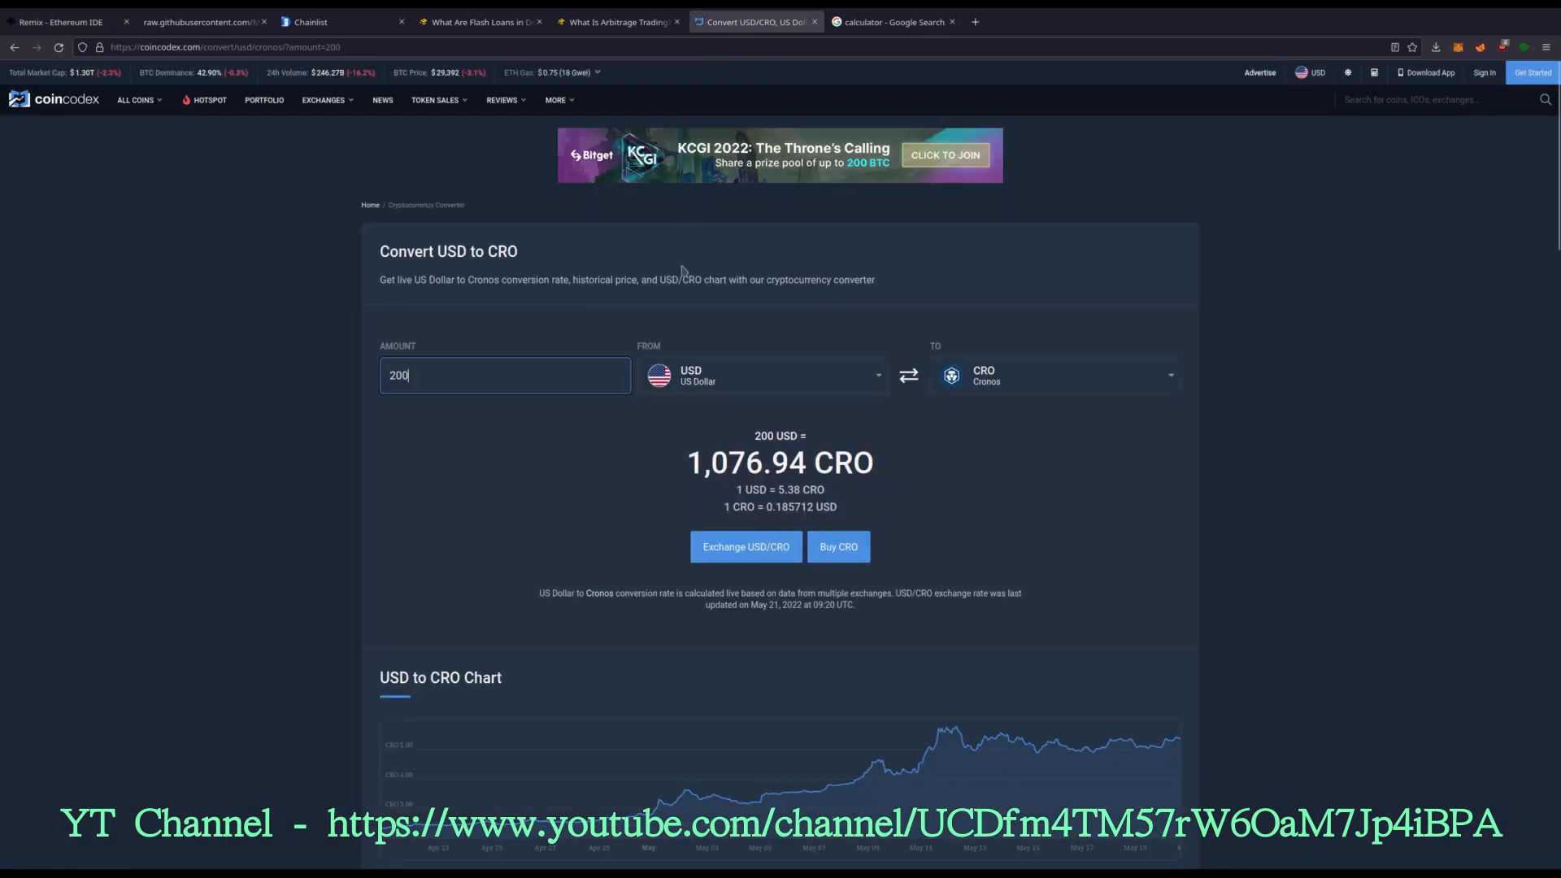
pyautogui.click(907, 375)
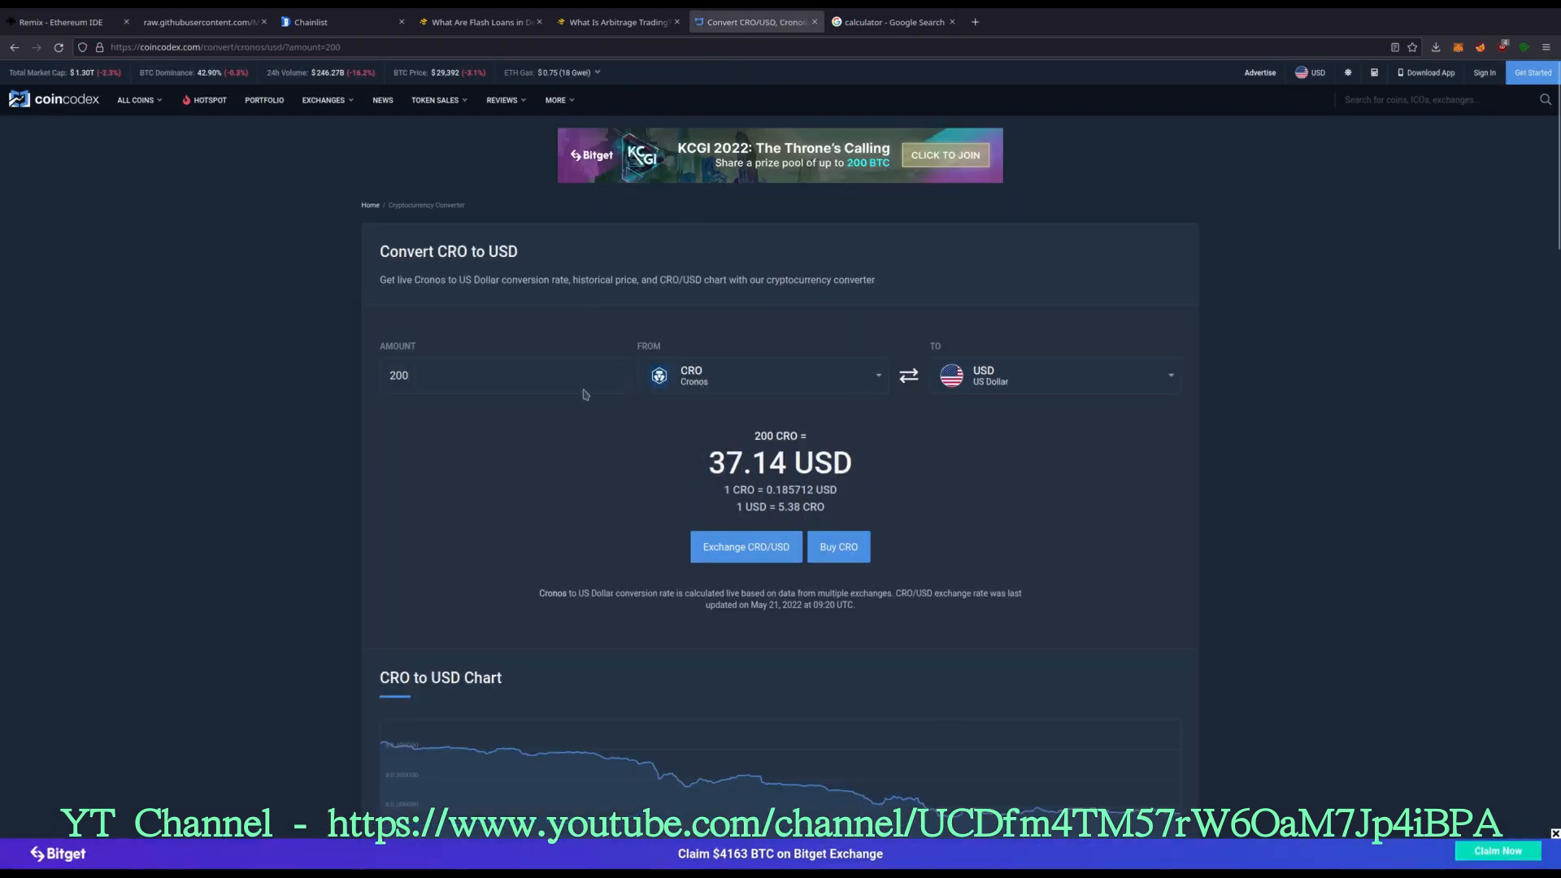
pyautogui.click(497, 376)
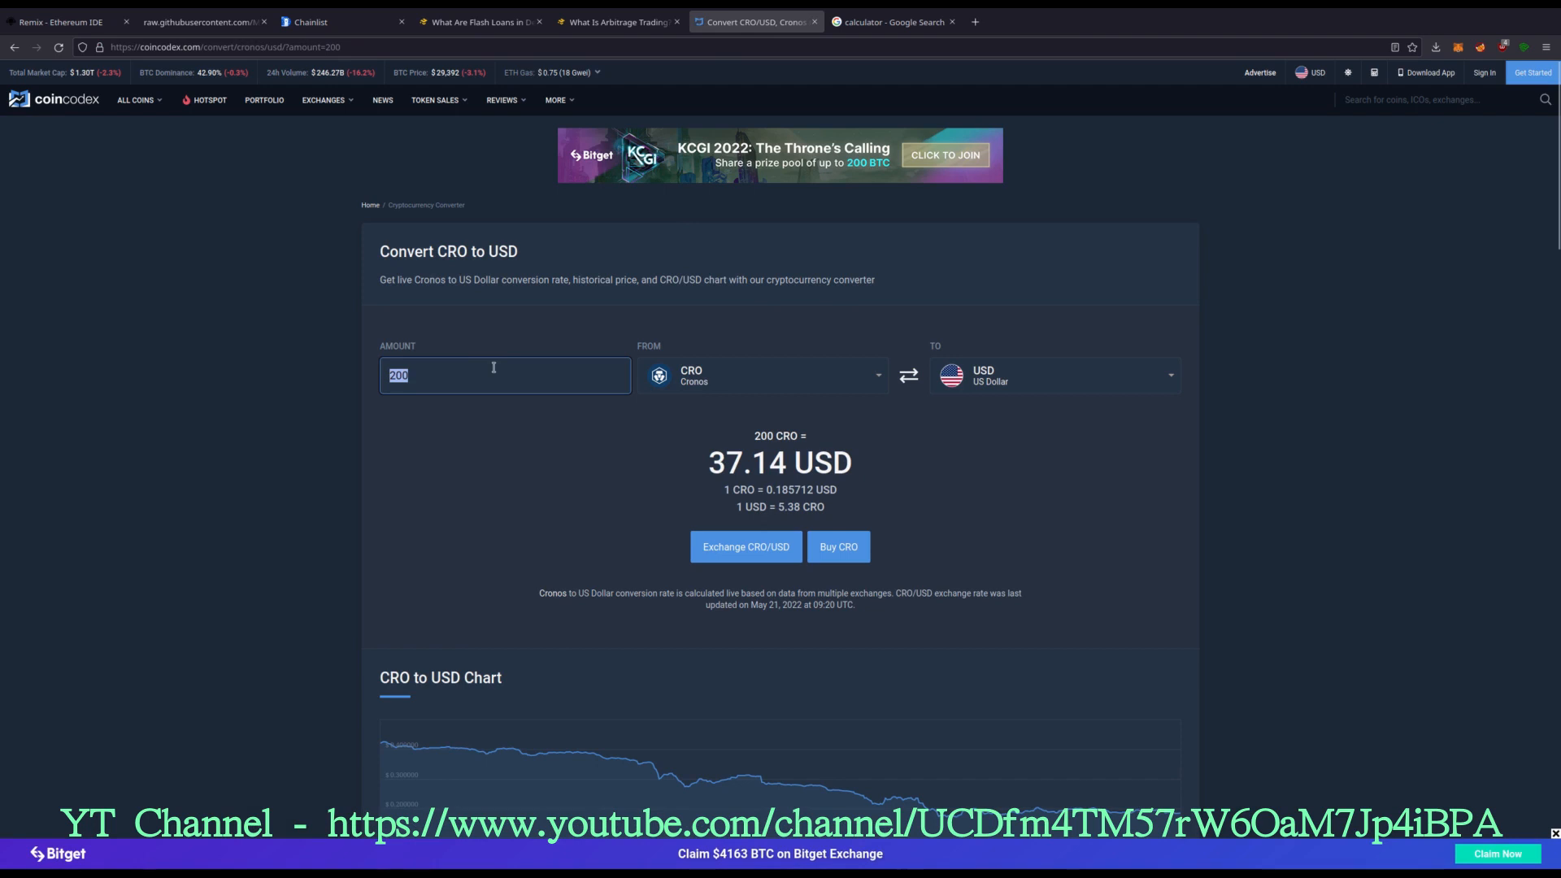
pyautogui.write('7556.3562')
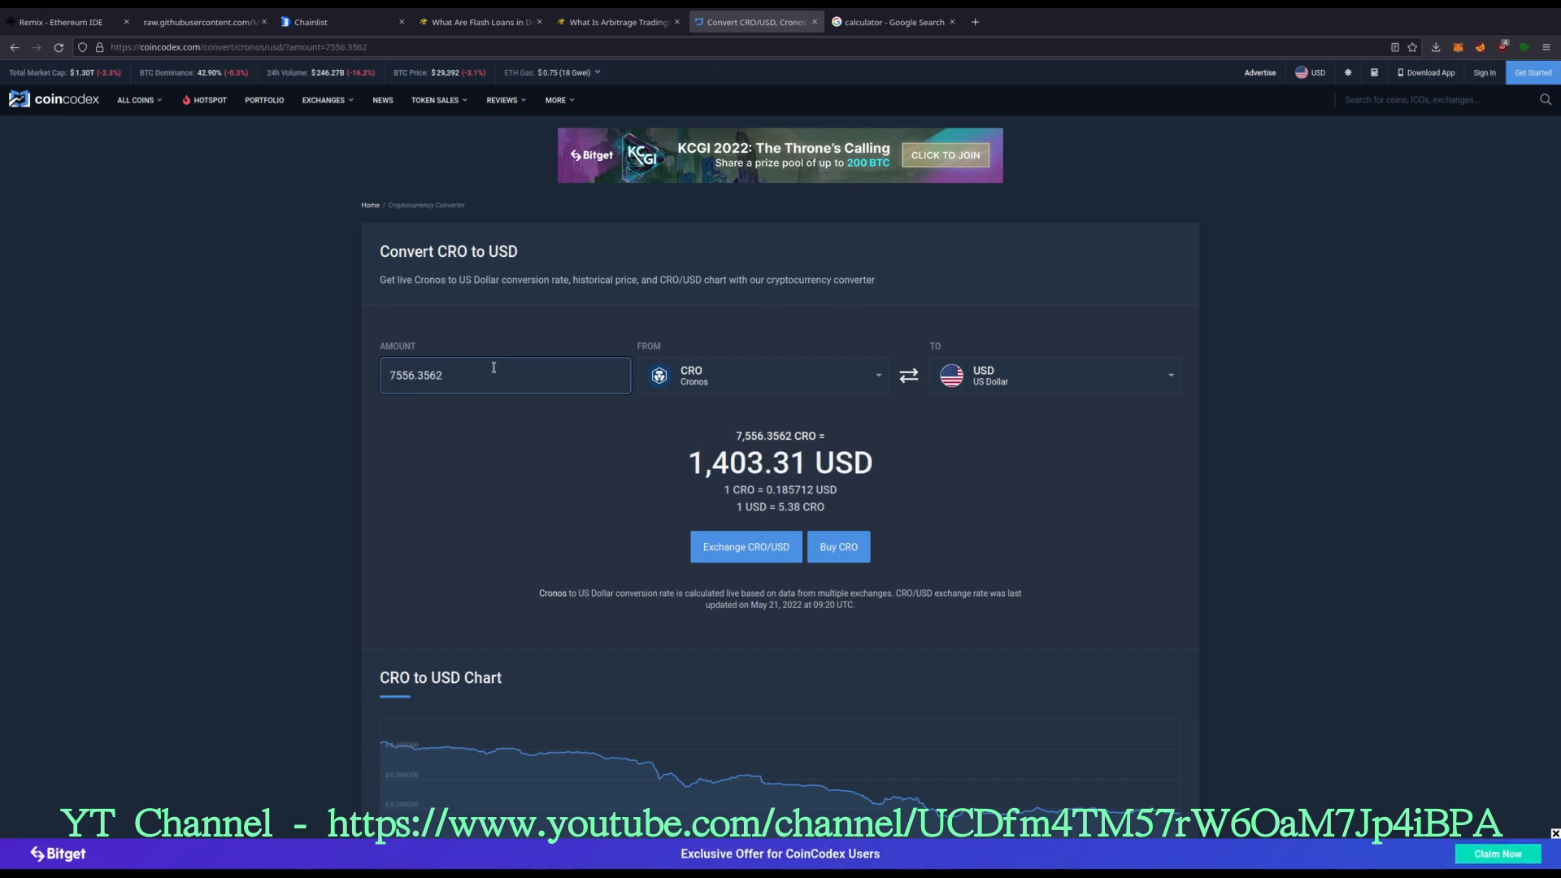